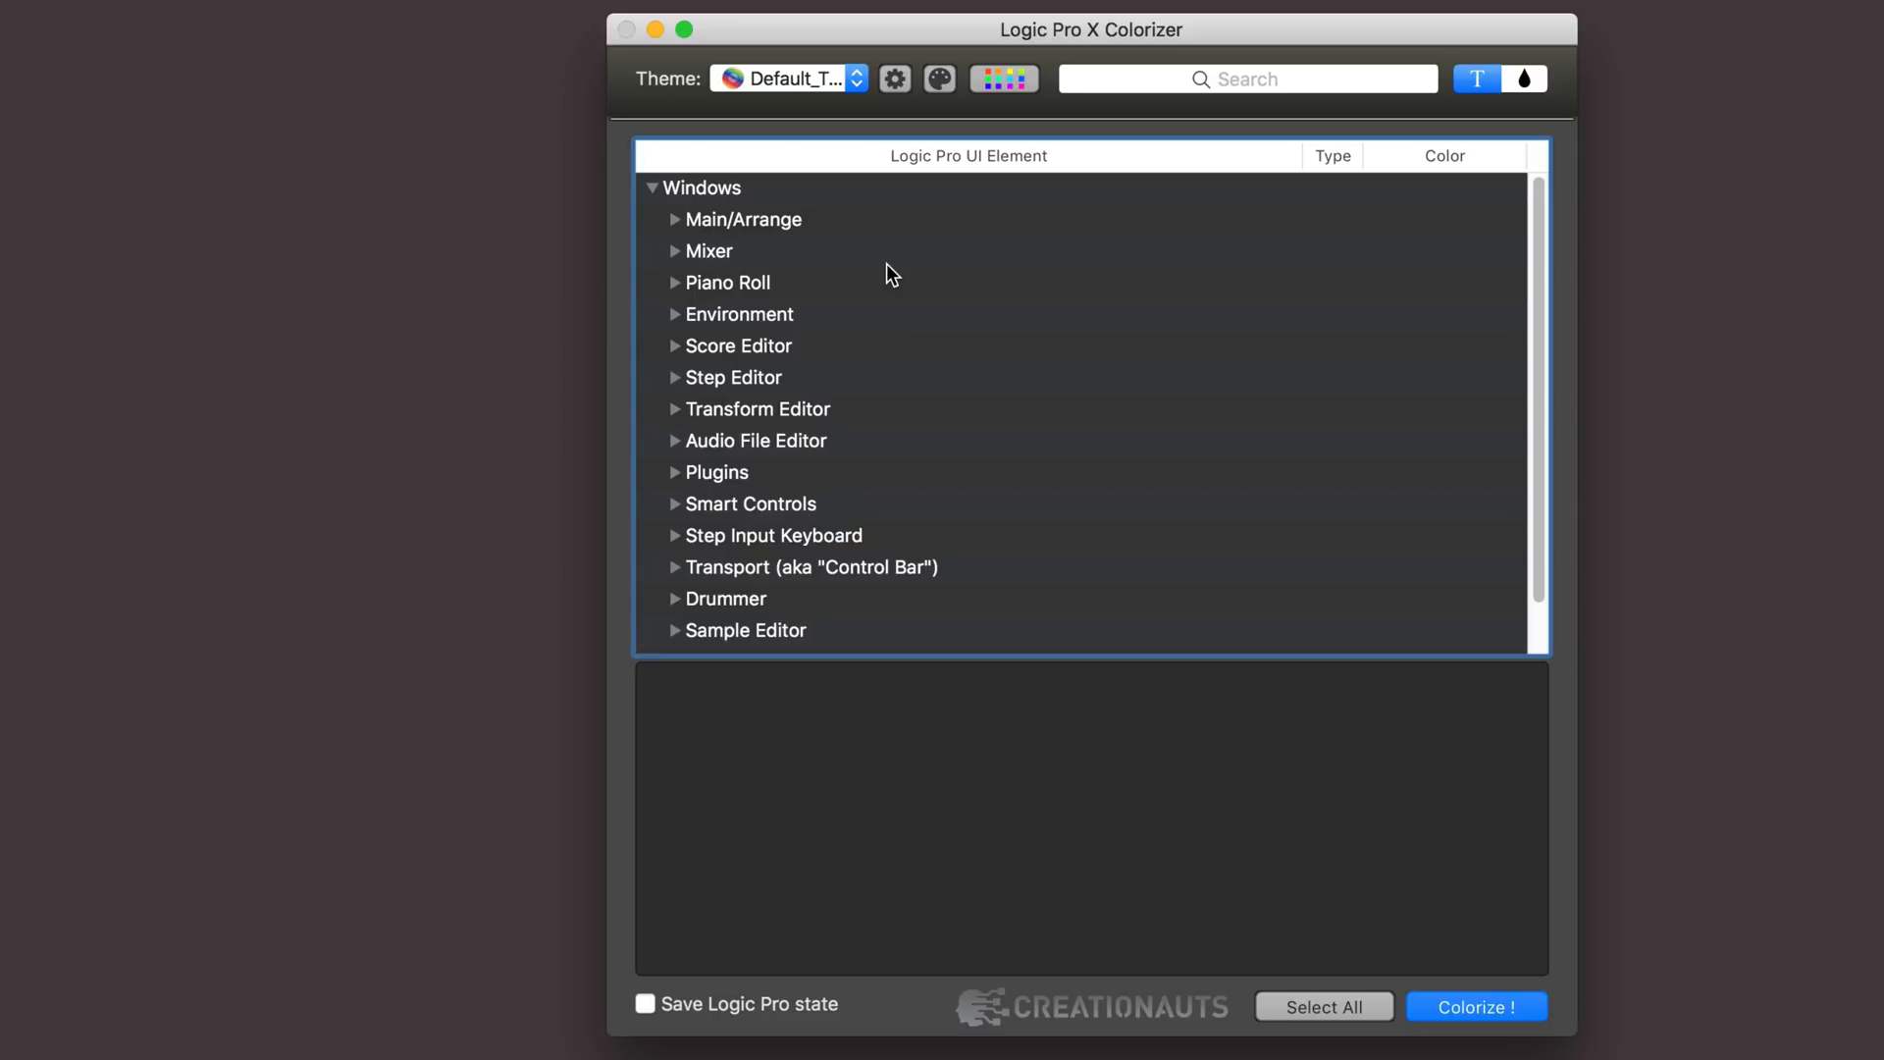
{"action": "mouse_move", "coordinate": [929, 416]}
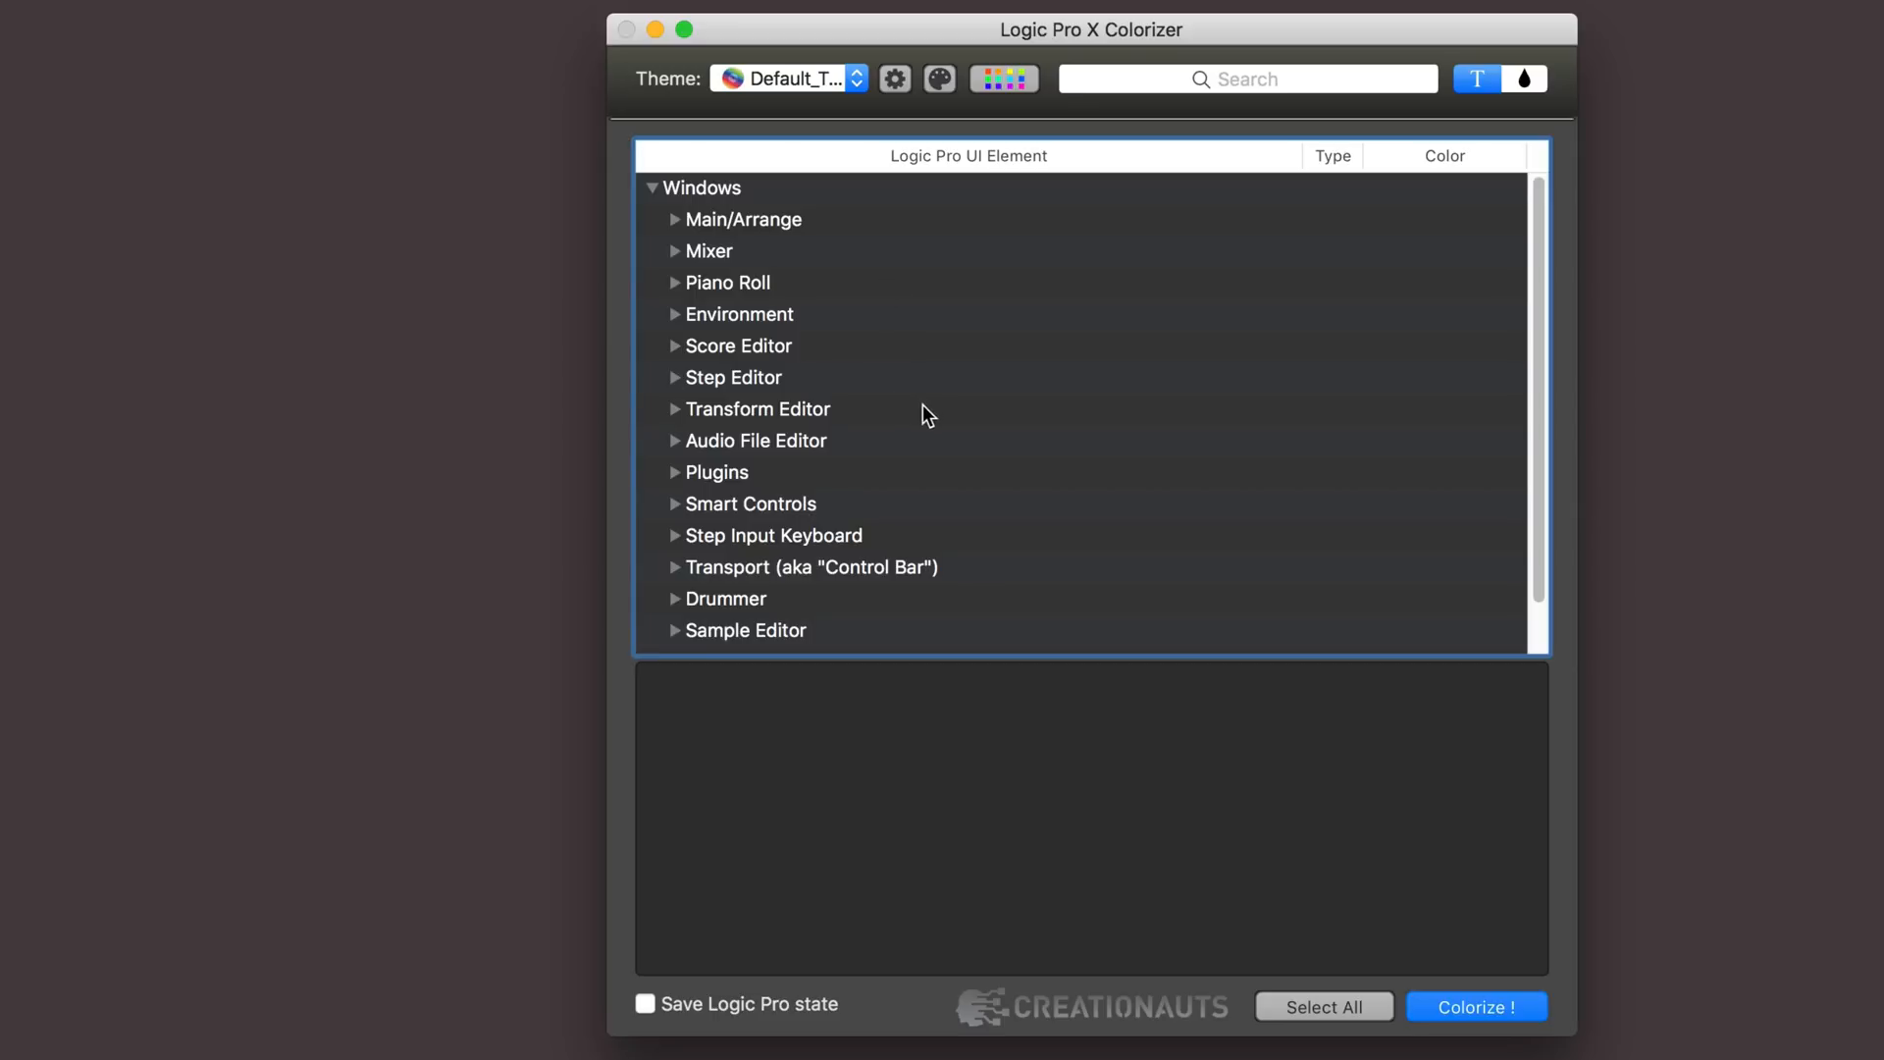
{"action": "mouse_move", "coordinate": [975, 424]}
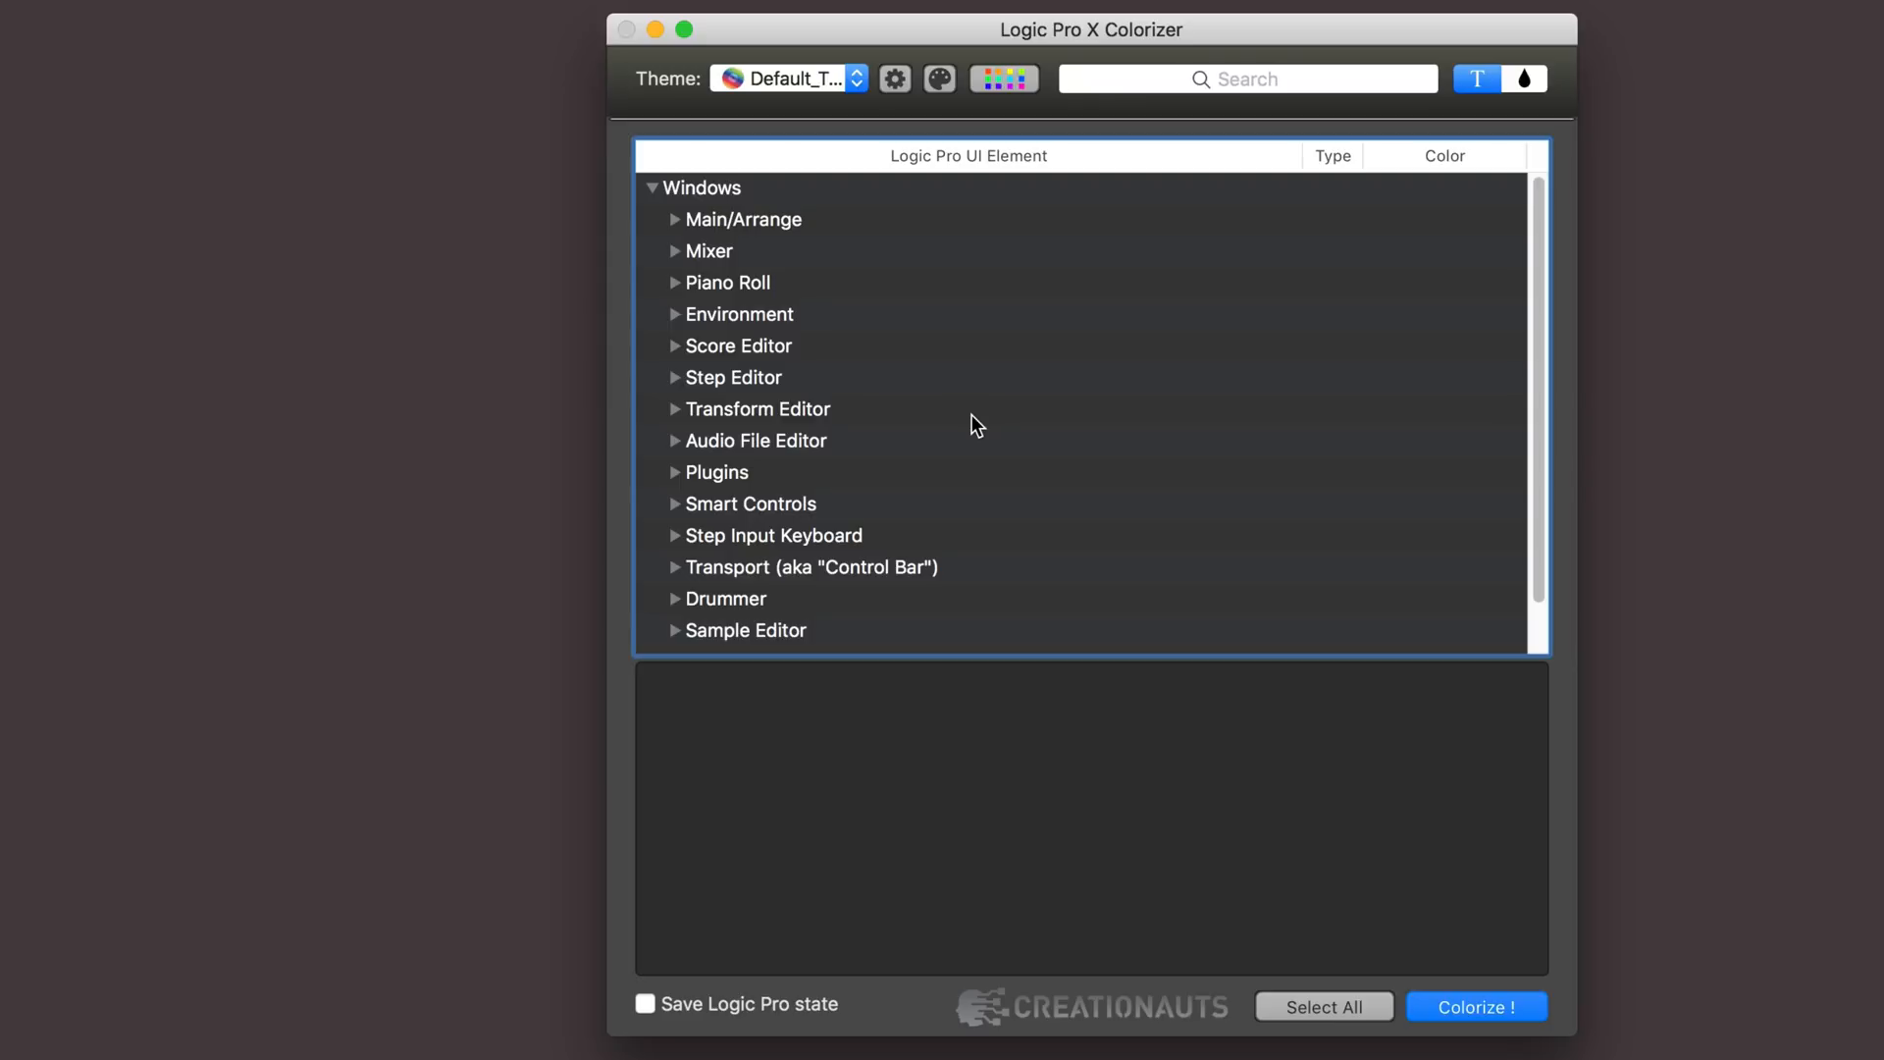
{"action": "mouse_move", "coordinate": [818, 102]}
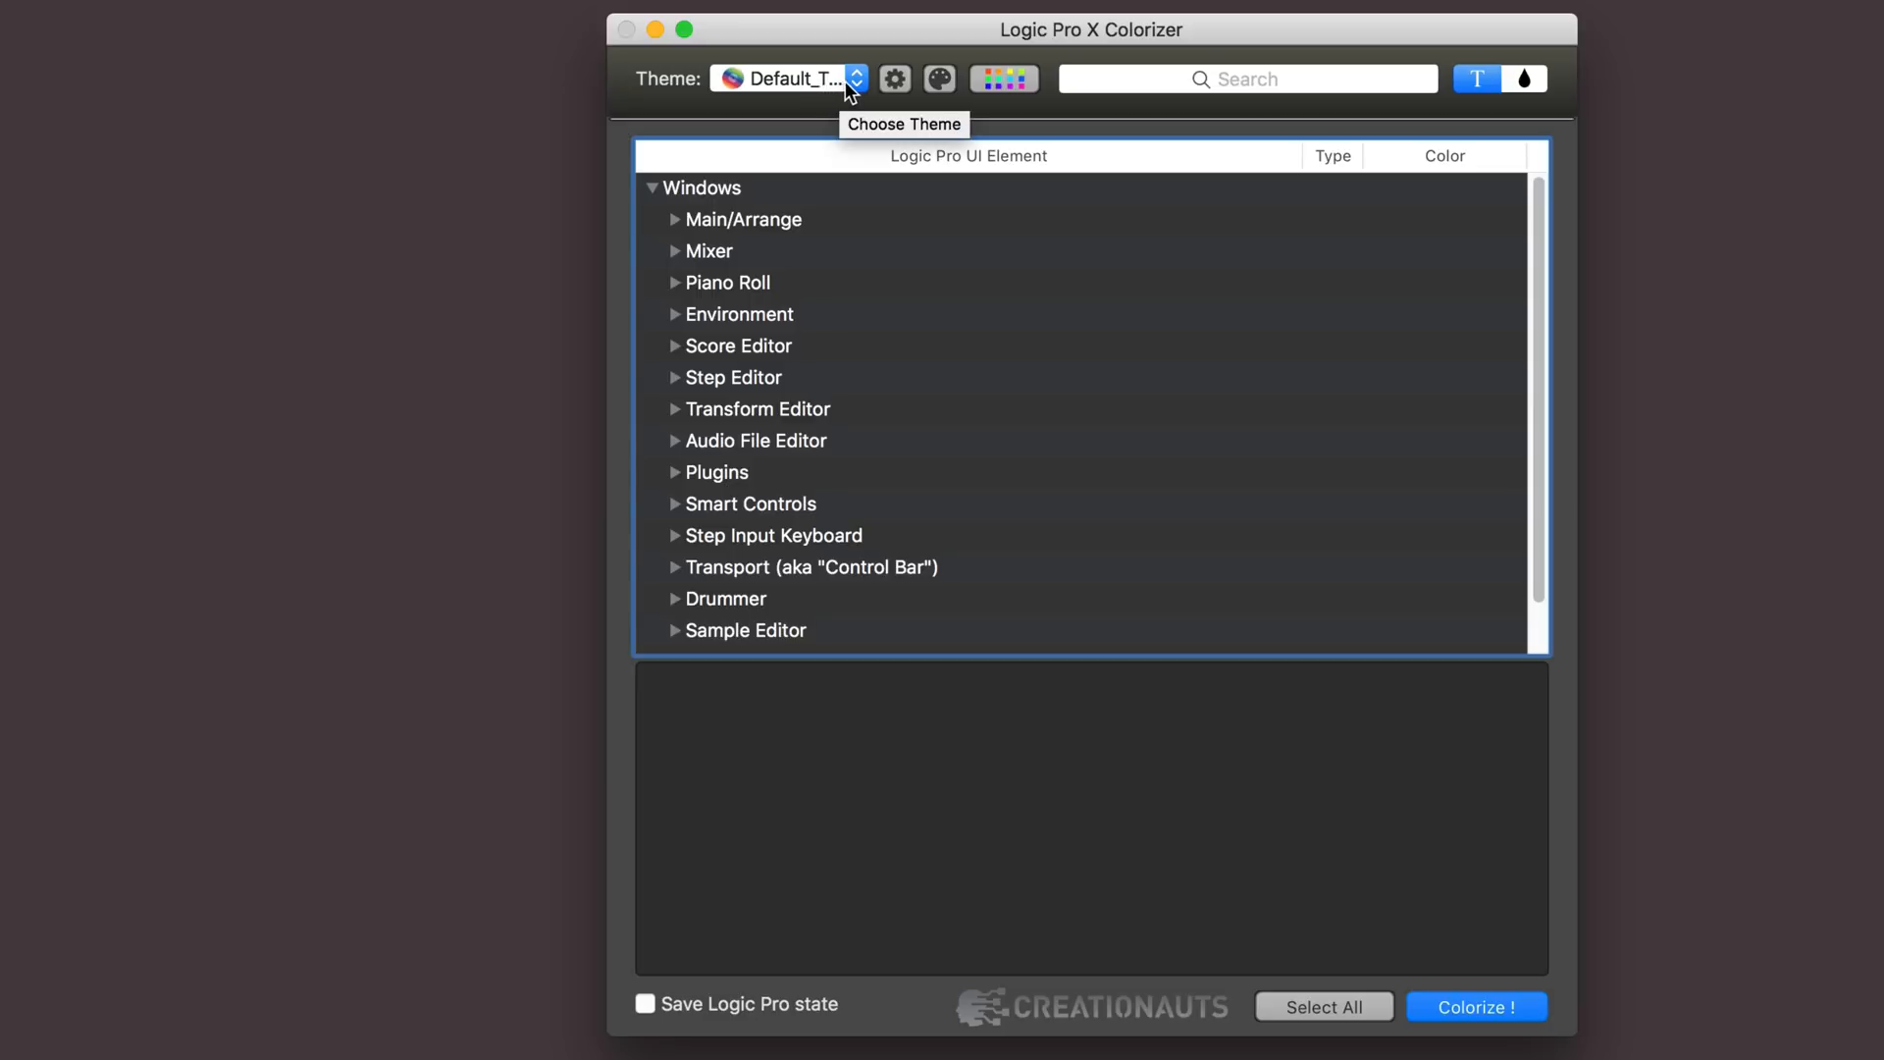
Compare with the plain Default theme, then switch back to Default_Tweaked.
{"action": "left_click", "coordinate": [790, 80]}
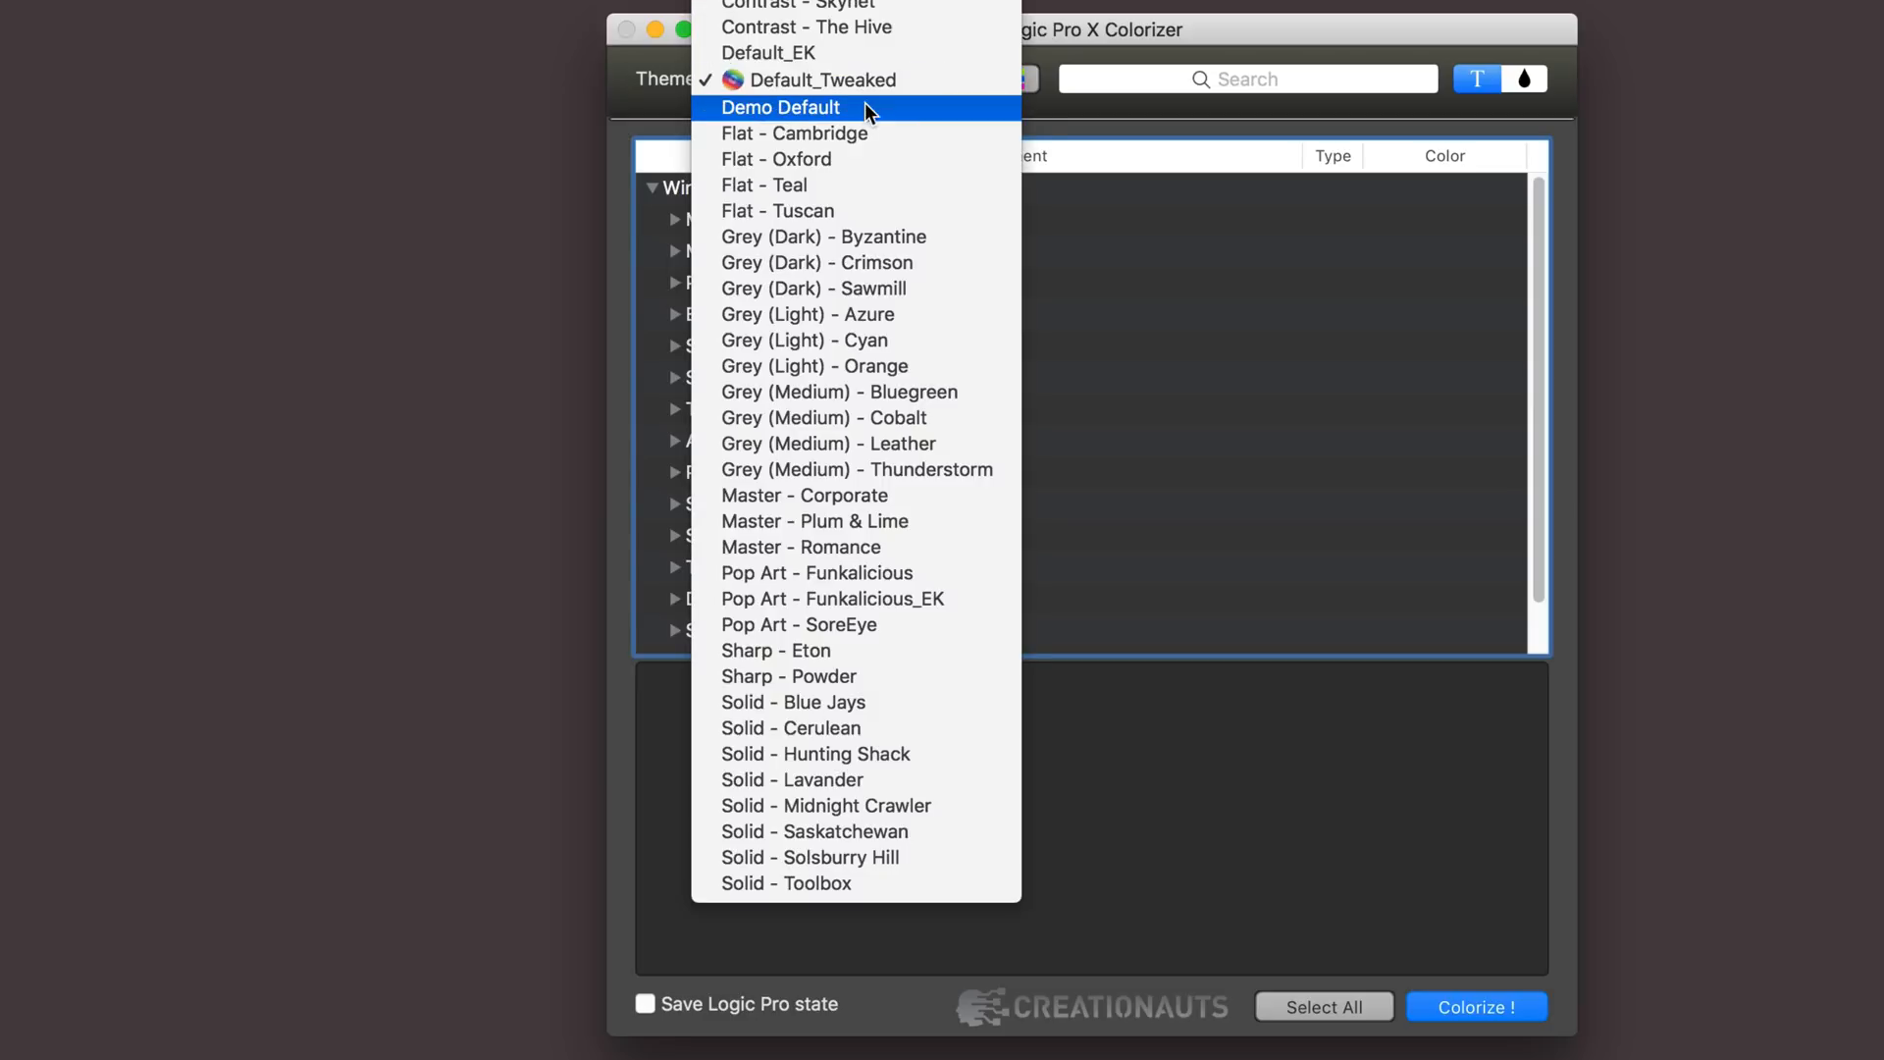
{"action": "mouse_move", "coordinate": [818, 79]}
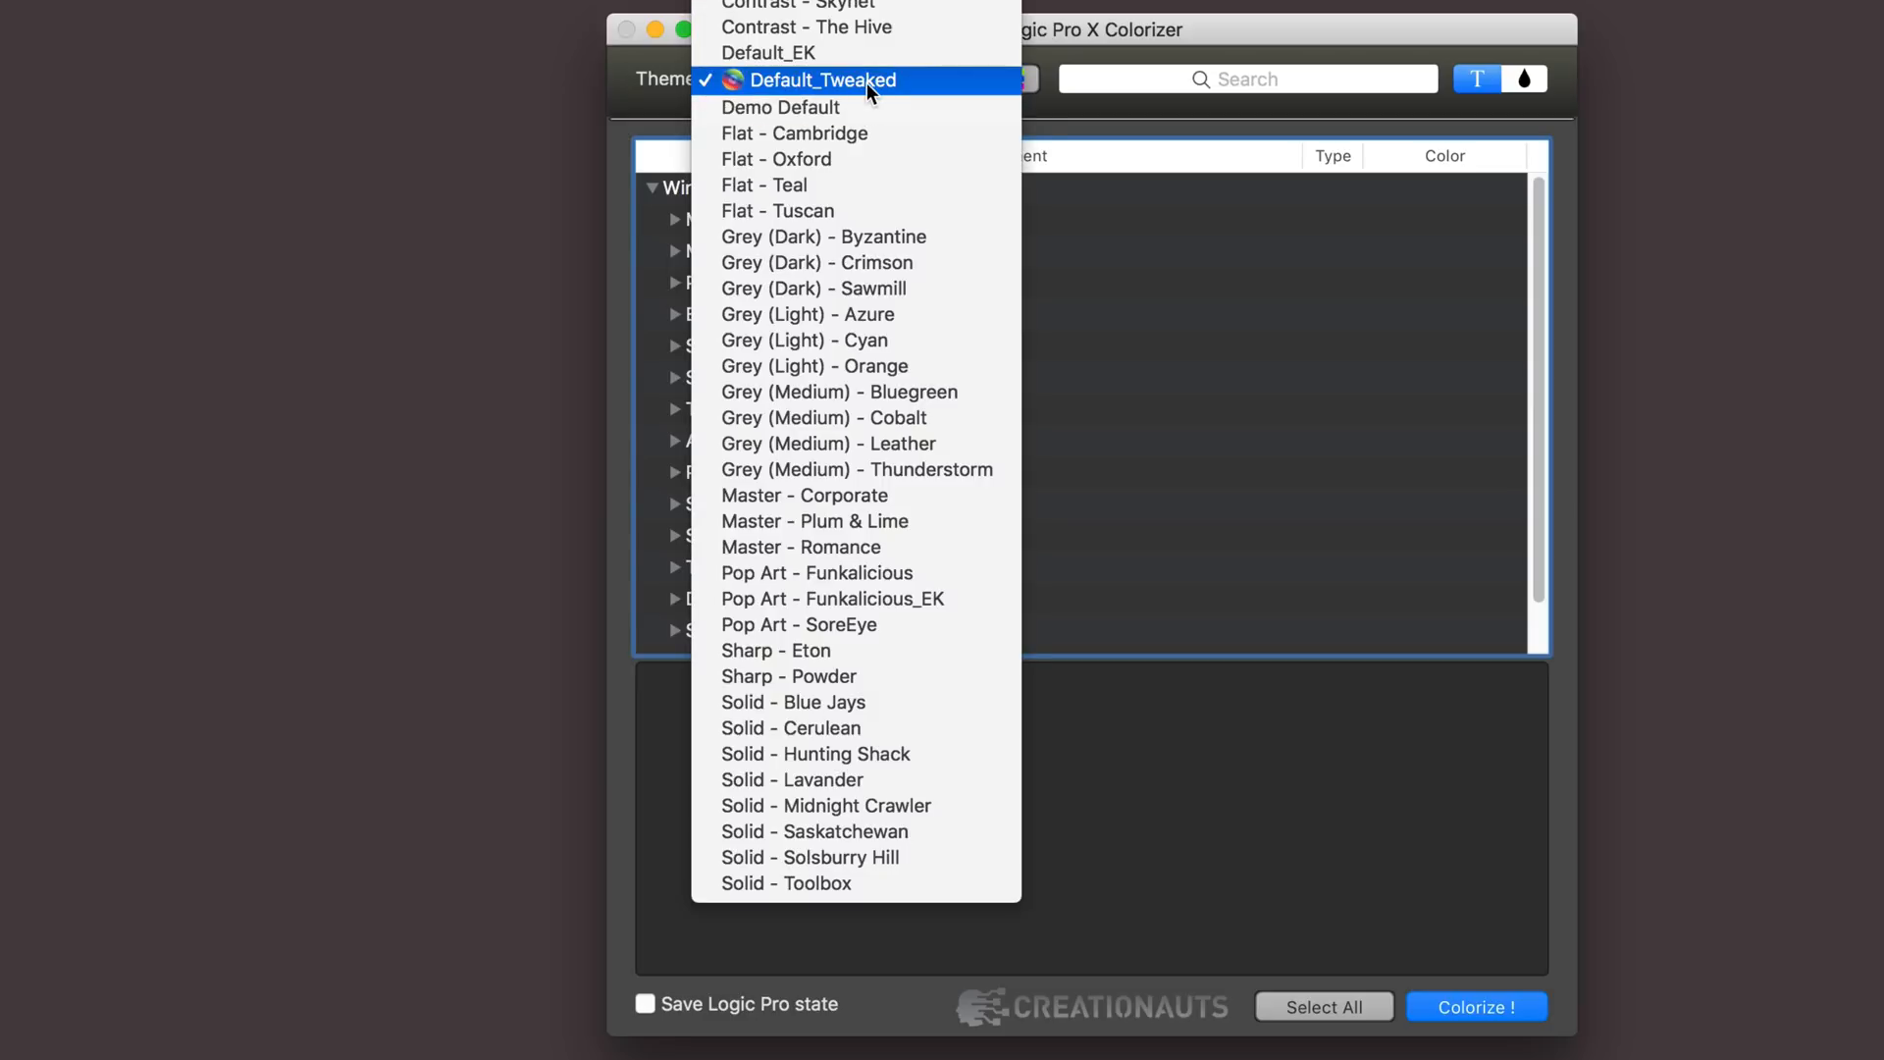
{"action": "left_click", "coordinate": [820, 79]}
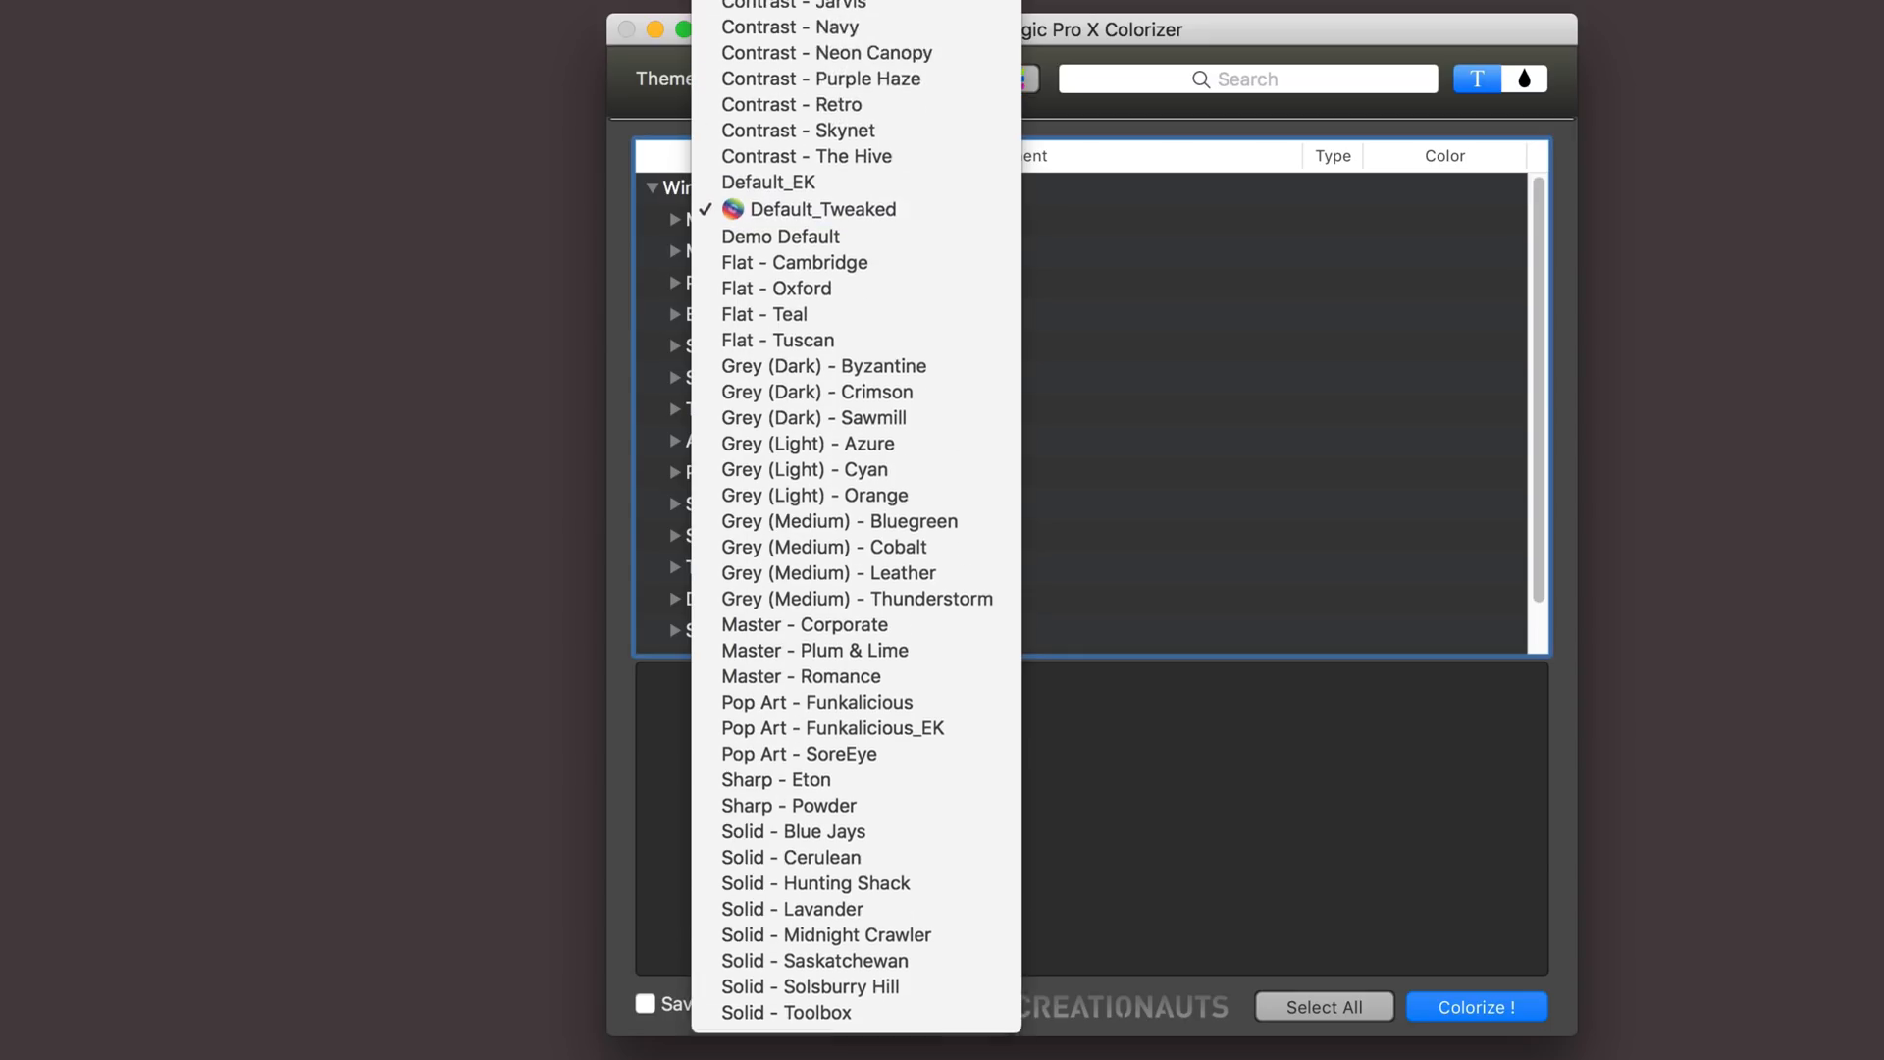
{"action": "left_click", "coordinate": [778, 78]}
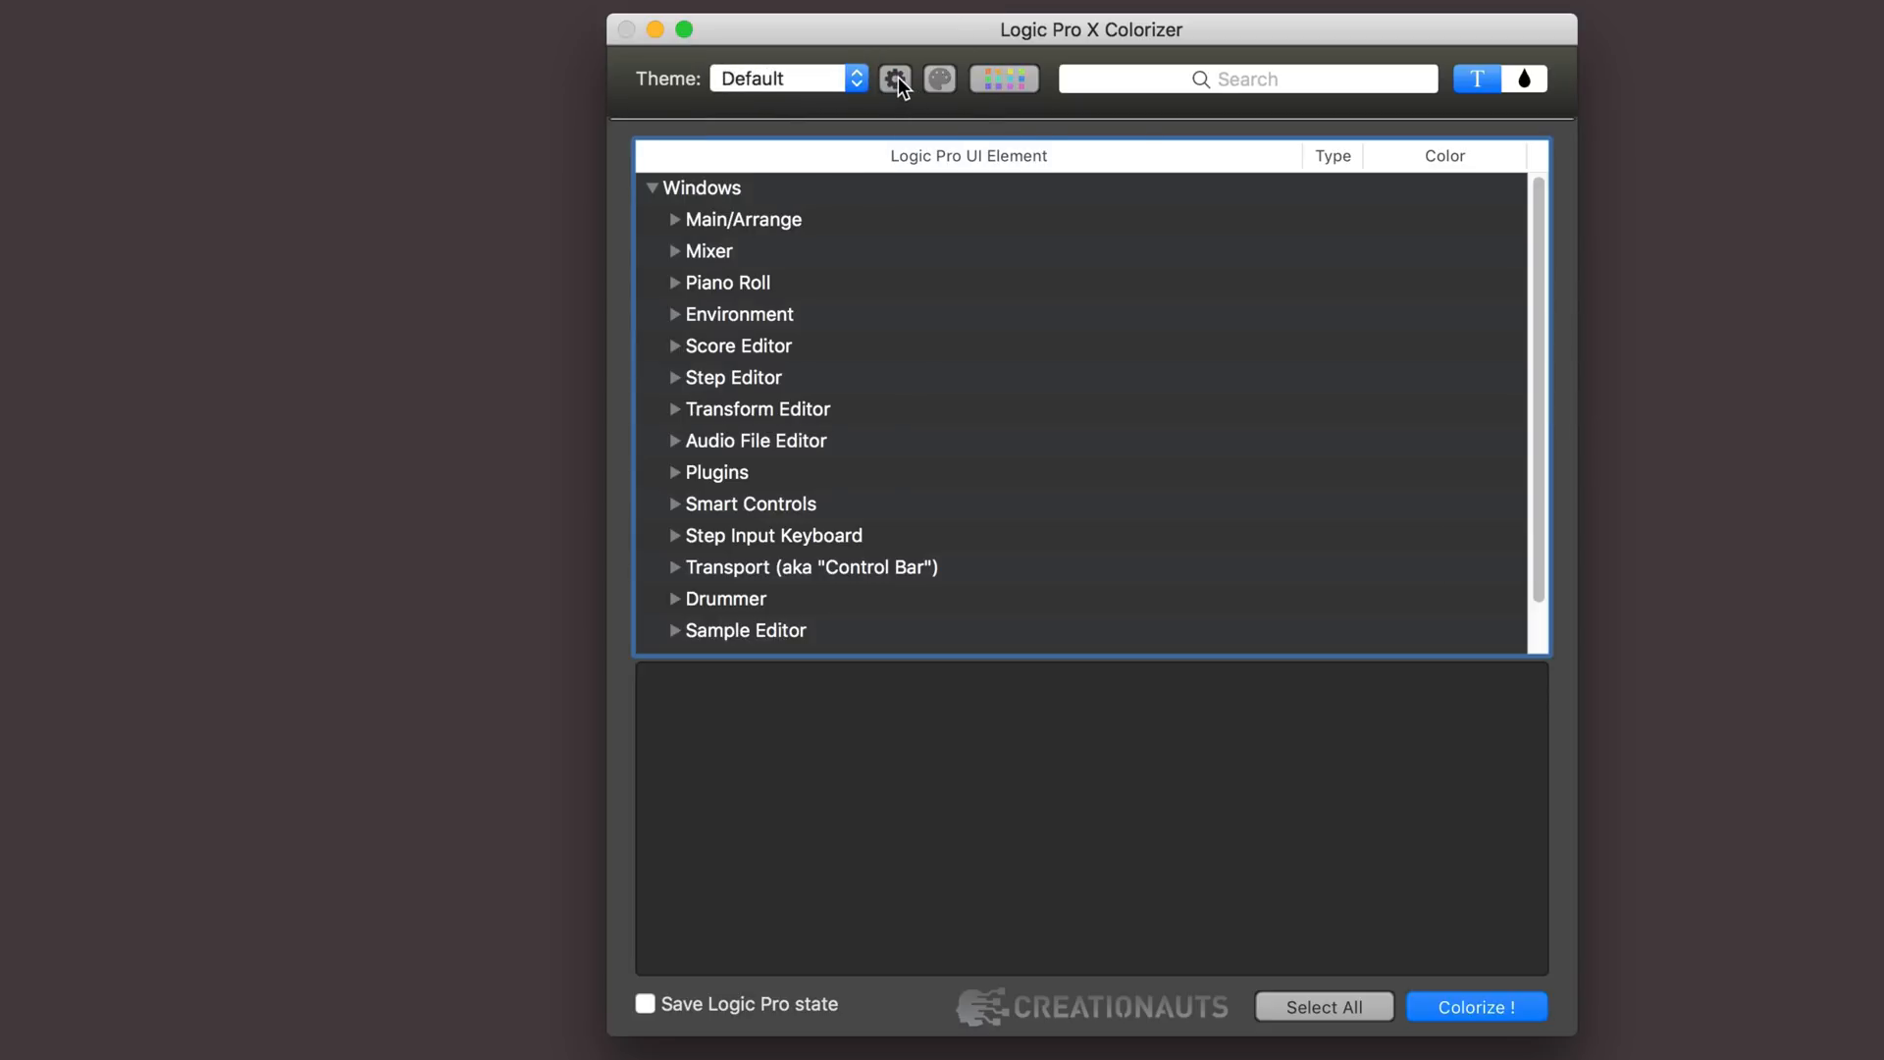
{"action": "mouse_move", "coordinate": [857, 79]}
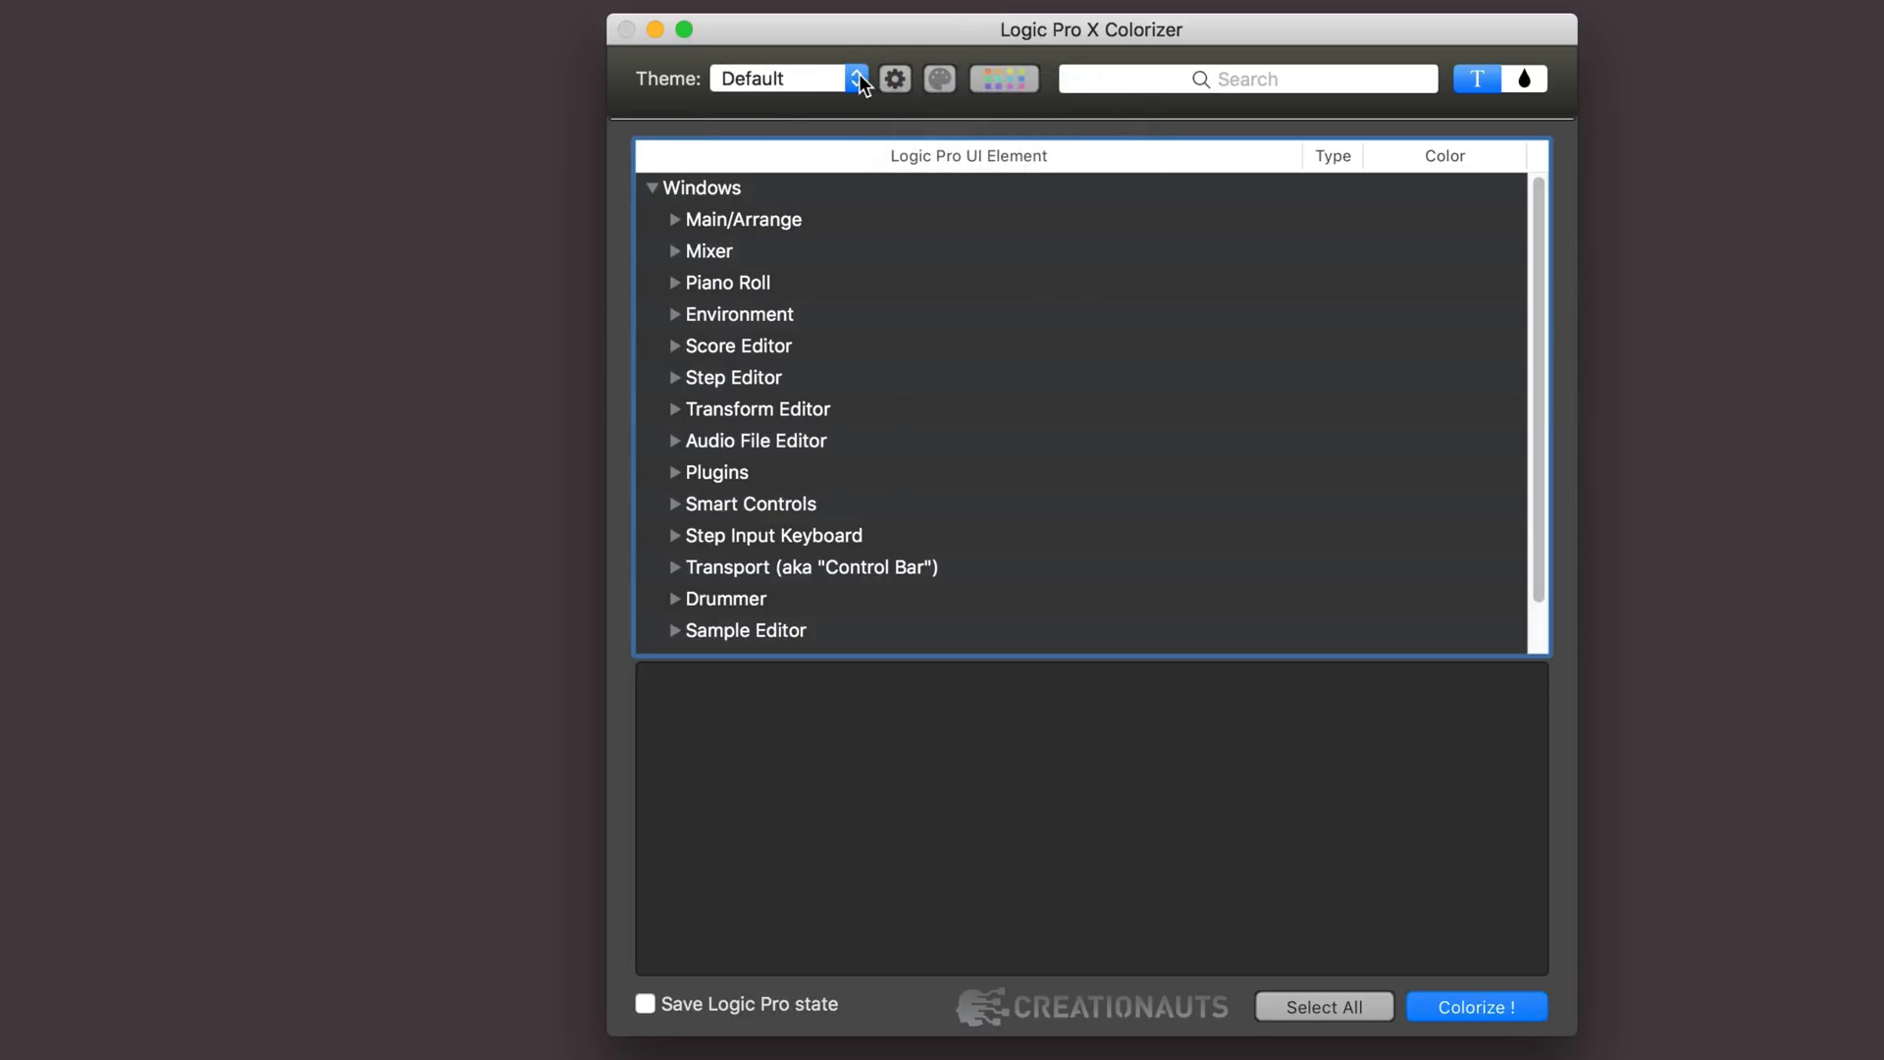
{"action": "left_click", "coordinate": [855, 78]}
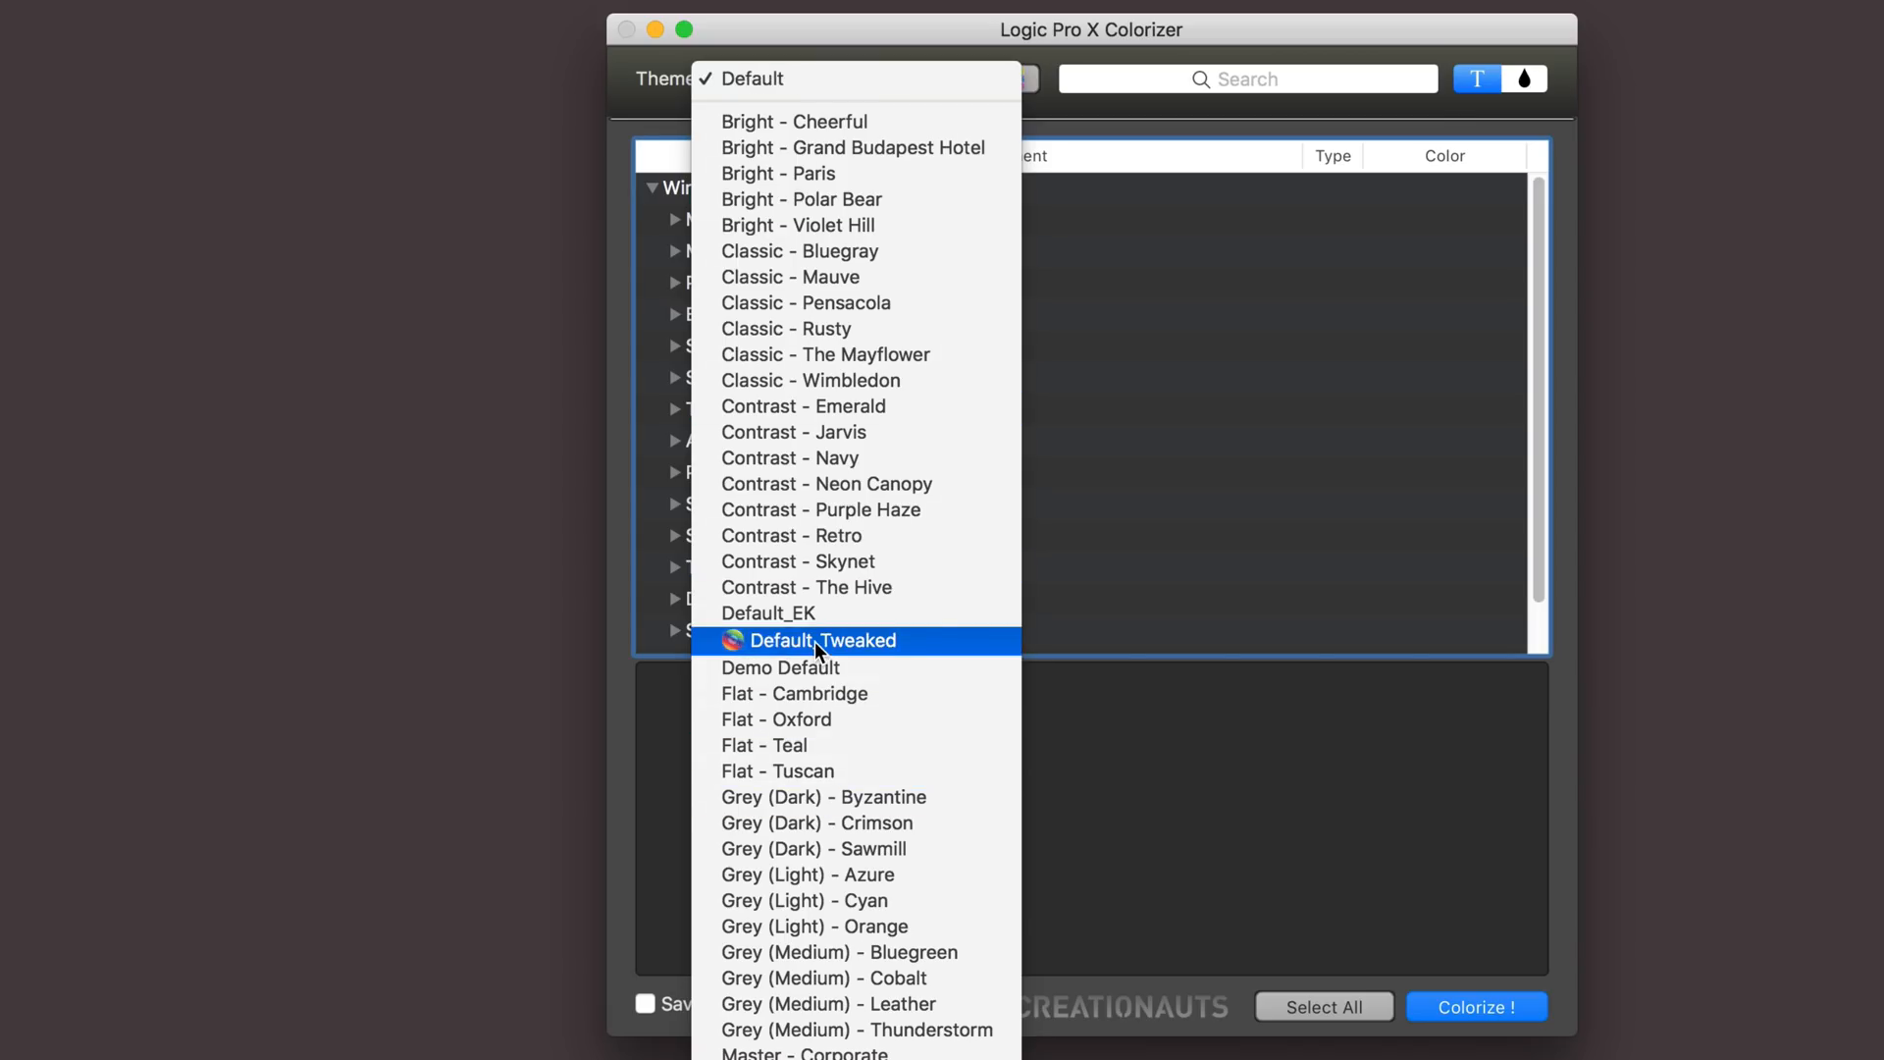
{"action": "left_click", "coordinate": [823, 641]}
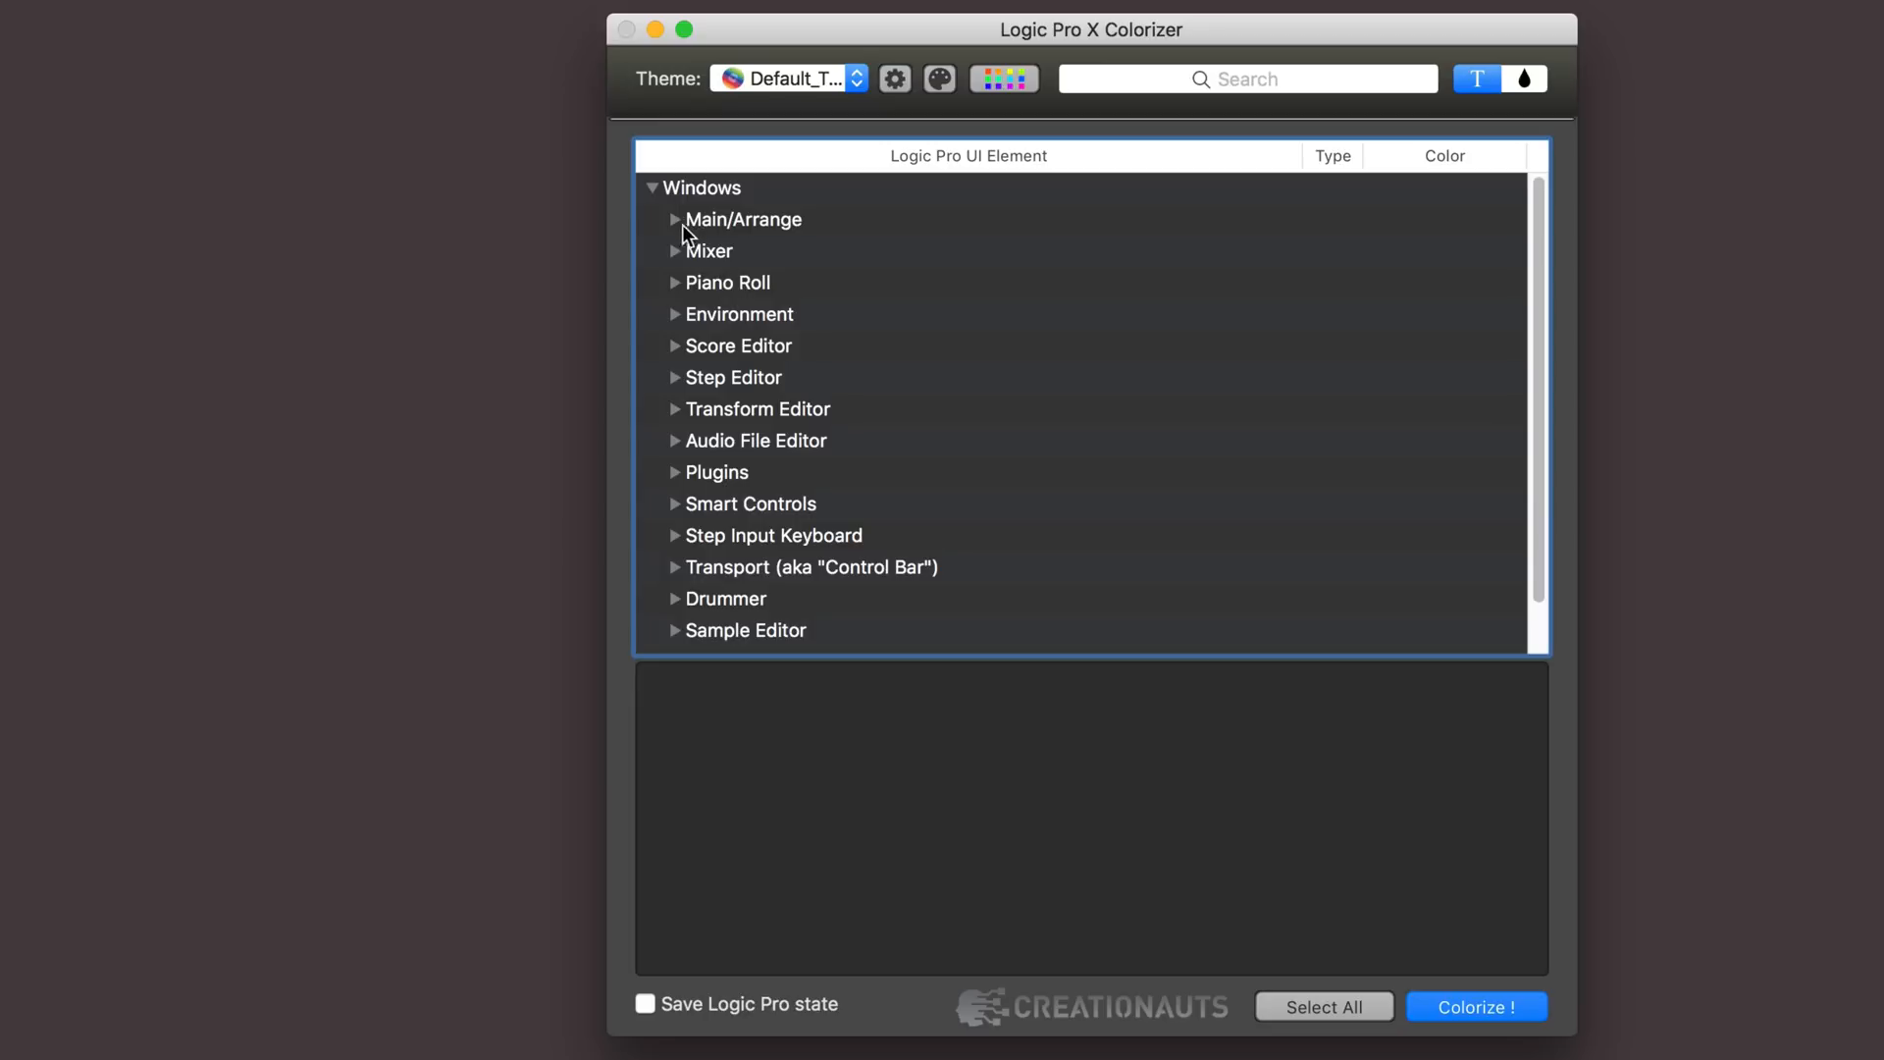
{"action": "mouse_move", "coordinate": [681, 385]}
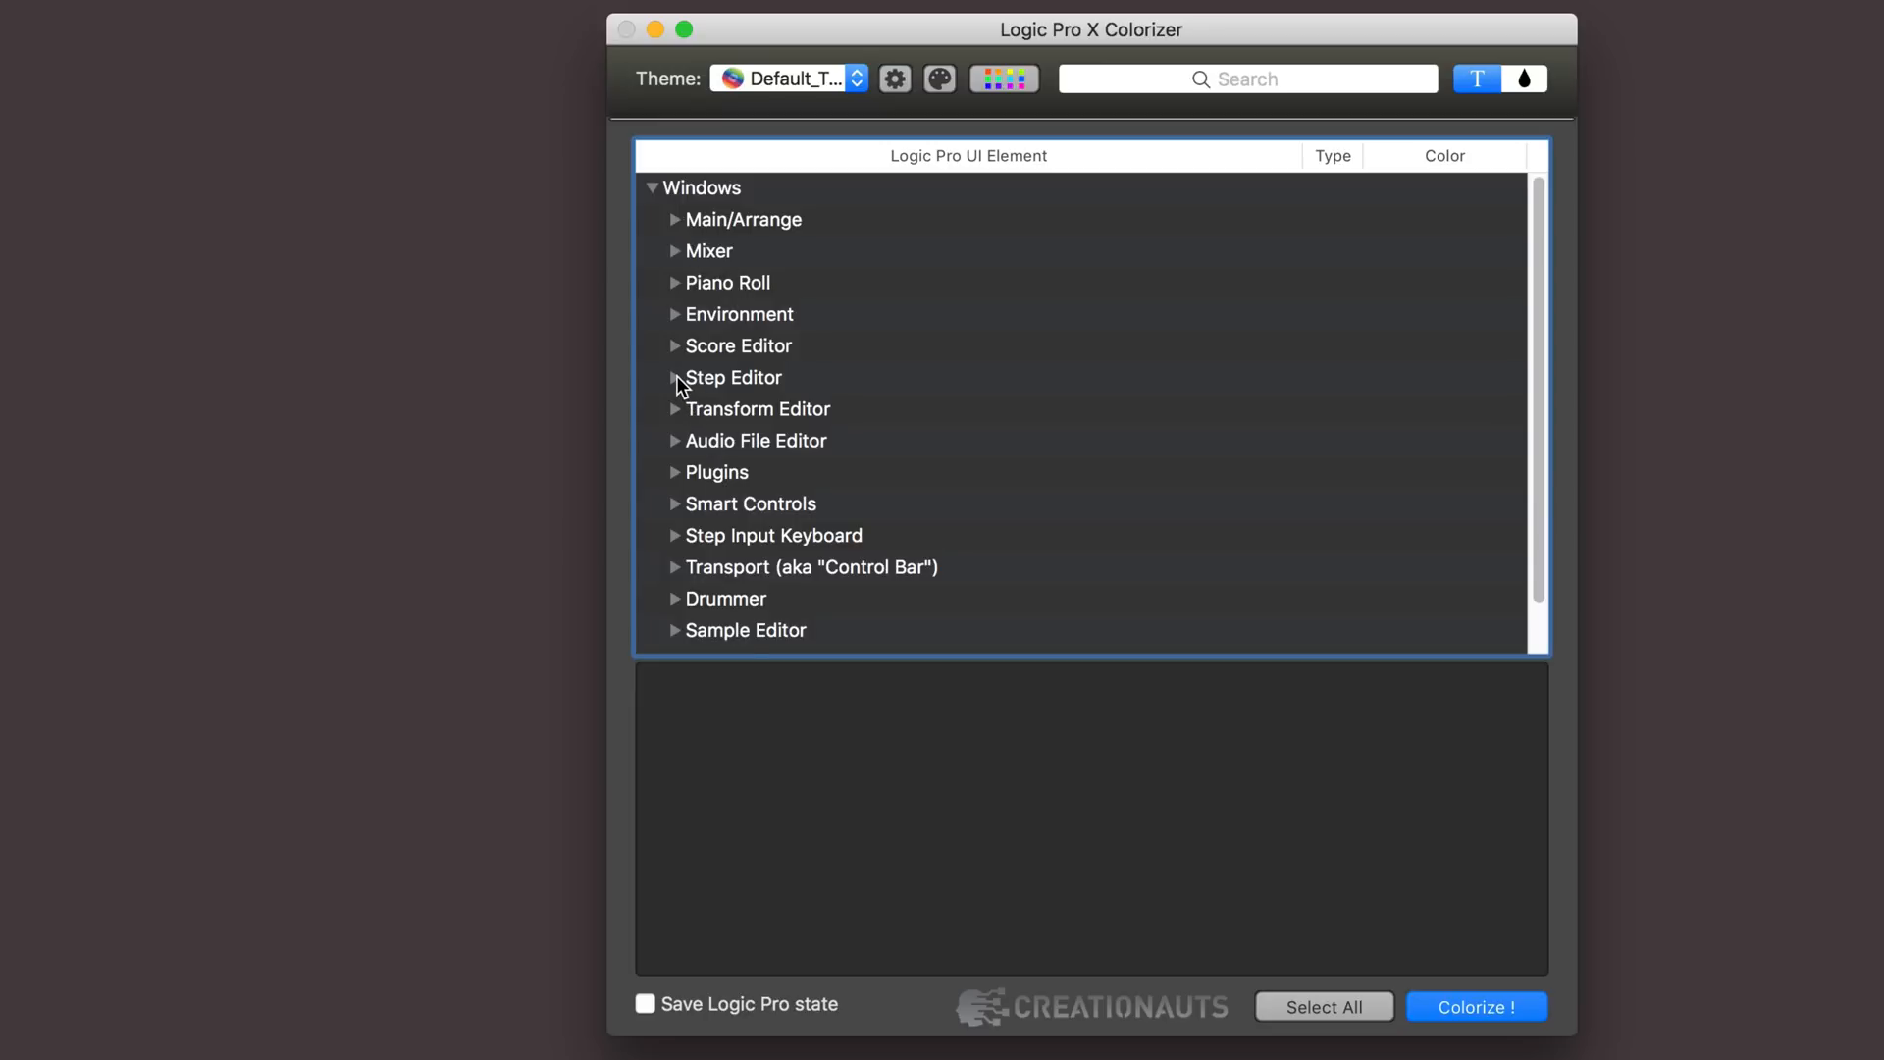
Inspect the Step Editor Scale Highlight colour, then collapse the Step Editor elements.
{"action": "left_click", "coordinate": [676, 377]}
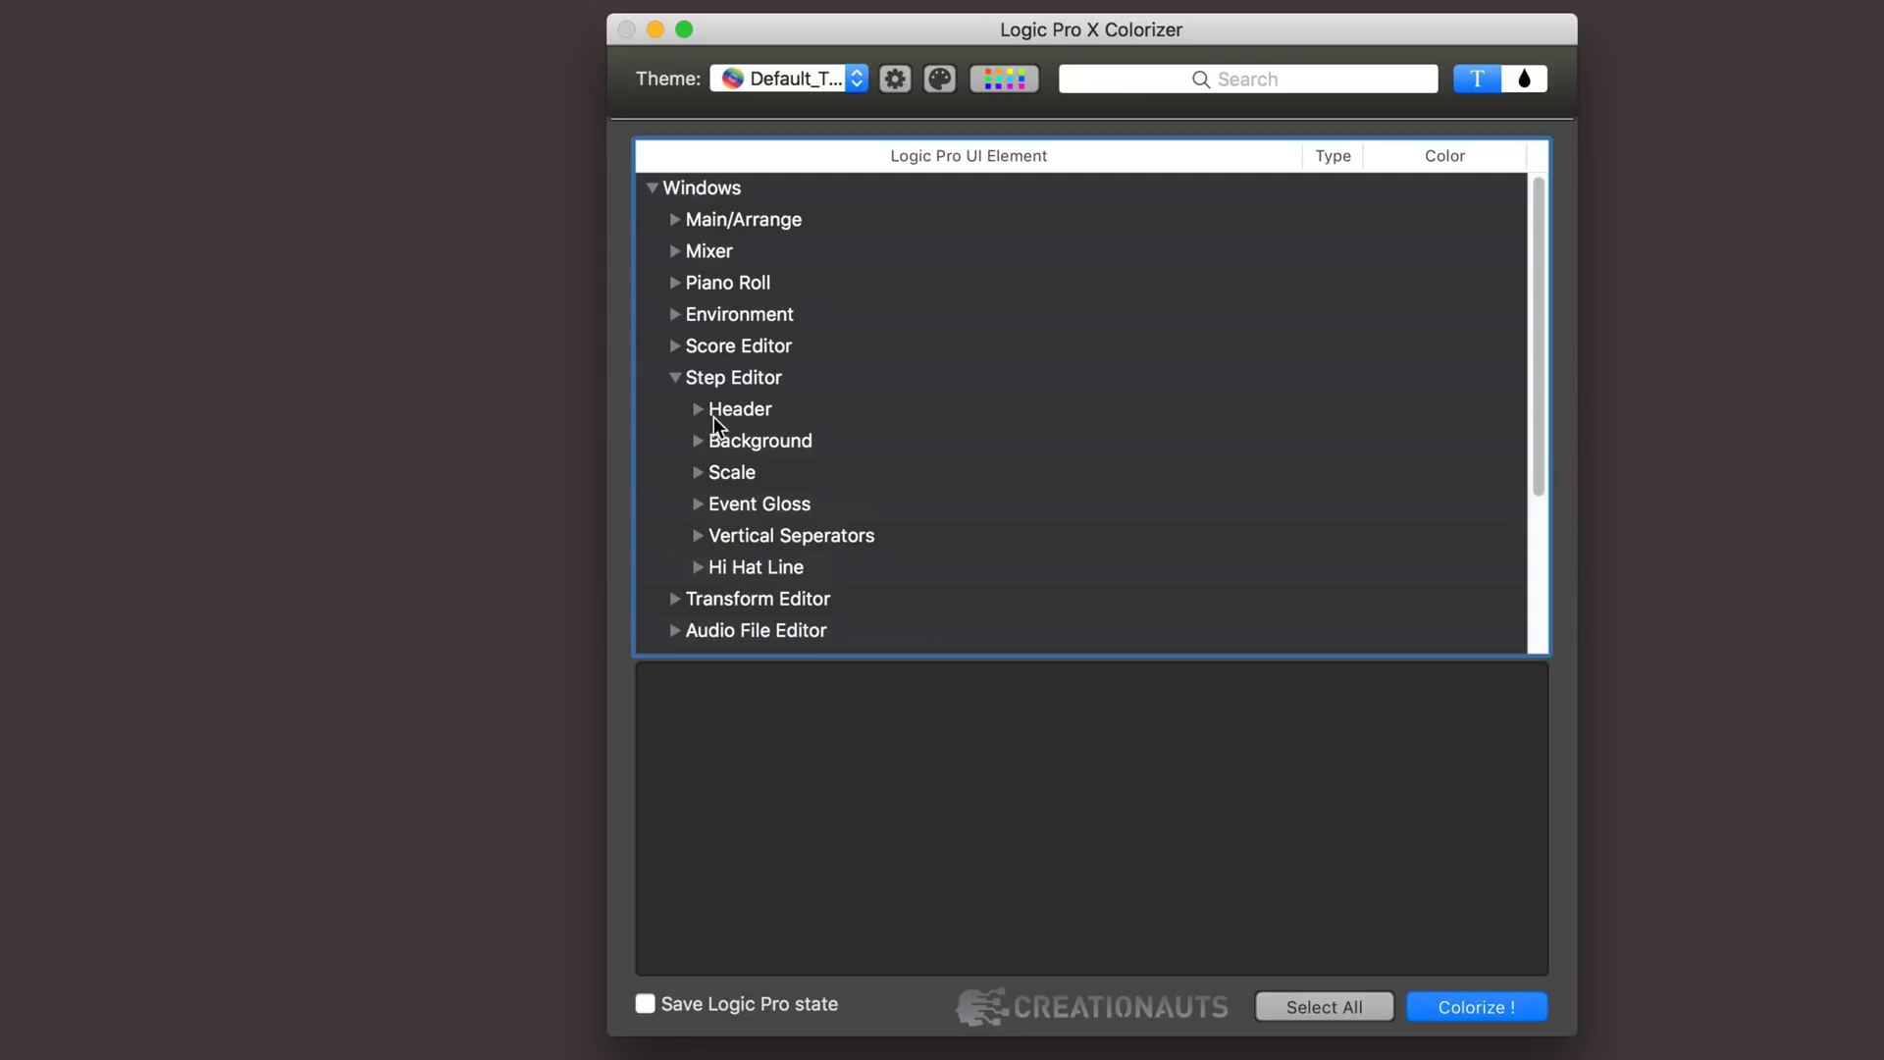
{"action": "left_click", "coordinate": [698, 472]}
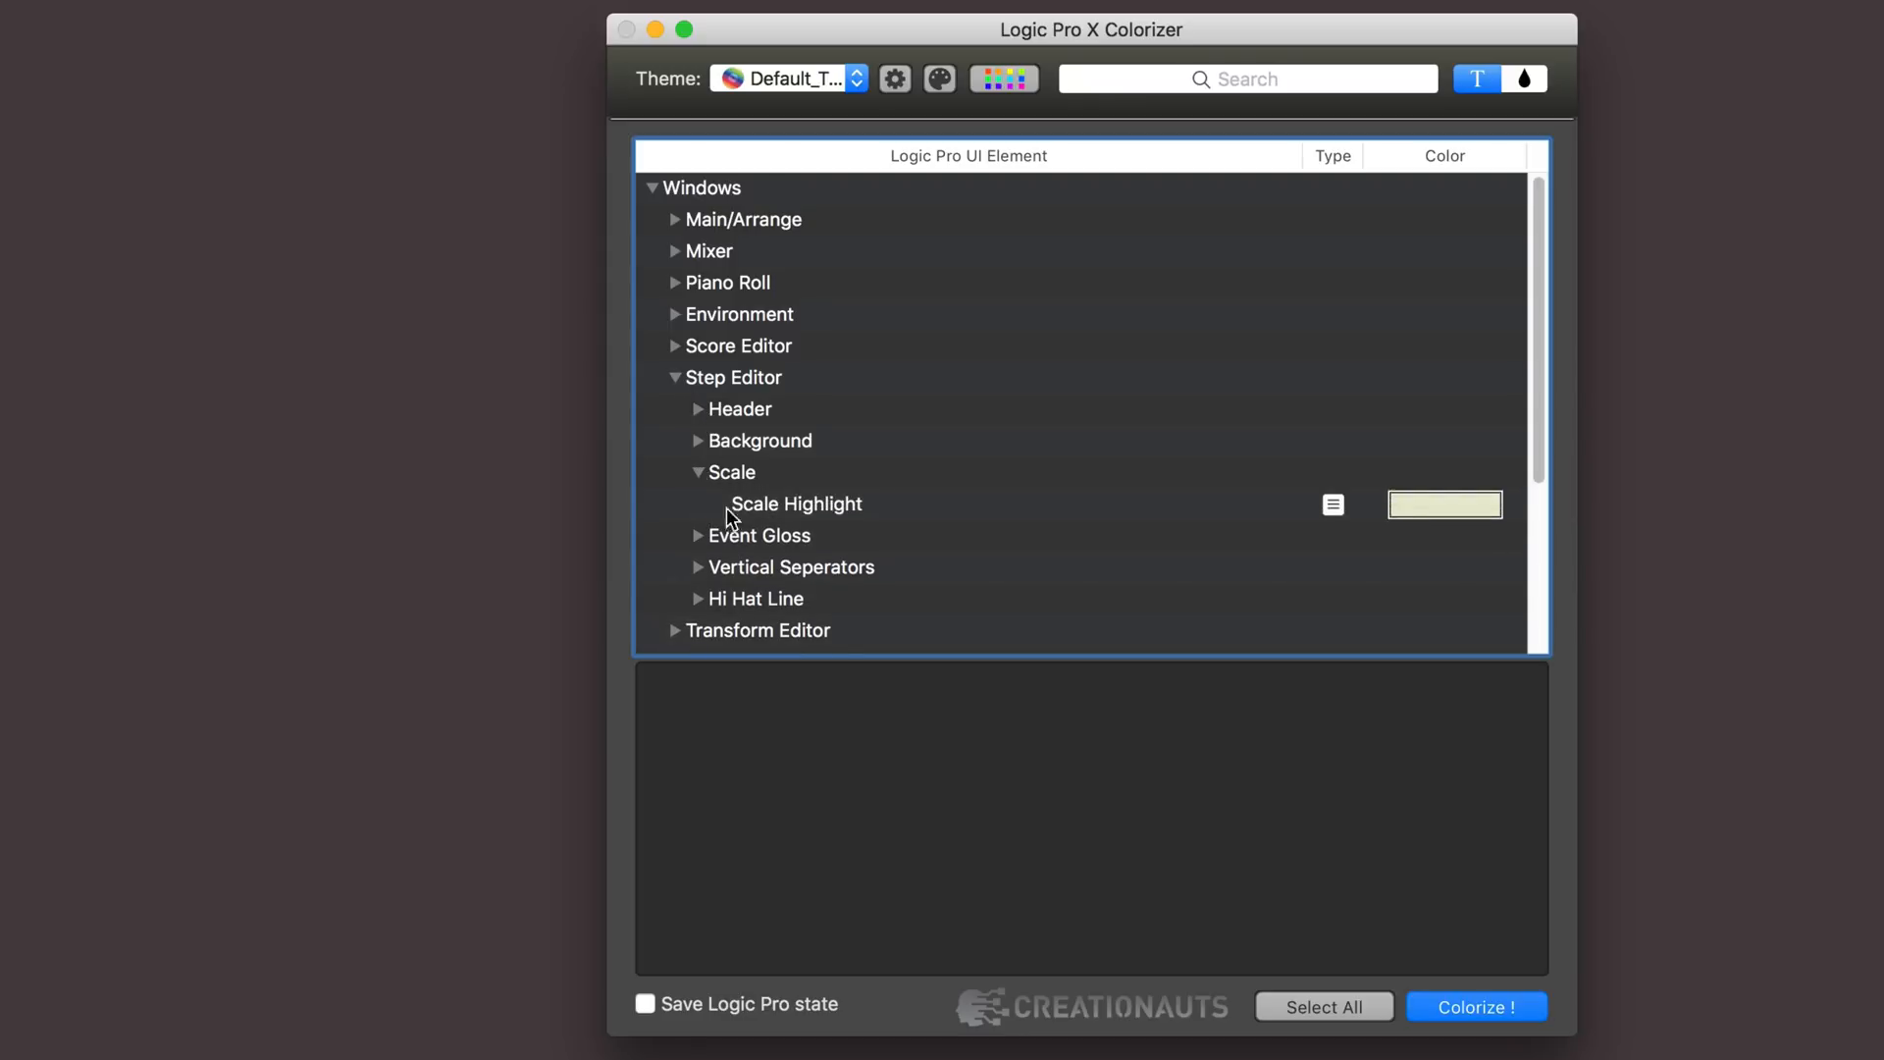
{"action": "left_click", "coordinate": [796, 504]}
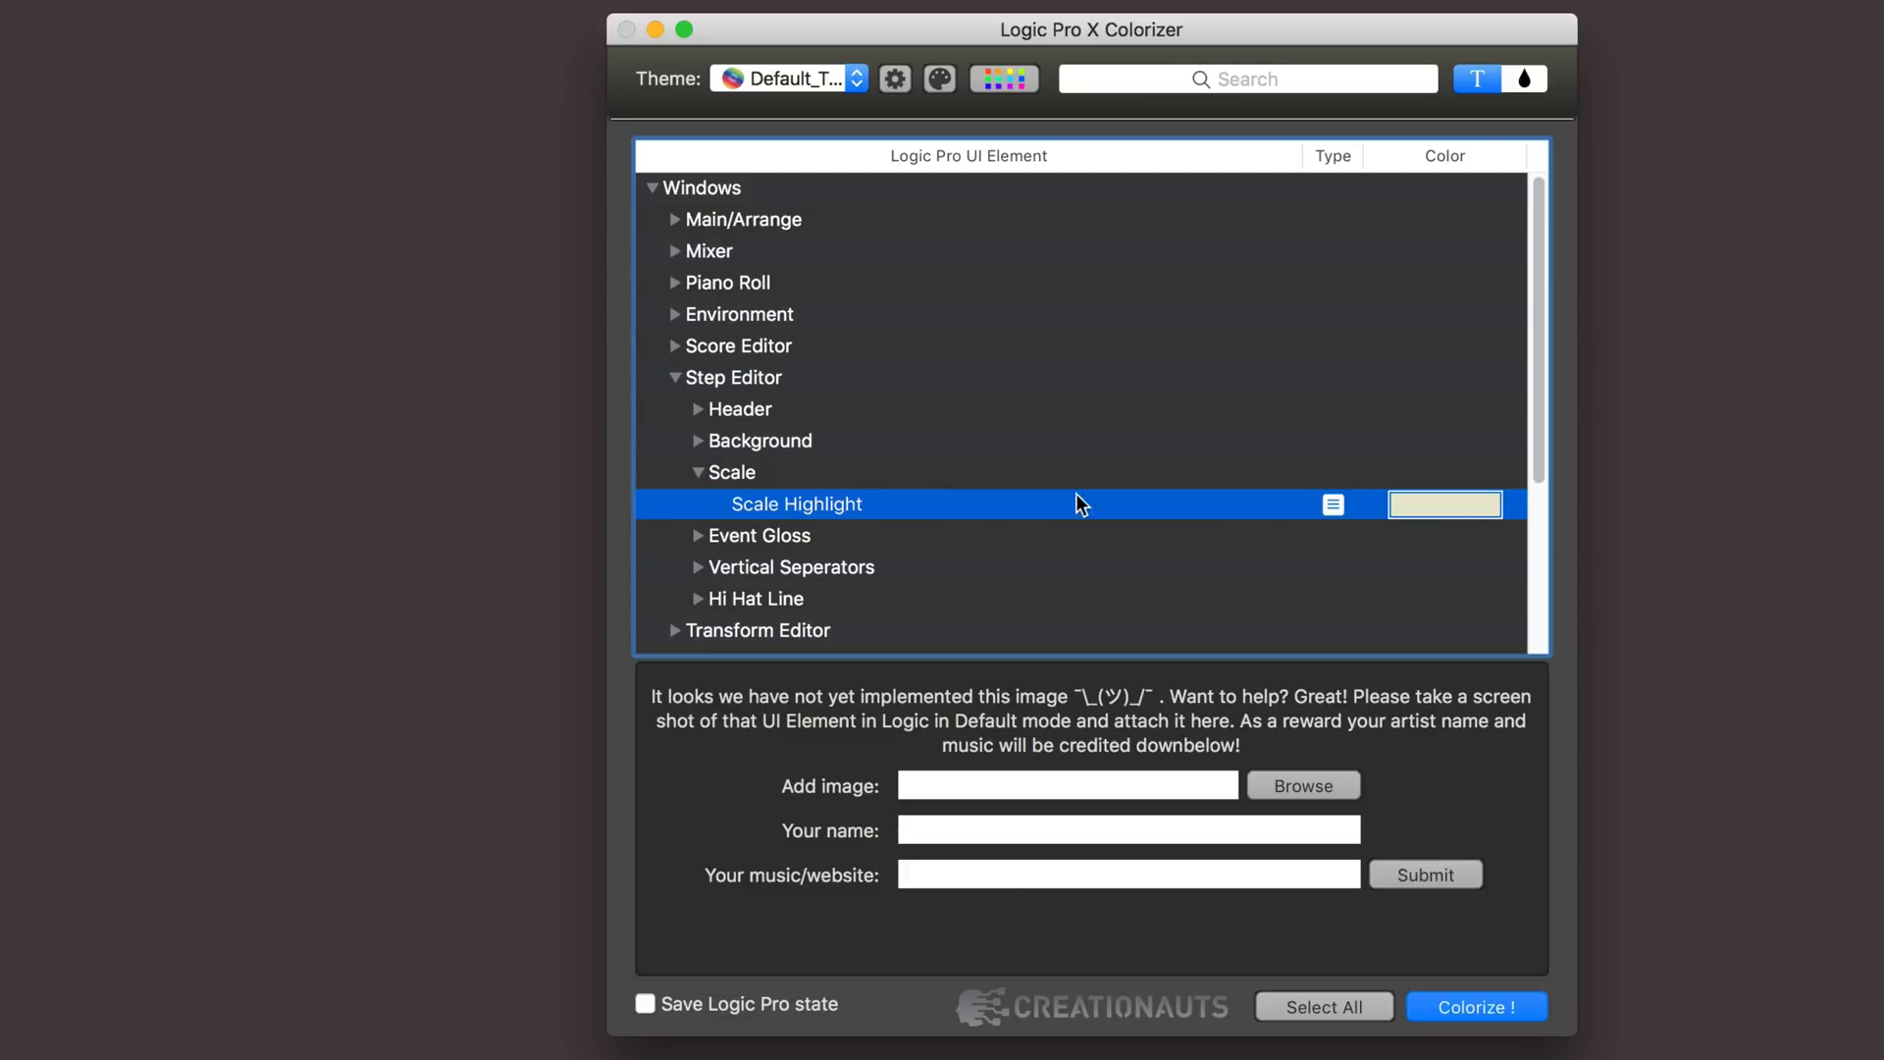
{"action": "left_click", "coordinate": [1444, 503]}
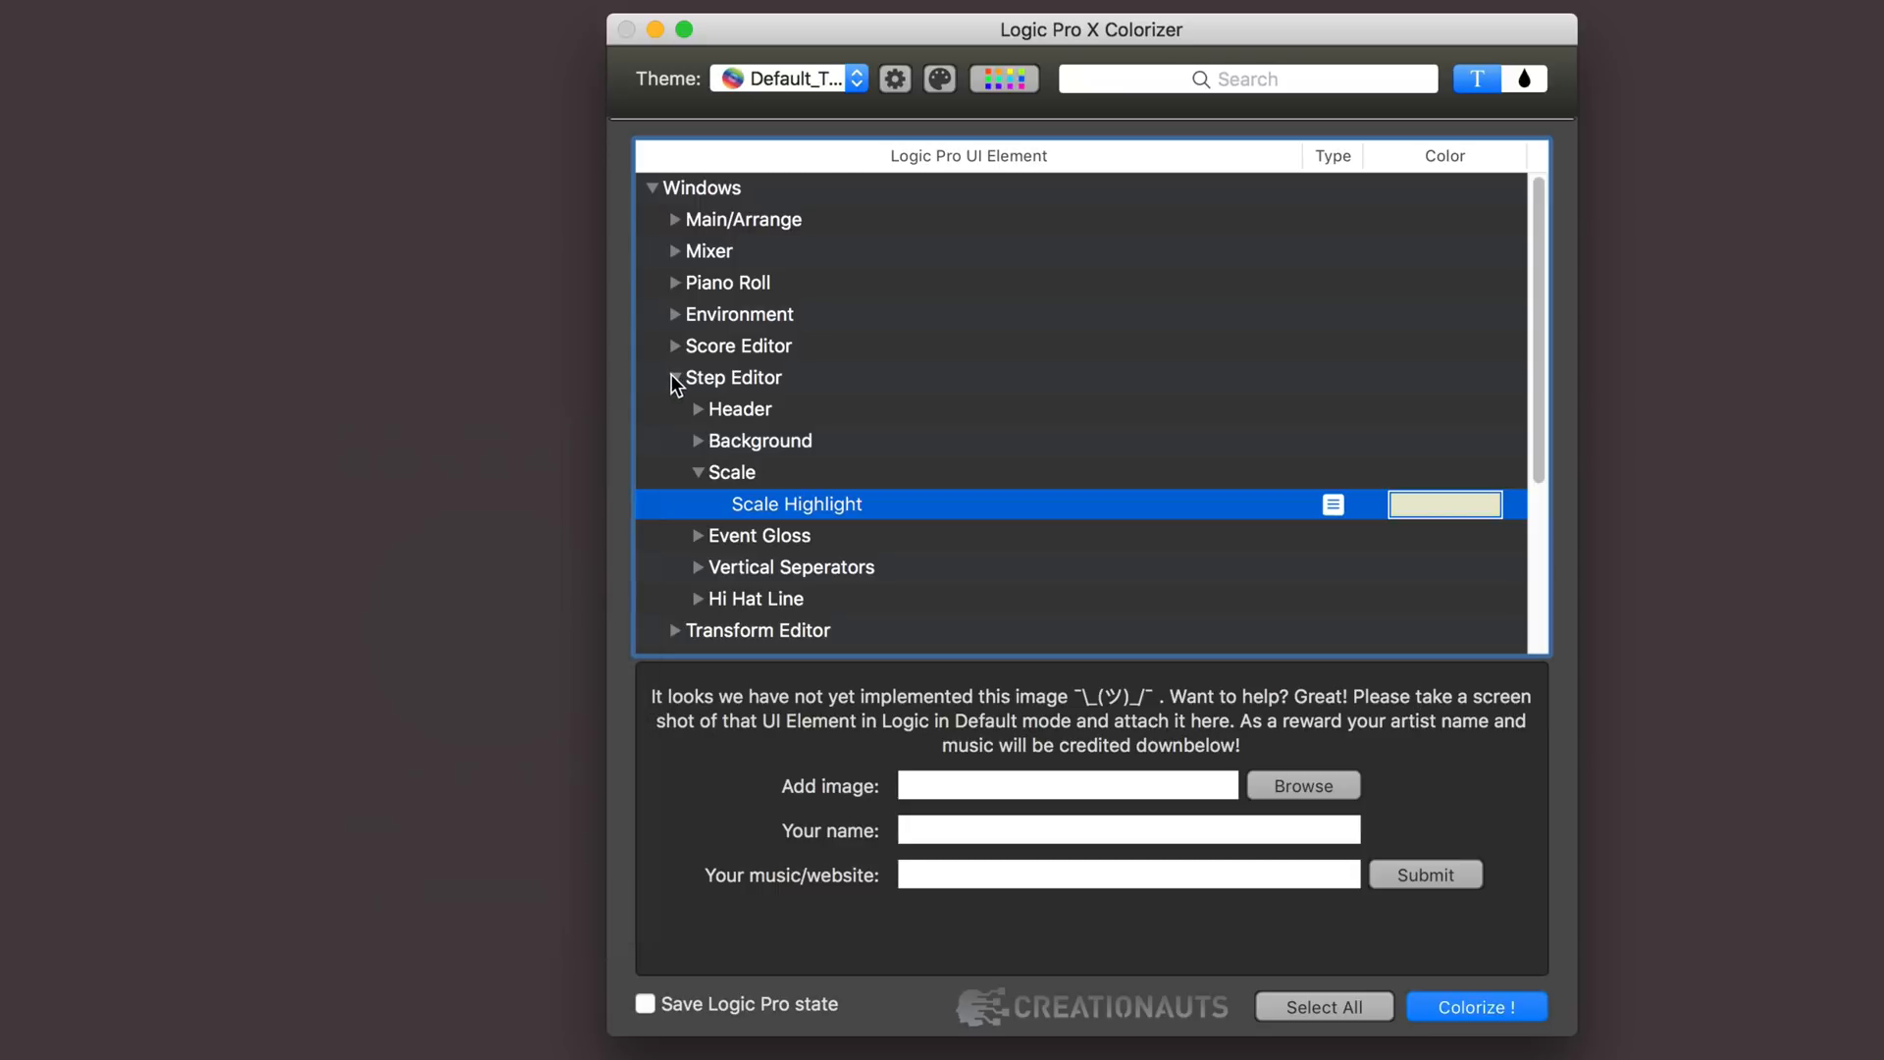
{"action": "left_click", "coordinate": [675, 376]}
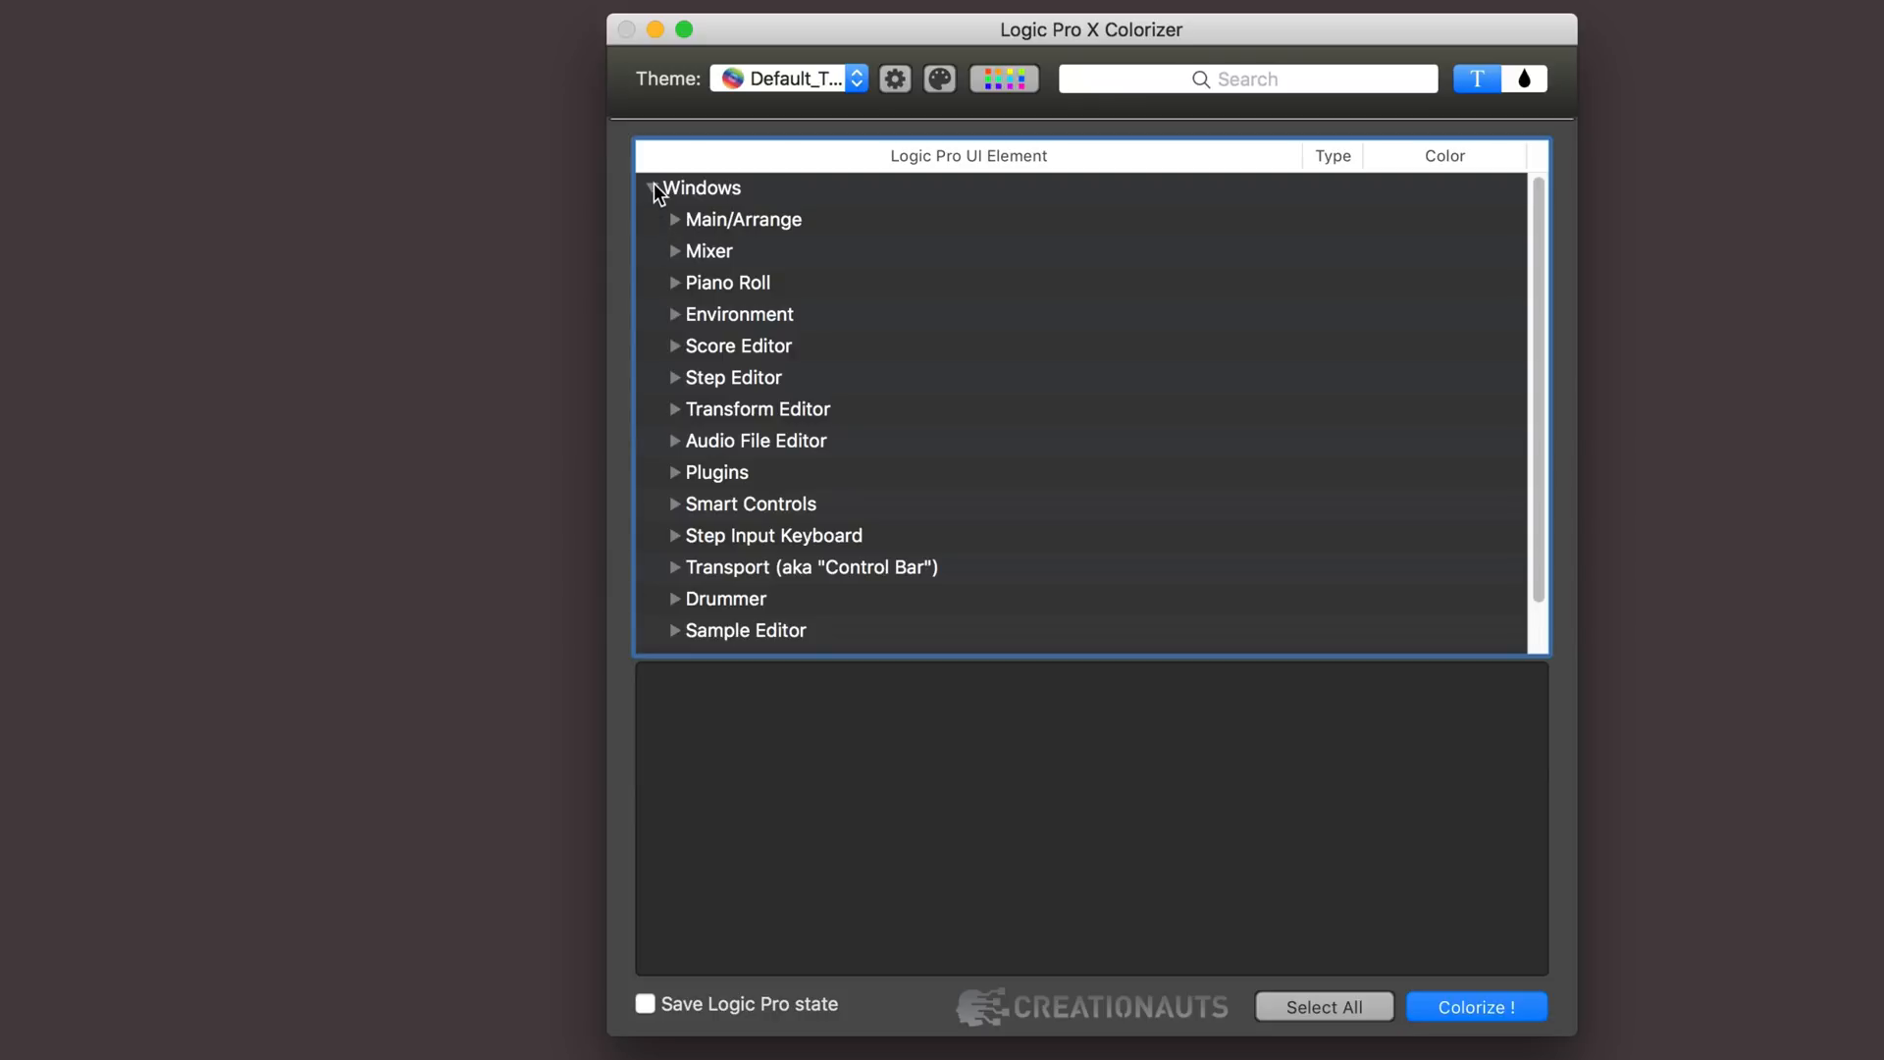
Set Piano Roll dark-background bar, beat and division grid lines to blue, orange and purple.
{"action": "left_click", "coordinate": [654, 187]}
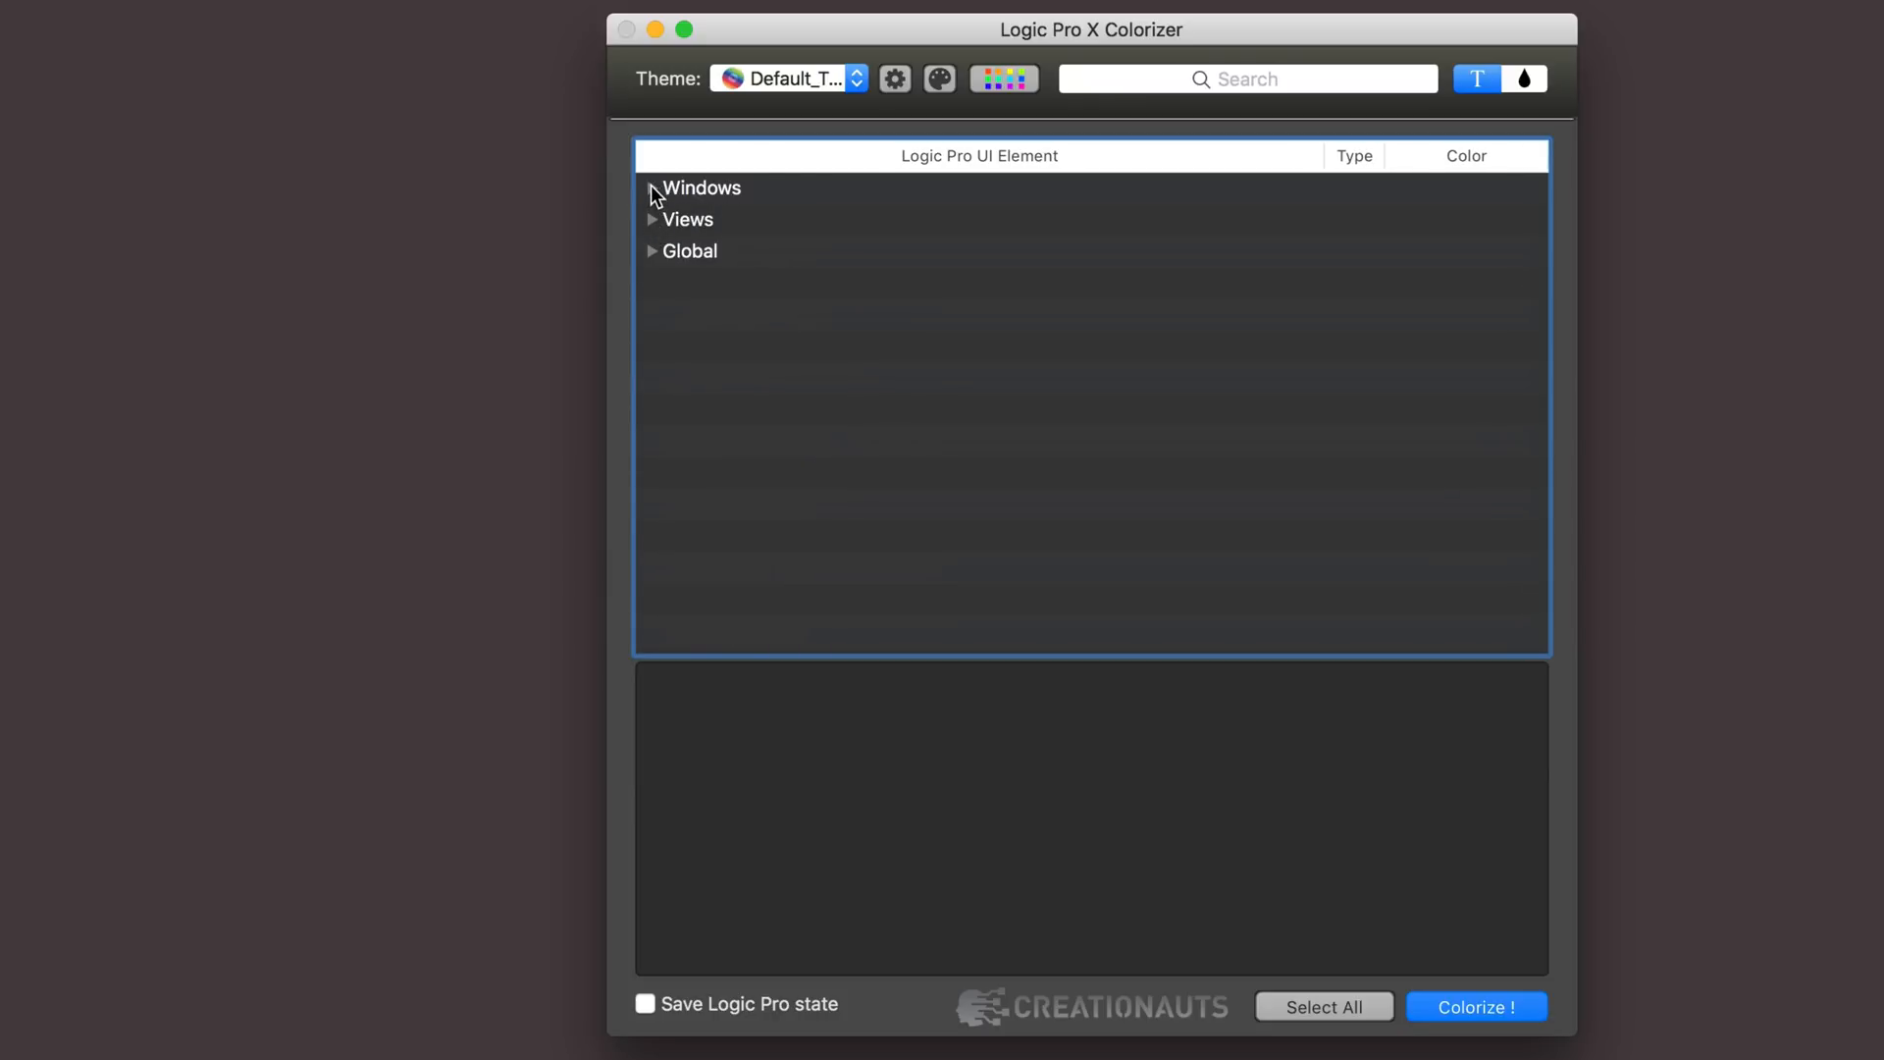
{"action": "left_click", "coordinate": [652, 188]}
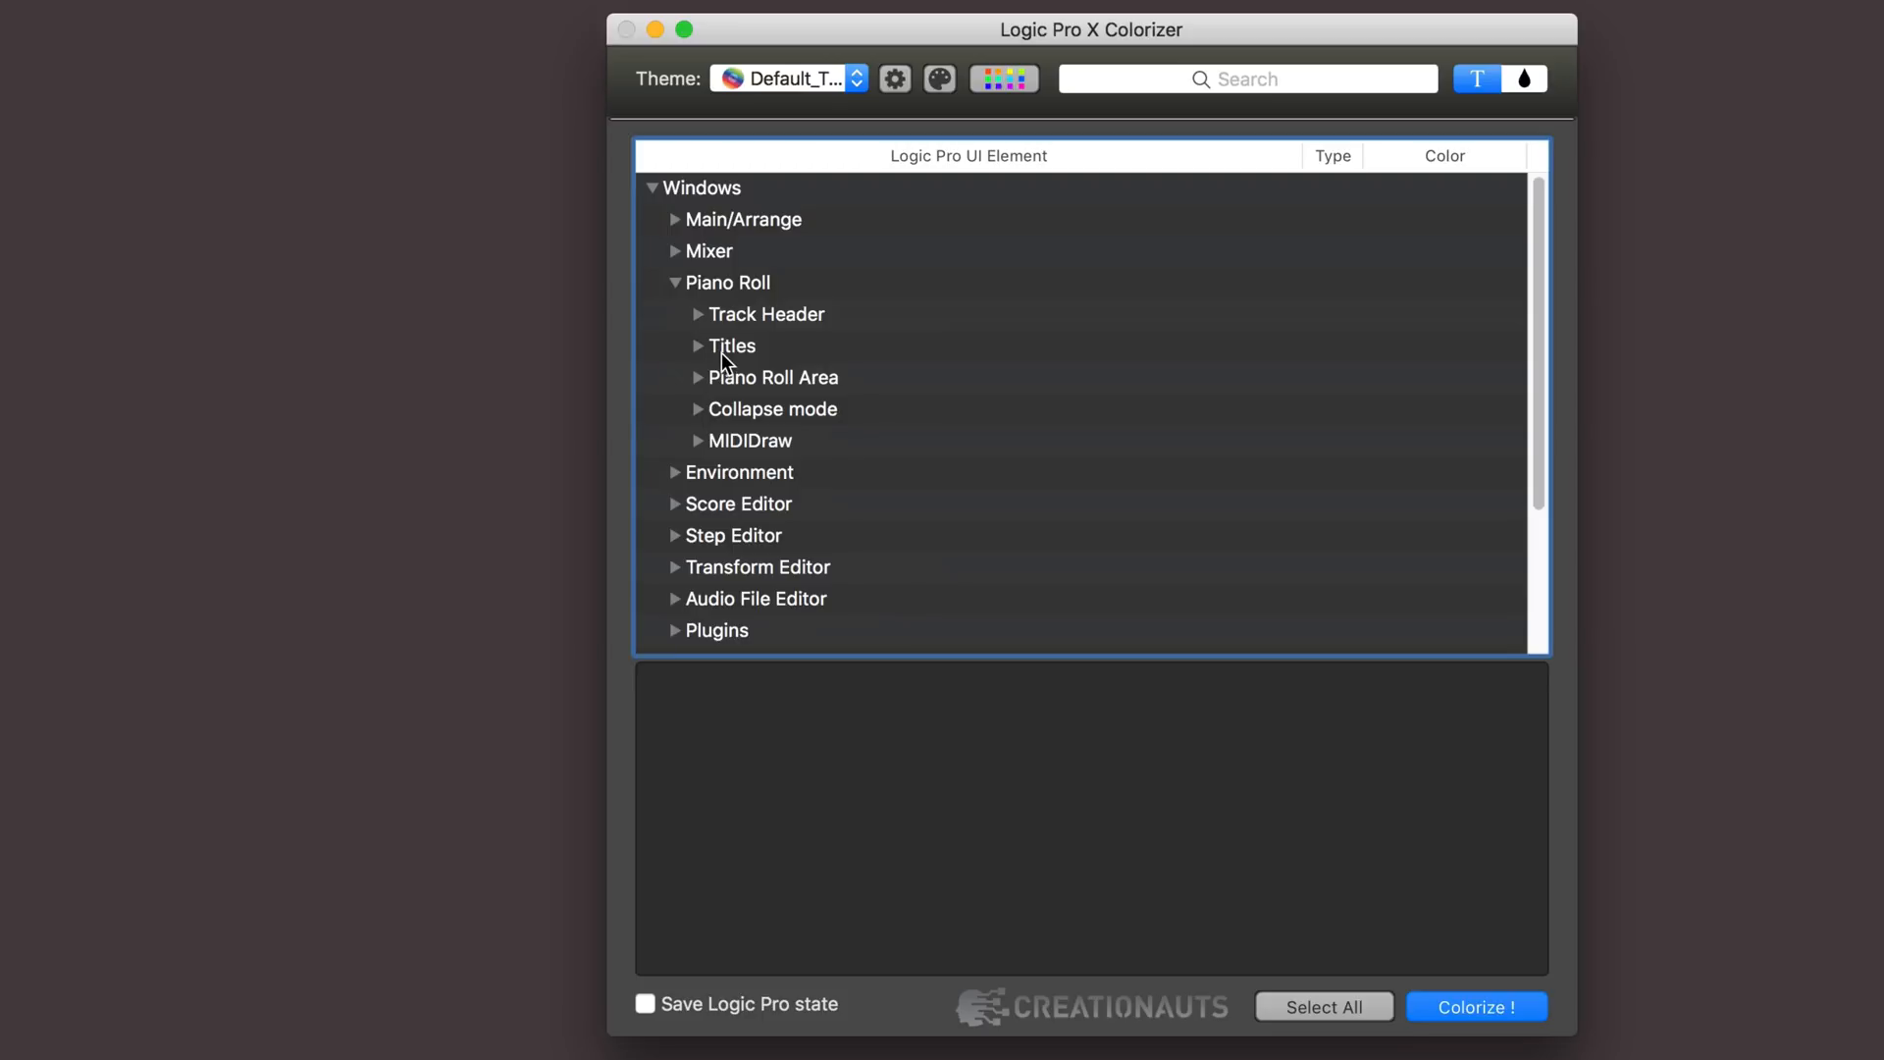
{"action": "mouse_move", "coordinate": [702, 387]}
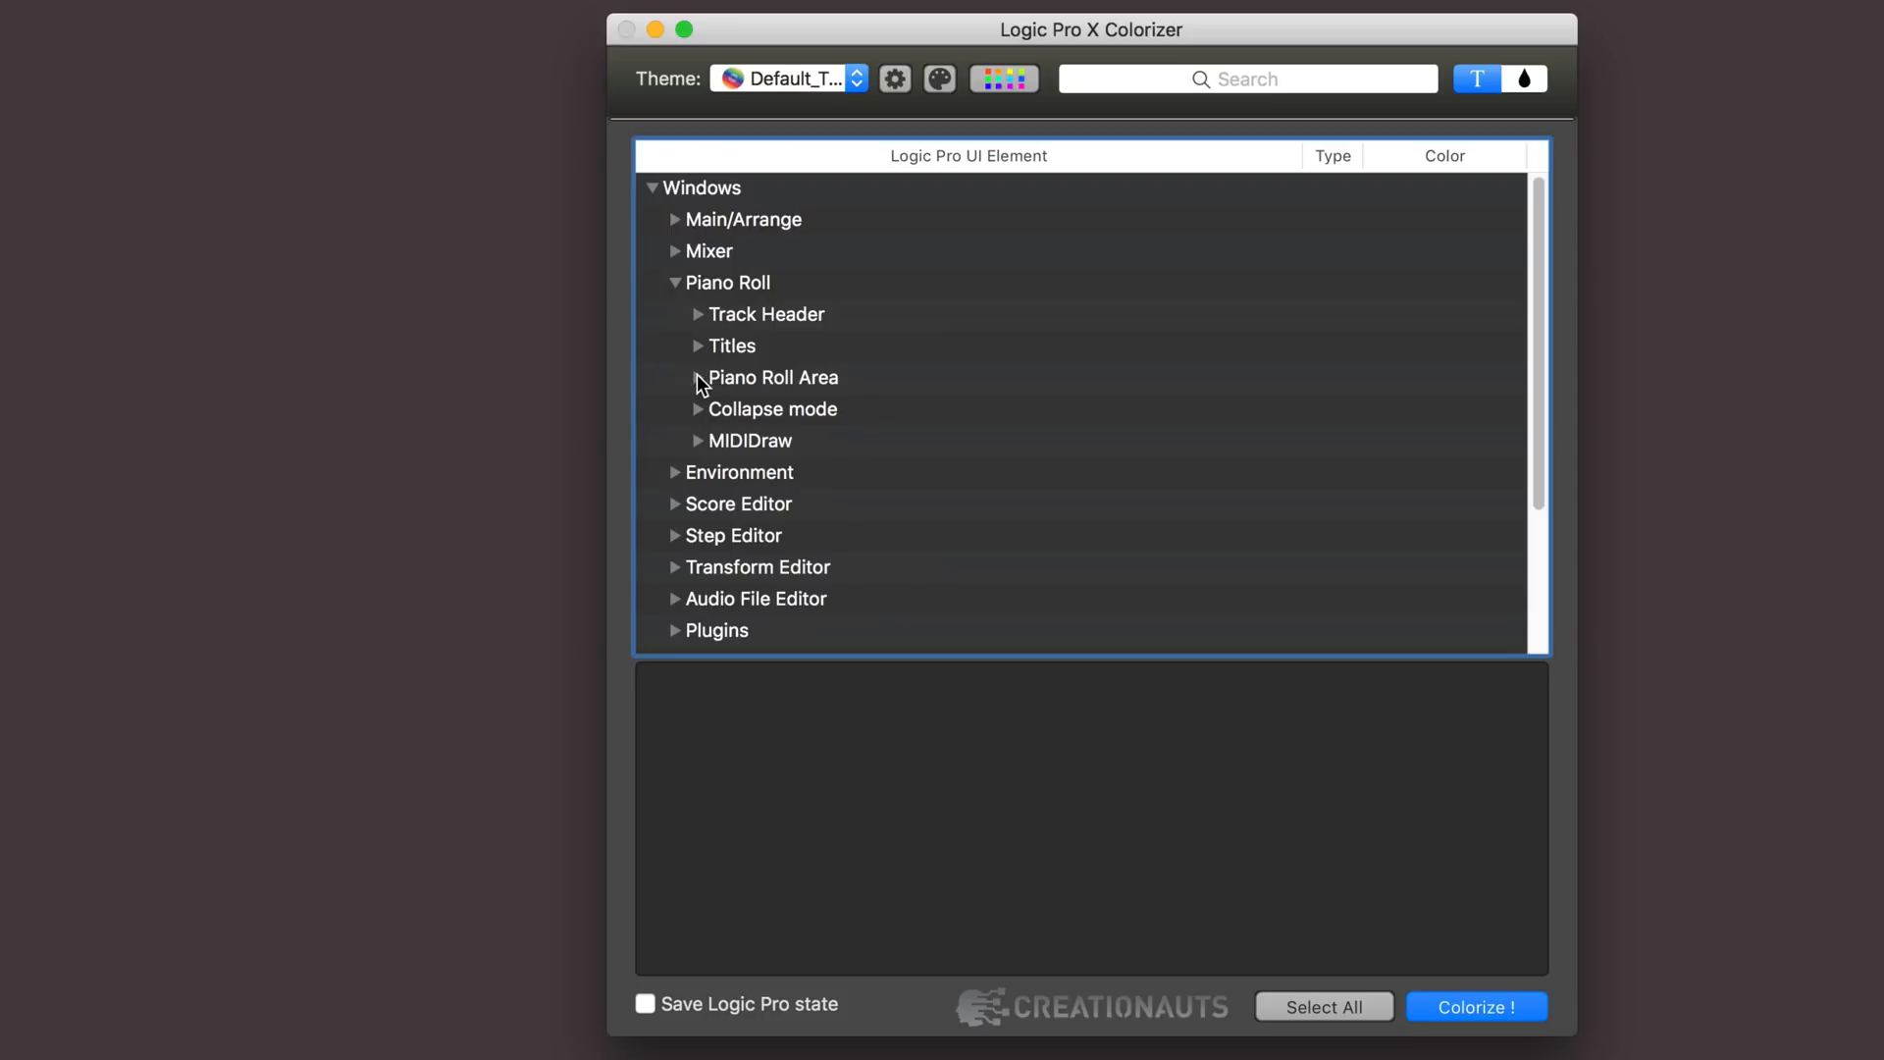
{"action": "left_click", "coordinate": [698, 377]}
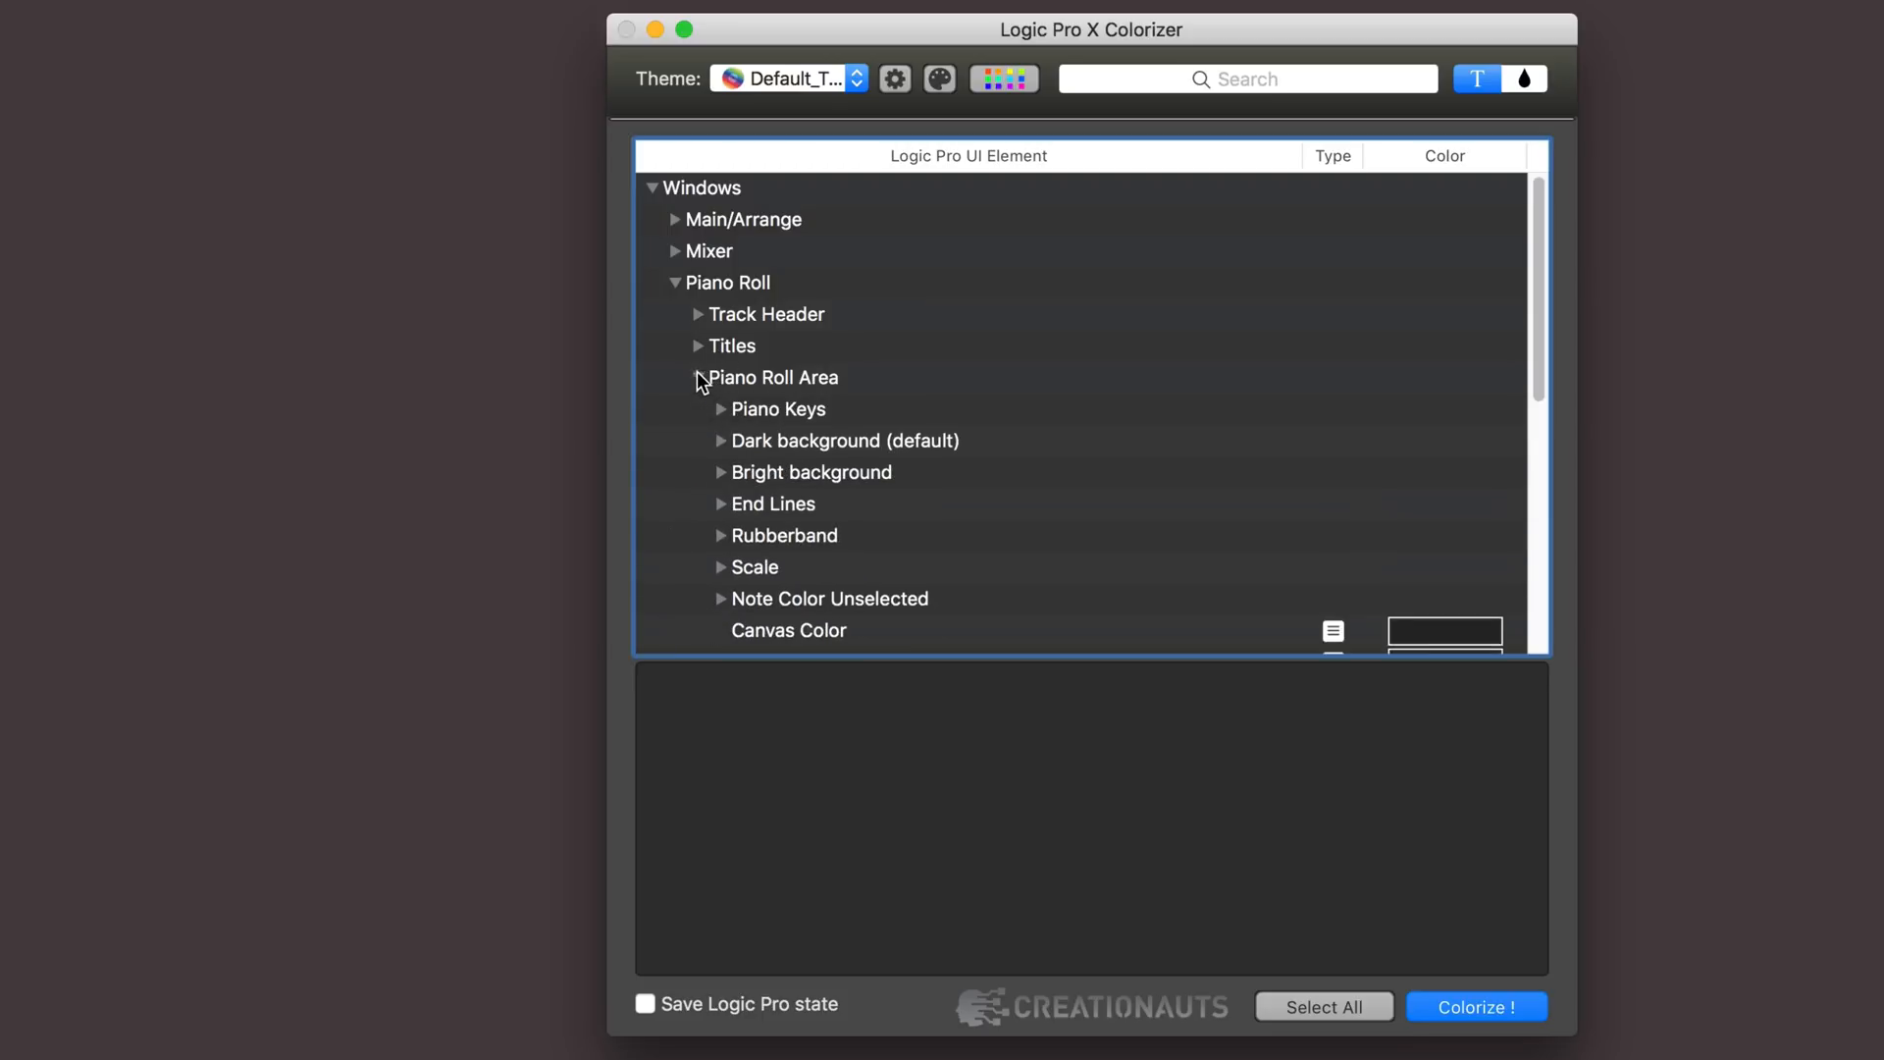
{"action": "left_click", "coordinate": [721, 439]}
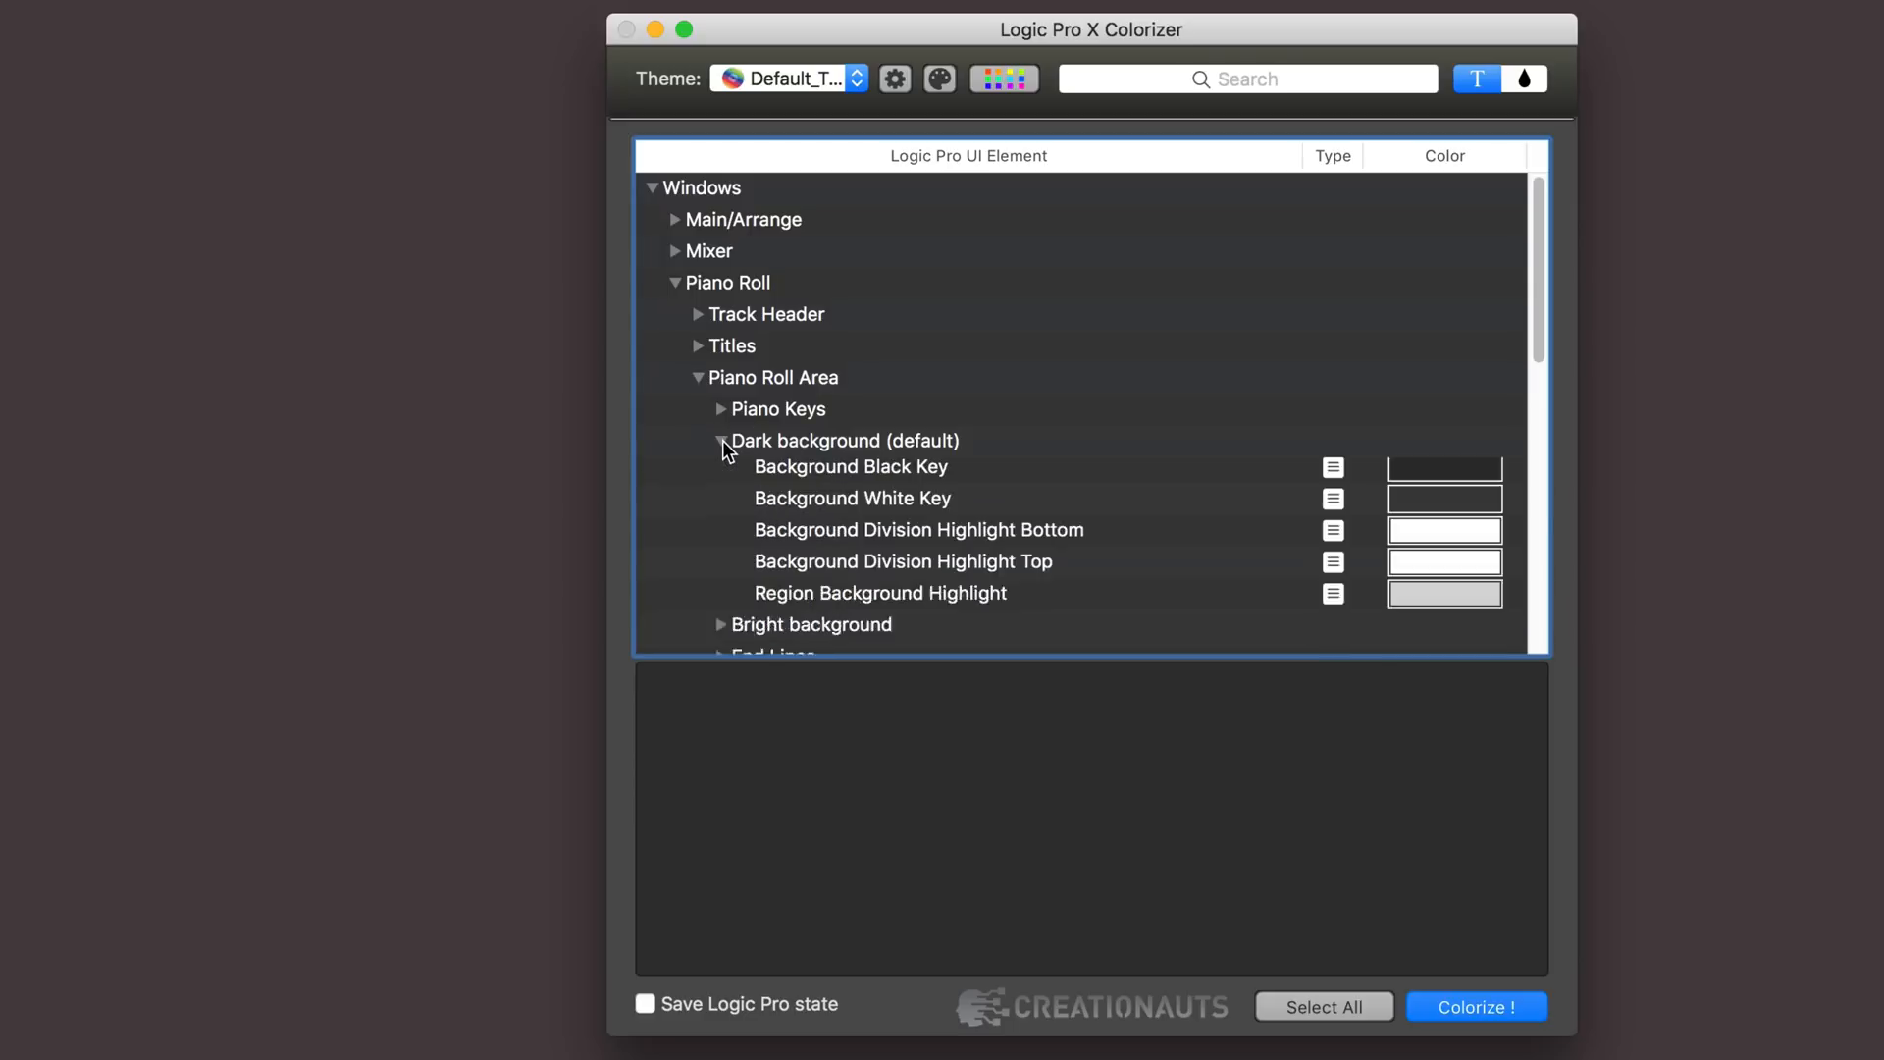
{"action": "left_click", "coordinate": [721, 441]}
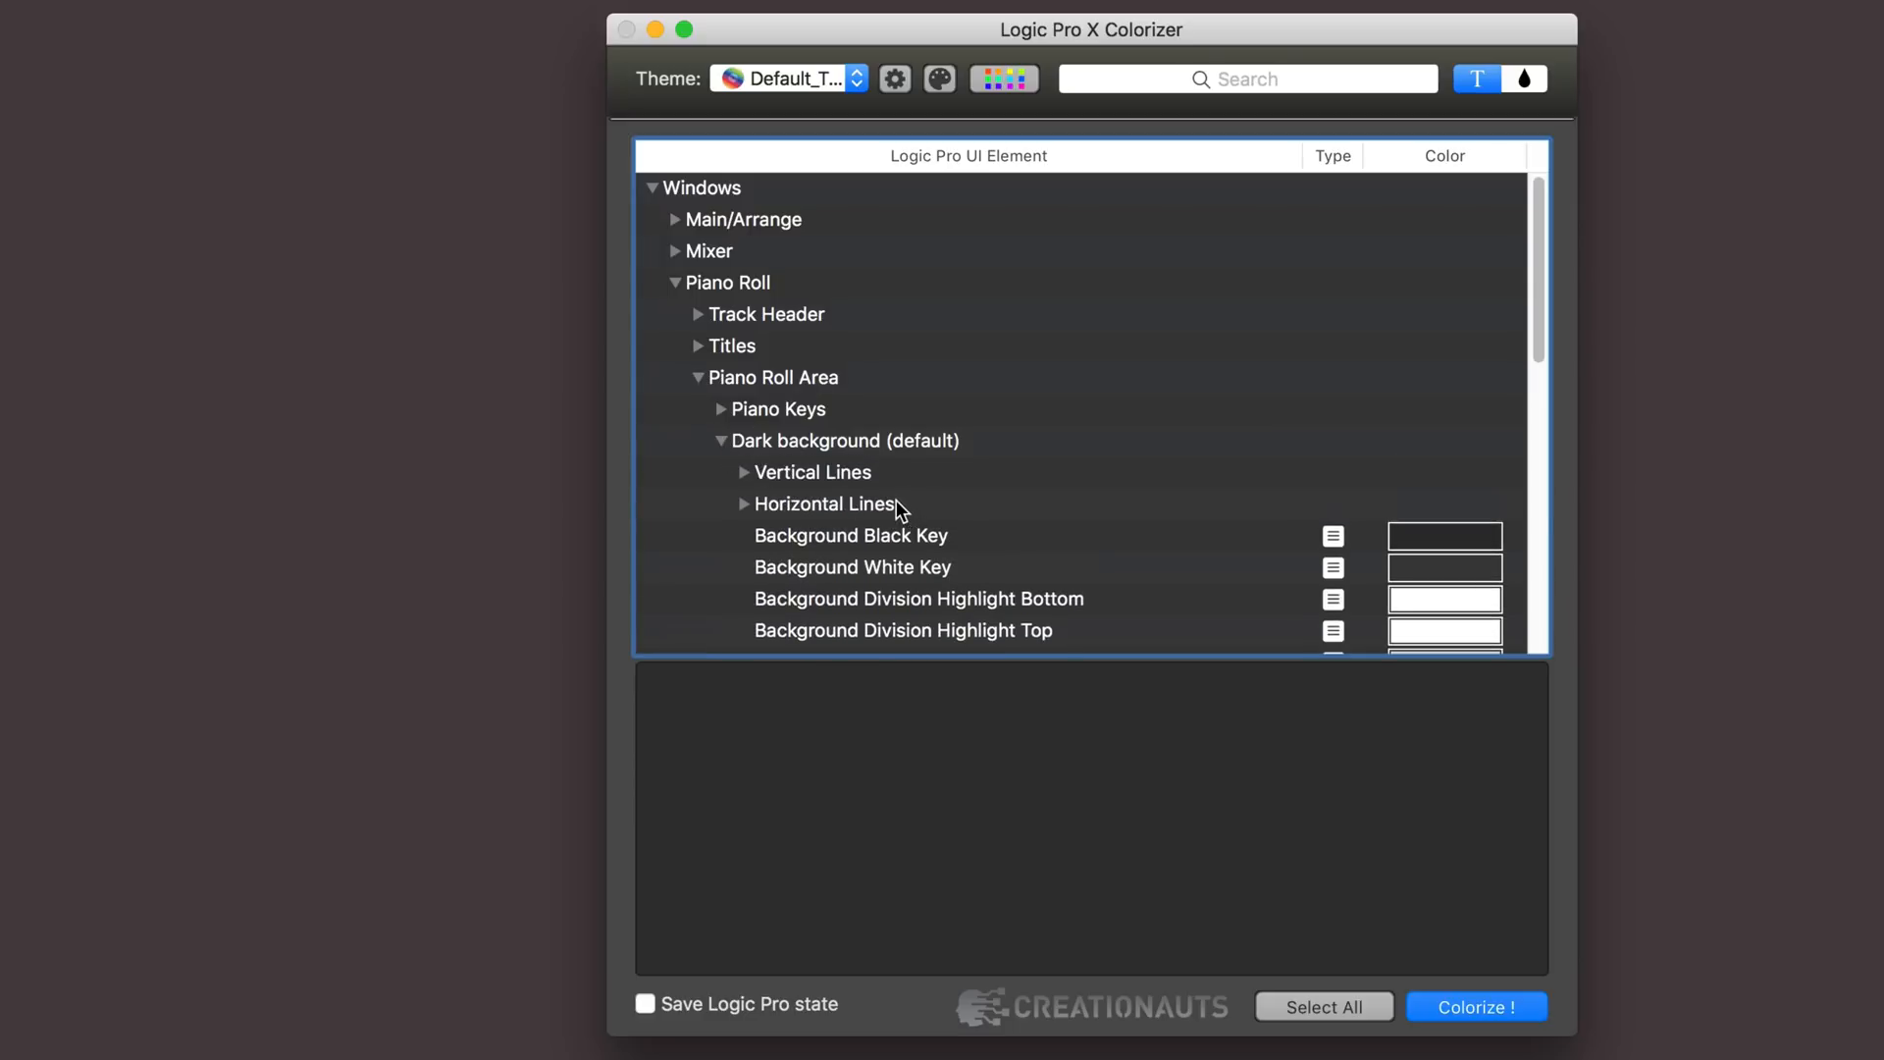
{"action": "mouse_move", "coordinate": [745, 478]}
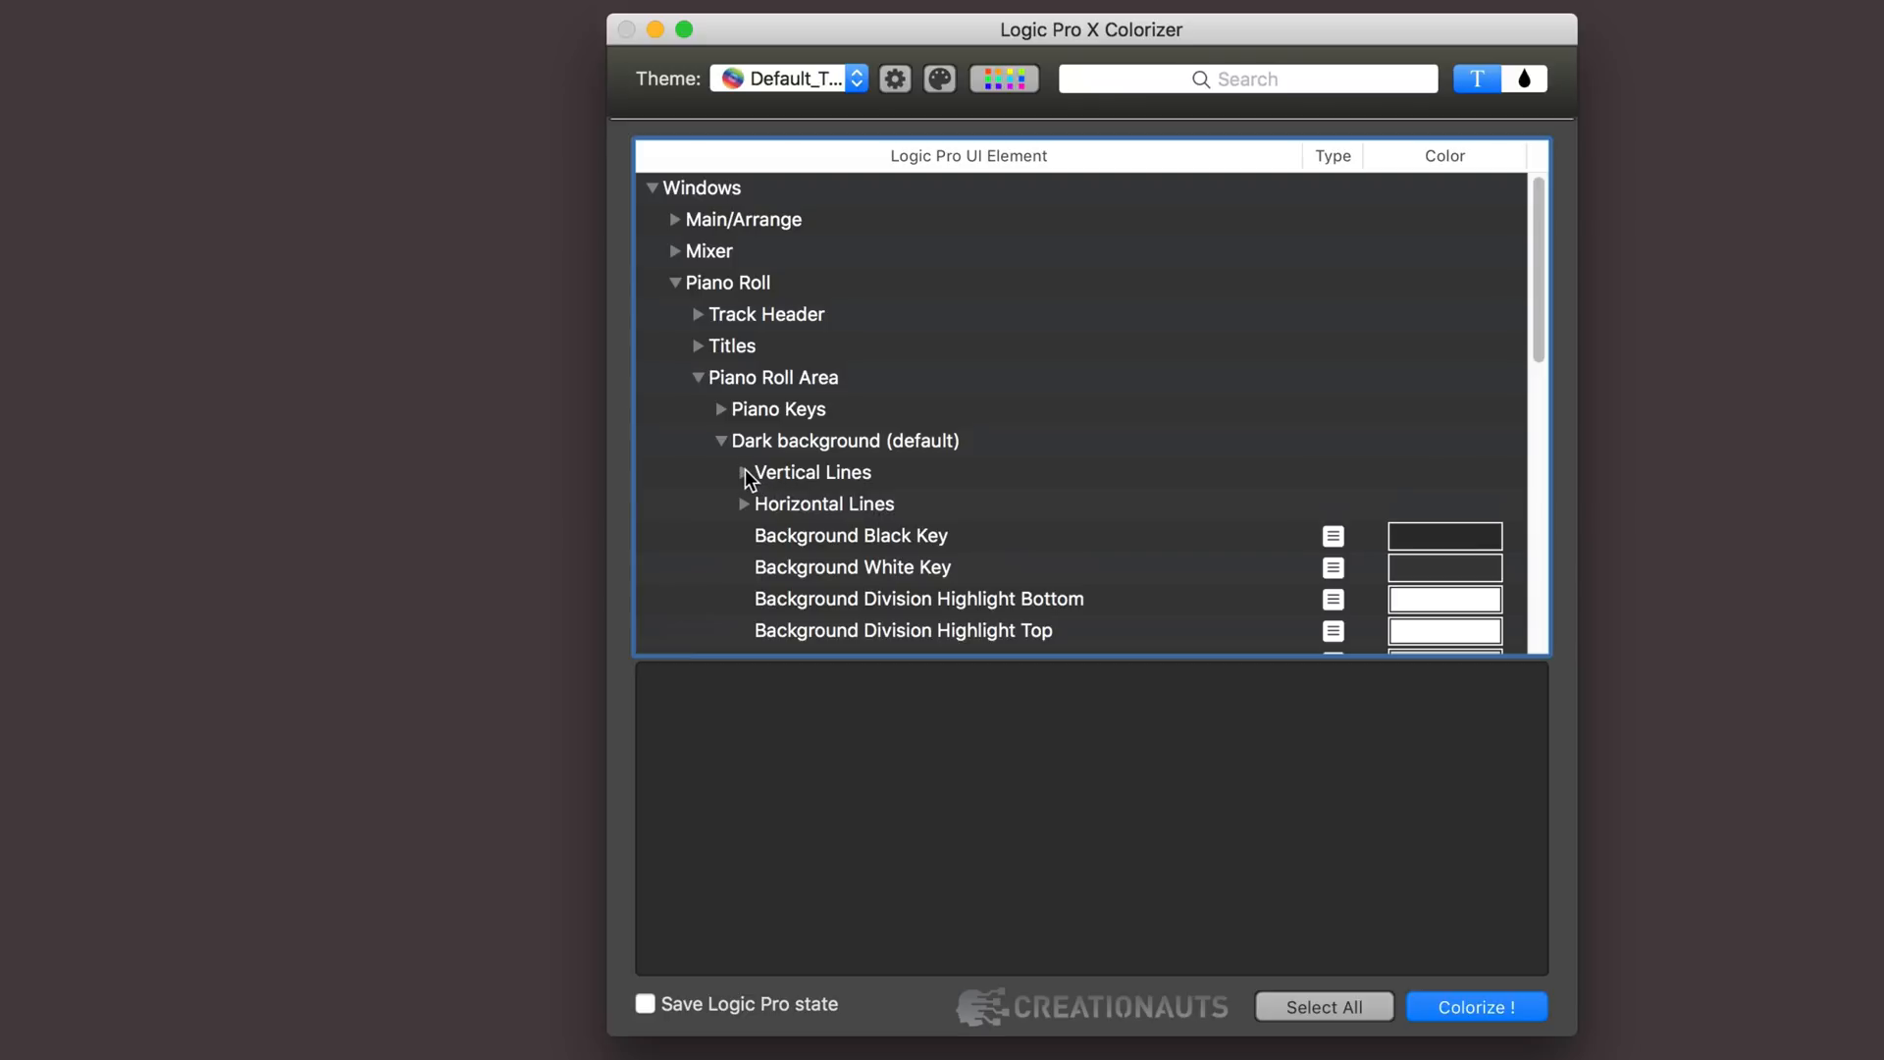
{"action": "left_click", "coordinate": [745, 471]}
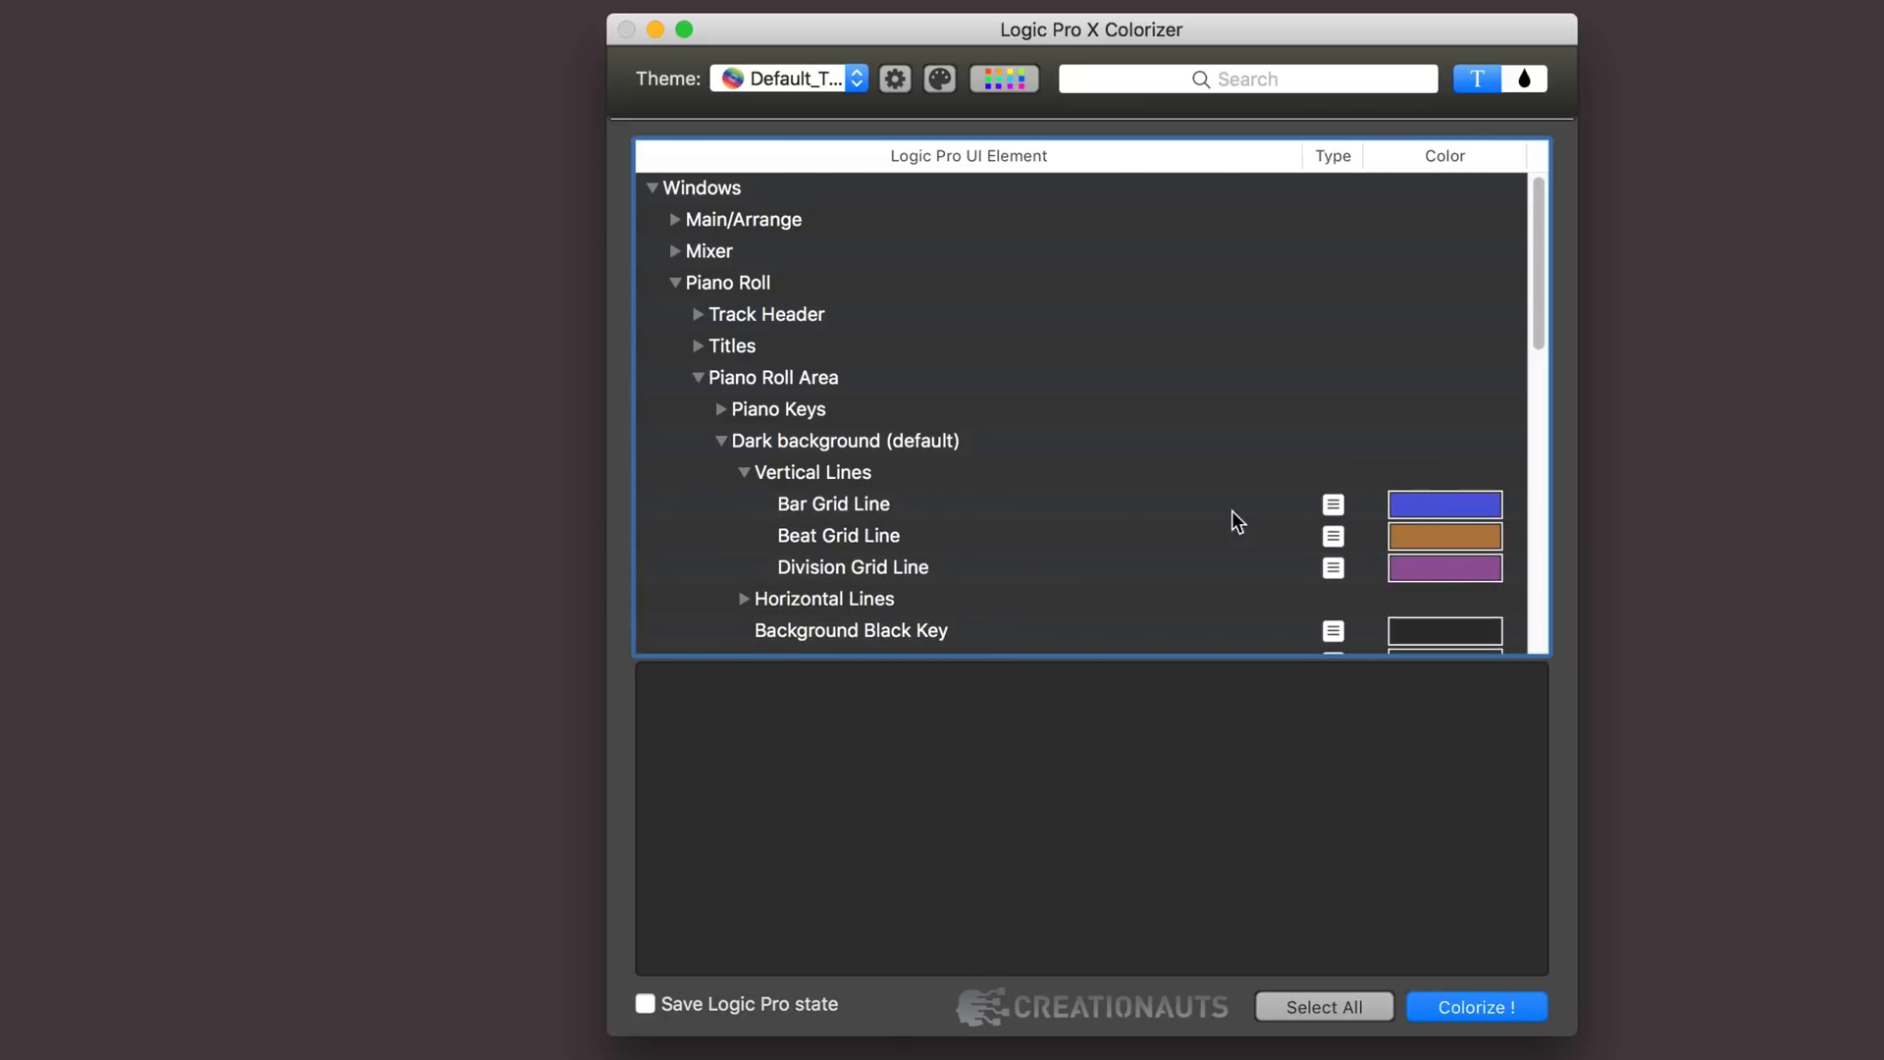
{"action": "mouse_move", "coordinate": [852, 515]}
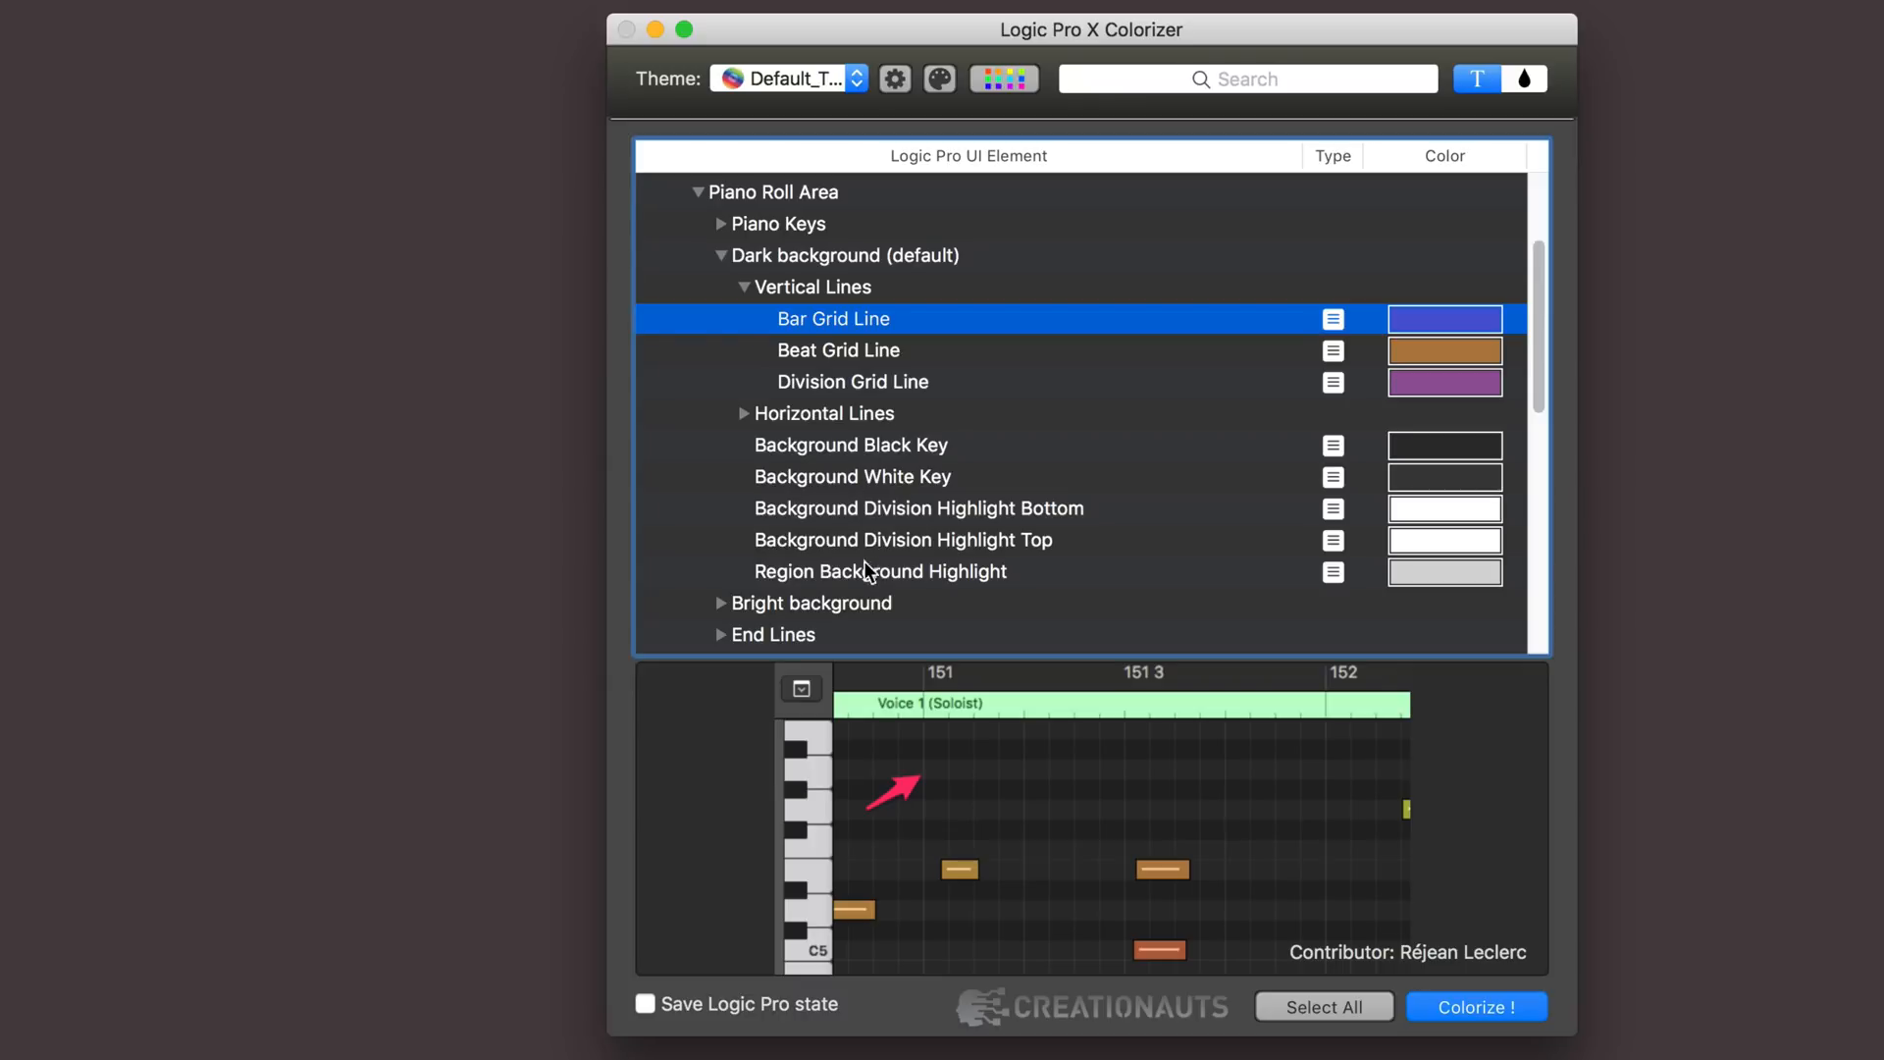
{"action": "mouse_move", "coordinate": [745, 418]}
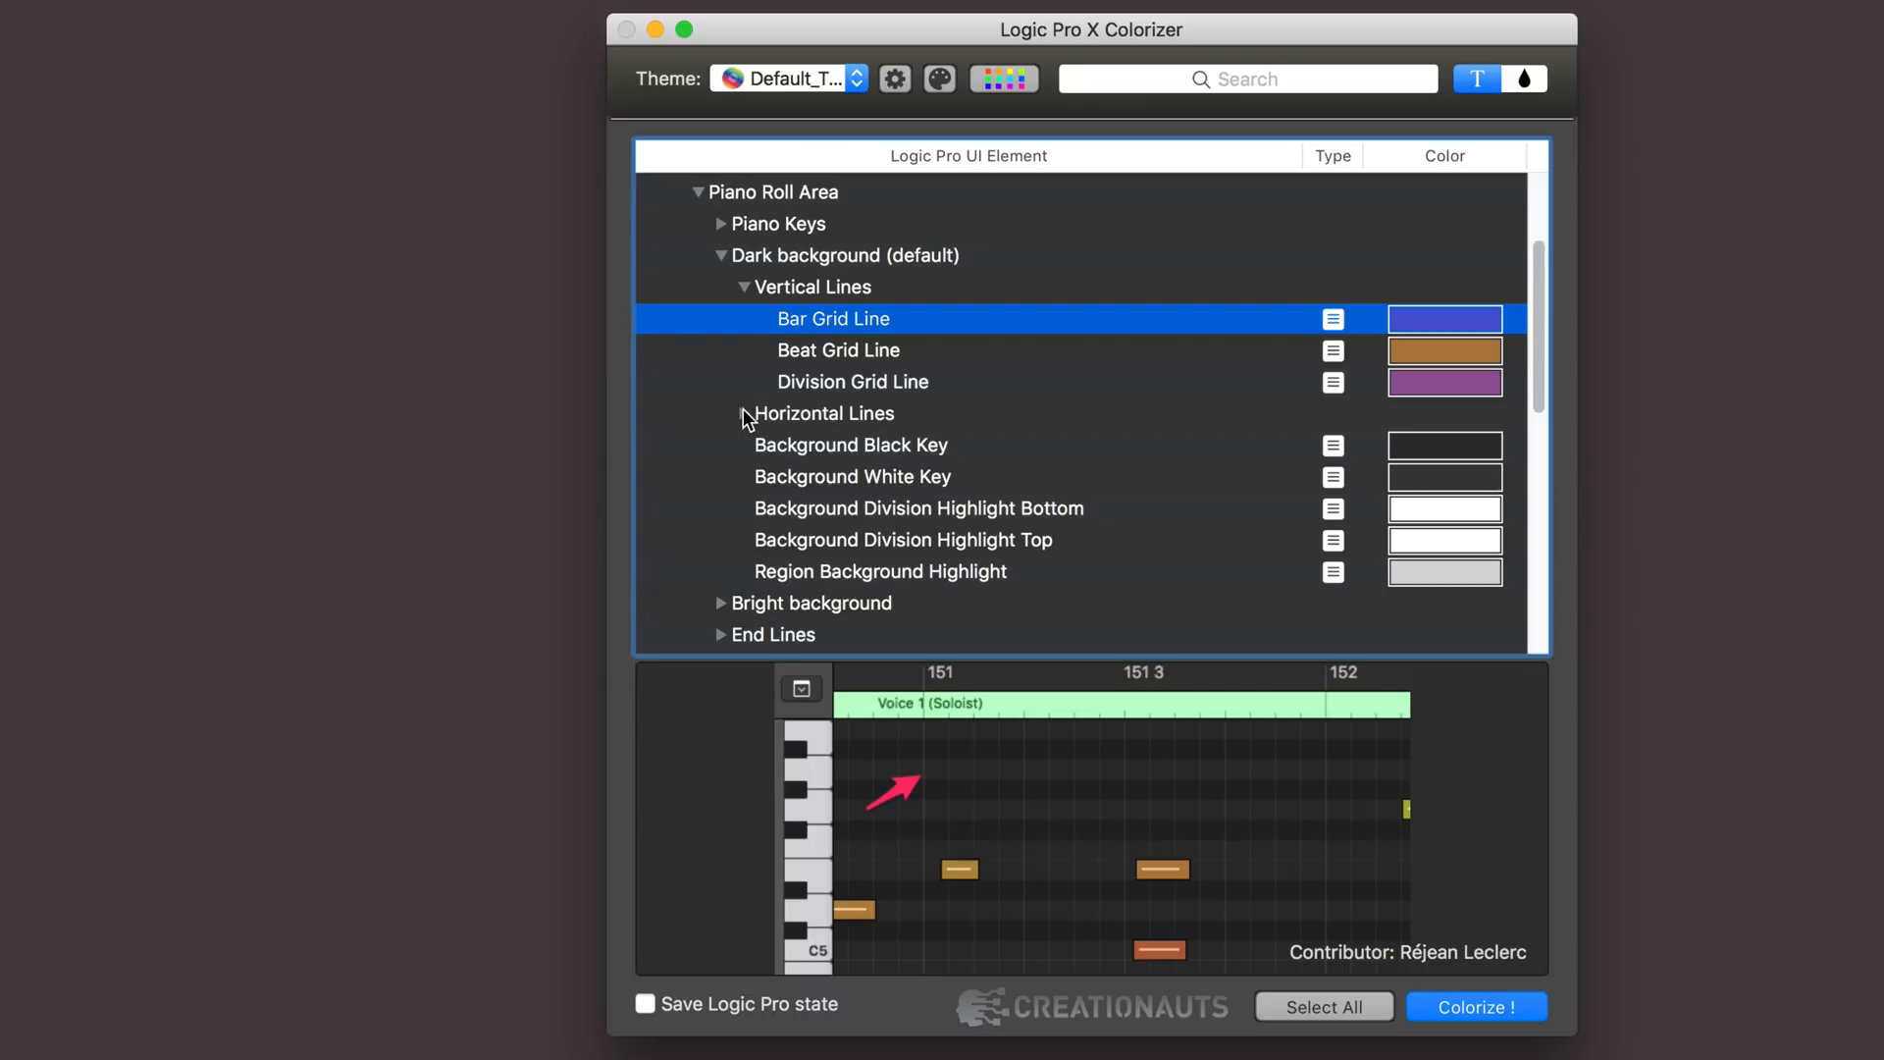
{"action": "left_click", "coordinate": [744, 413]}
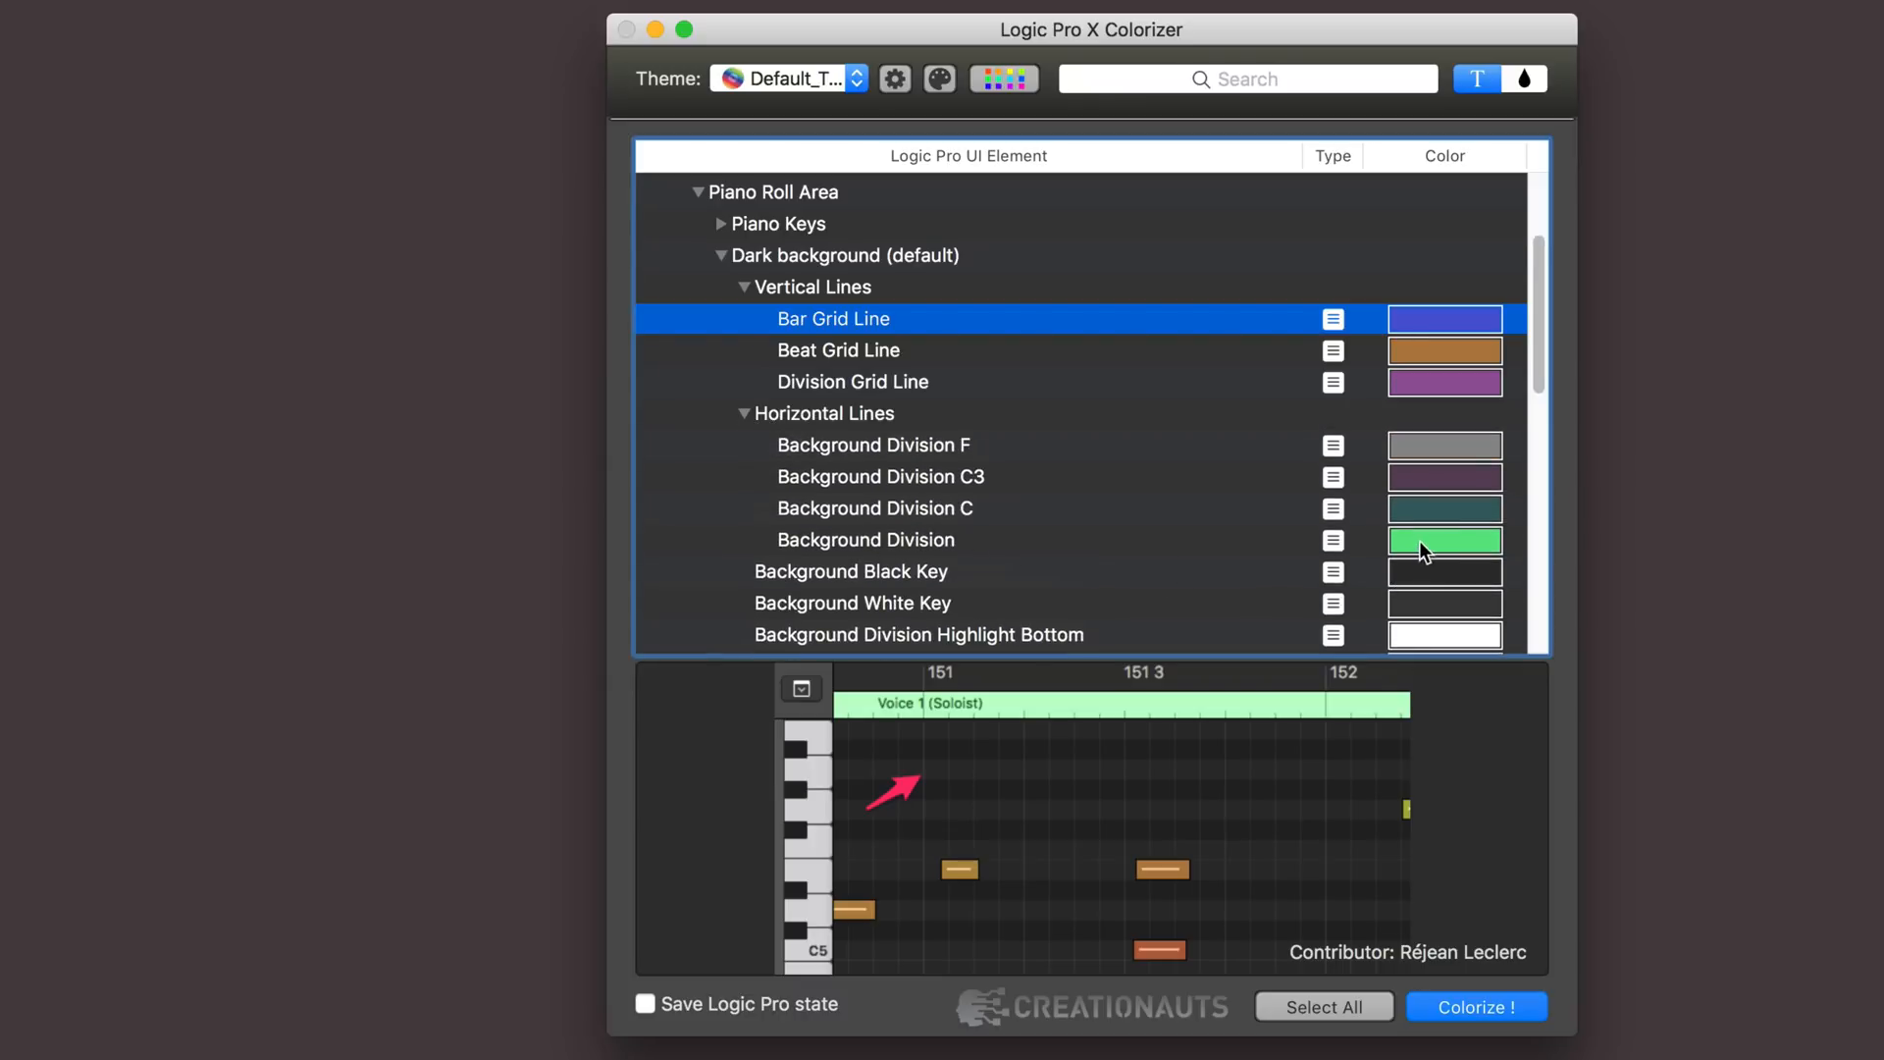
{"action": "mouse_move", "coordinate": [946, 514]}
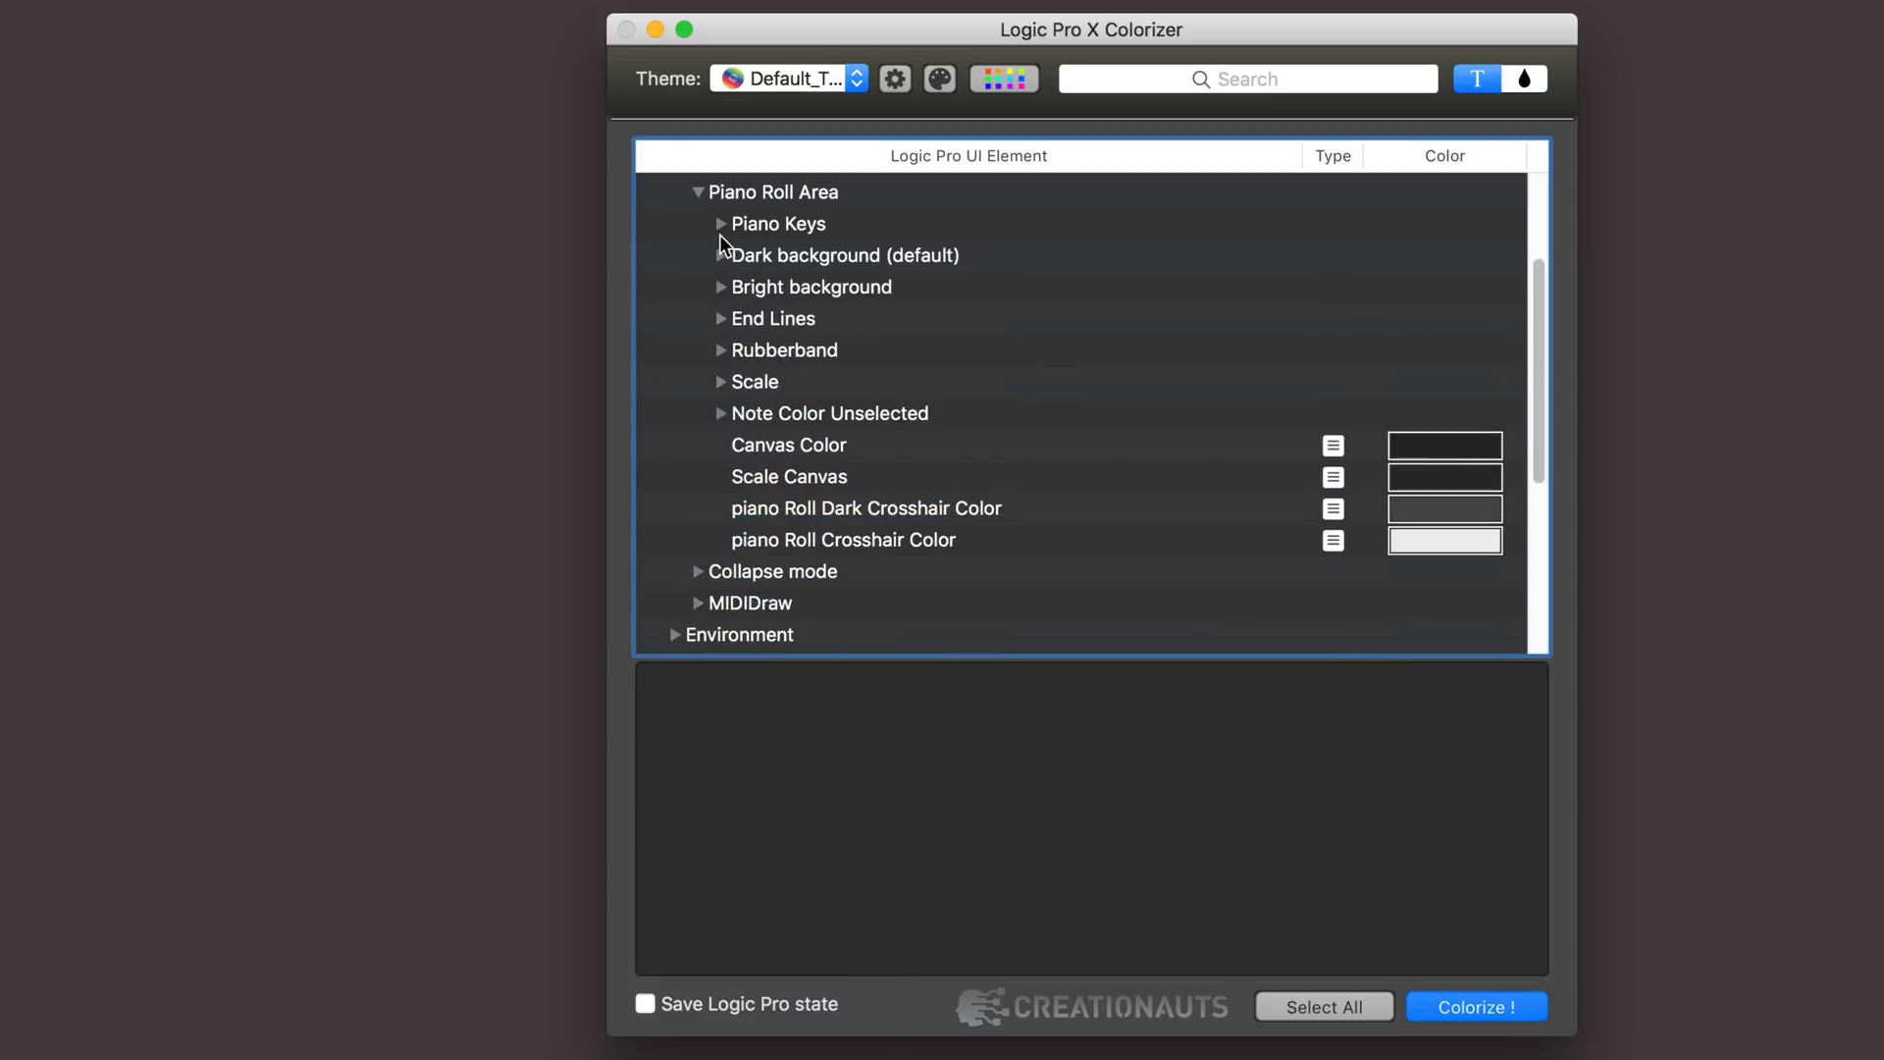
Open the colour palette editor on the Rust scheme, brightness 56, saturation 68.
{"action": "left_click", "coordinate": [1002, 78]}
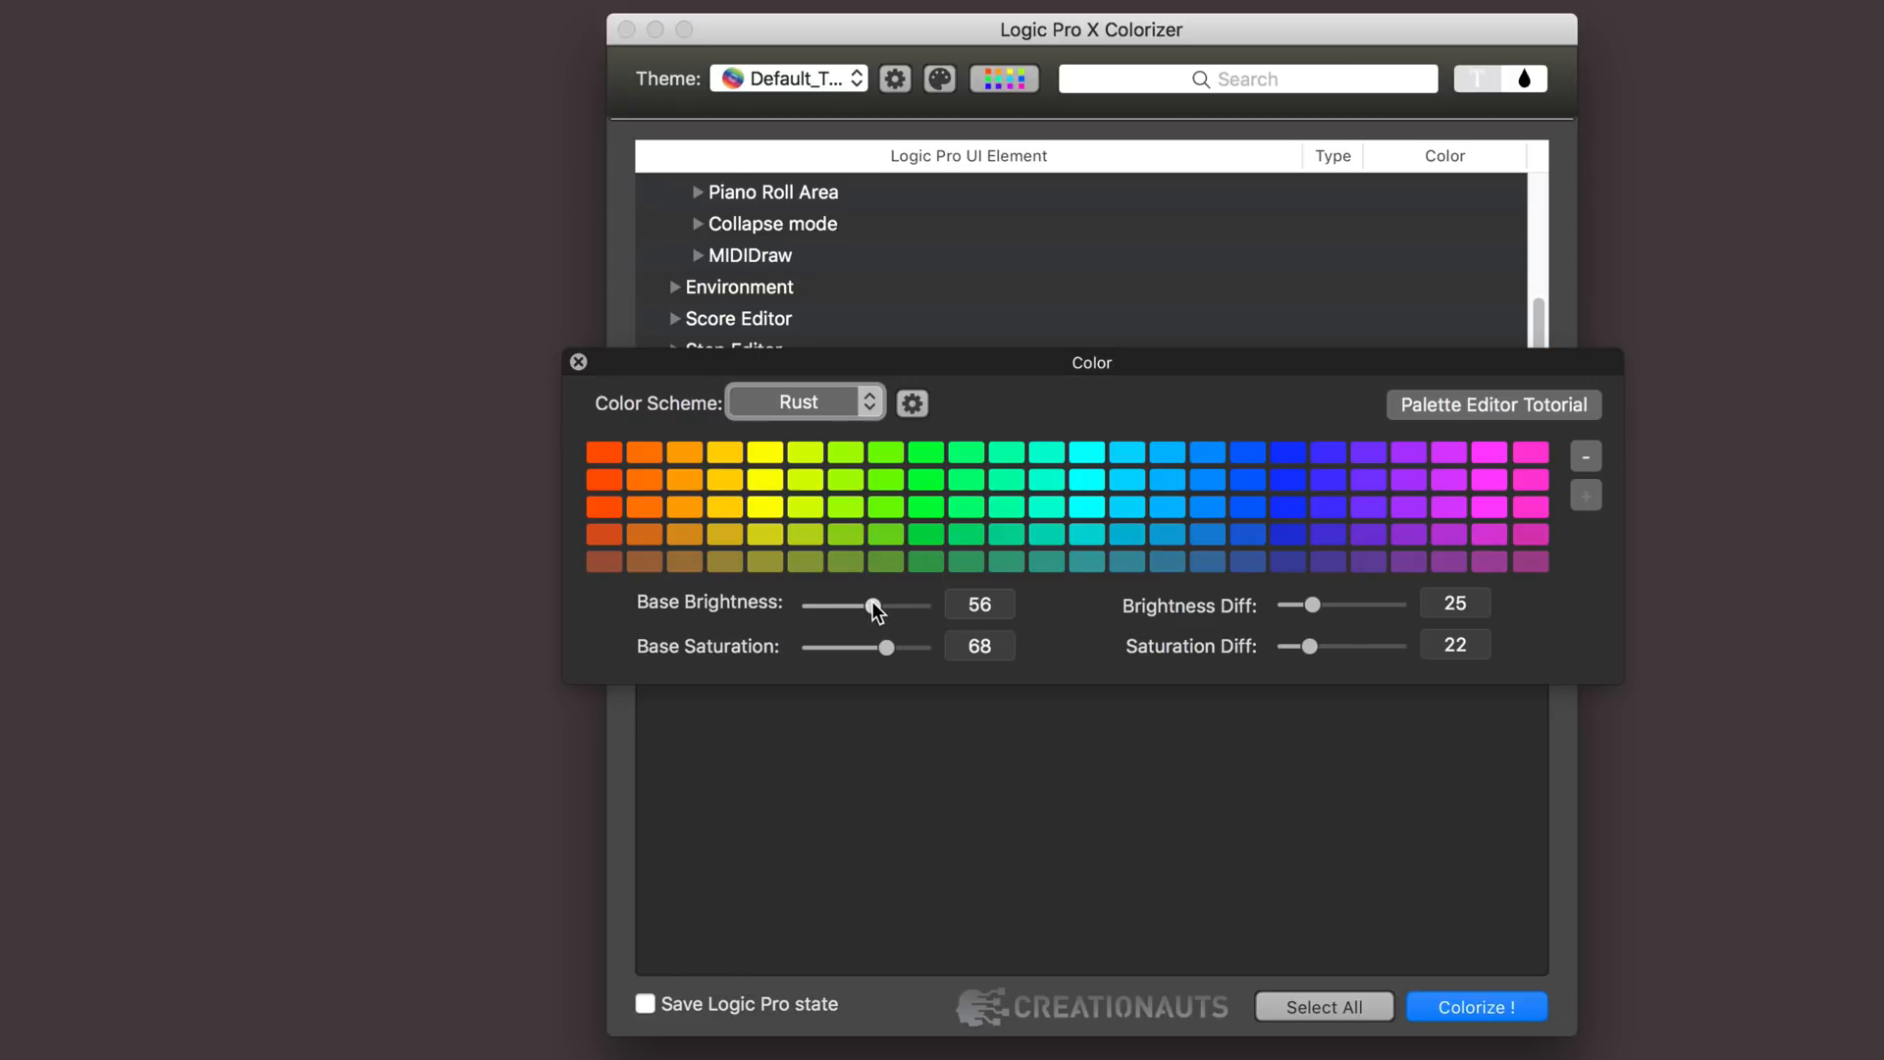
{"action": "mouse_move", "coordinate": [823, 462]}
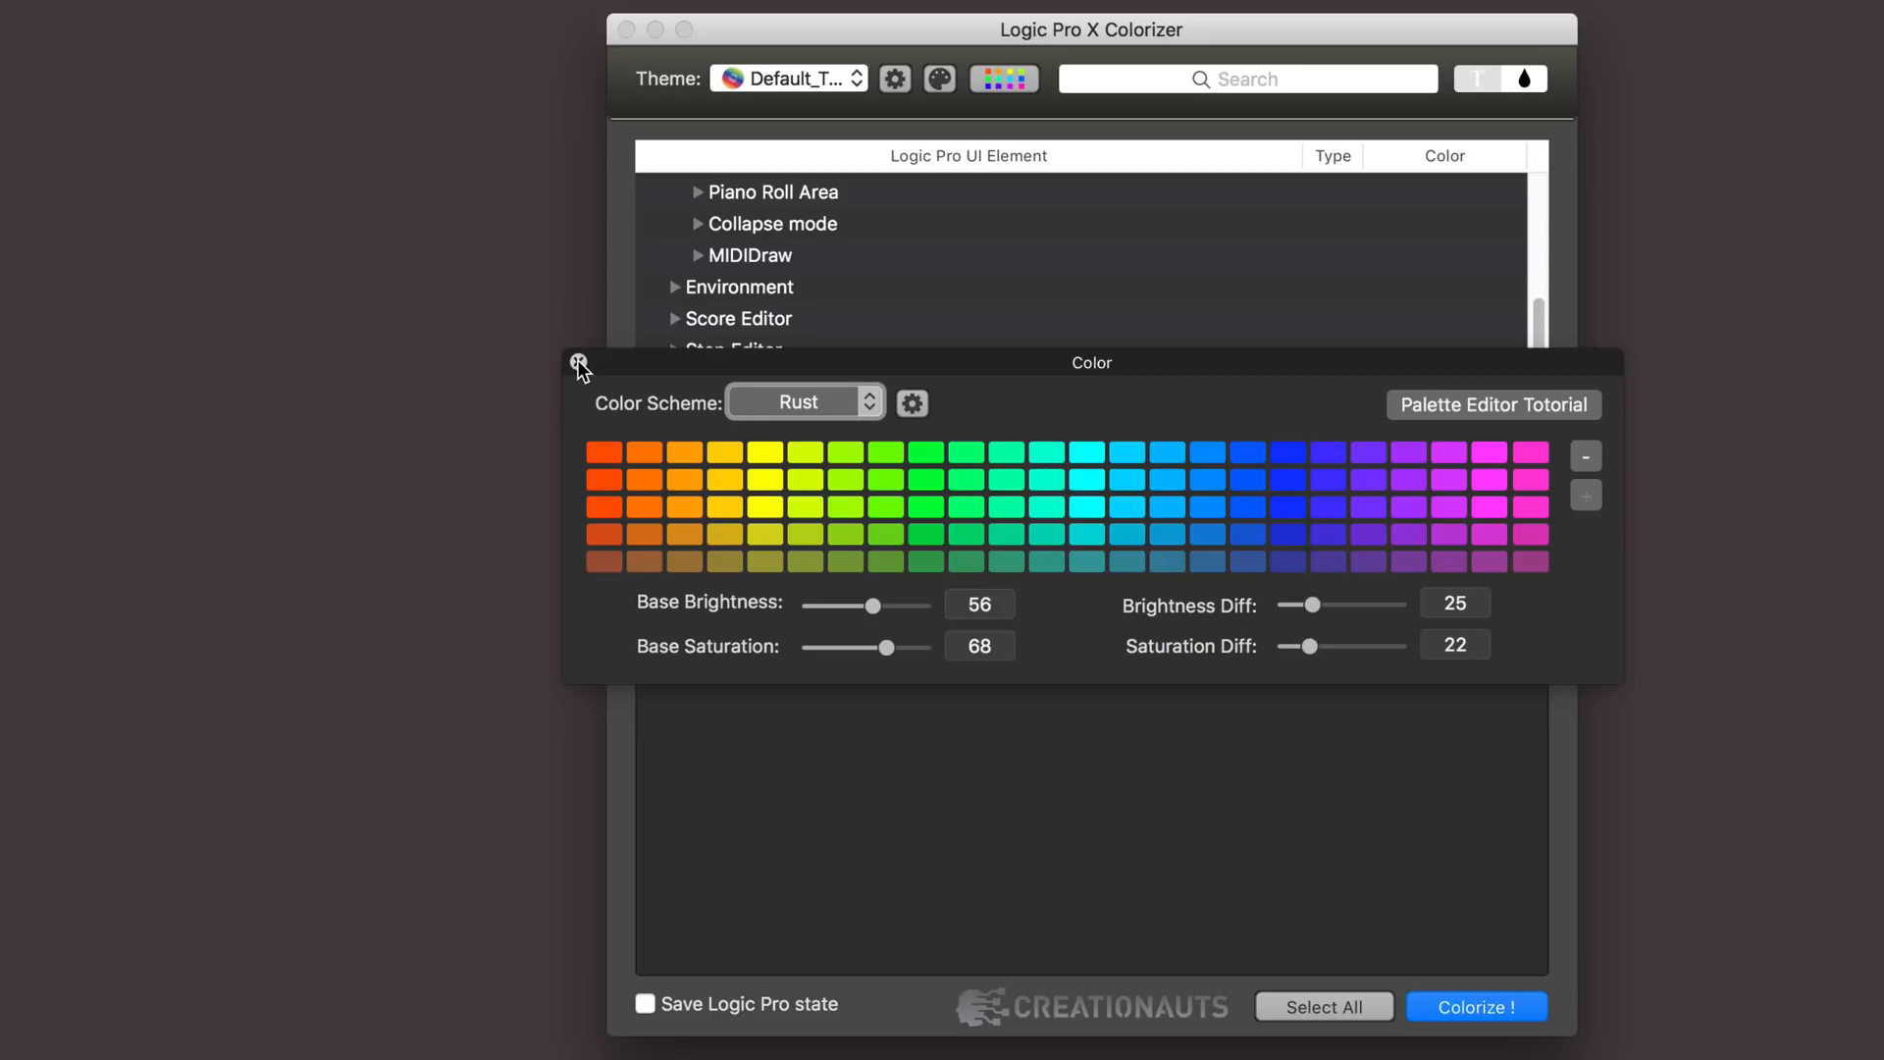
Set the track header Selected Gradient to light blue top and purple bottom.
{"action": "left_click", "coordinate": [579, 365]}
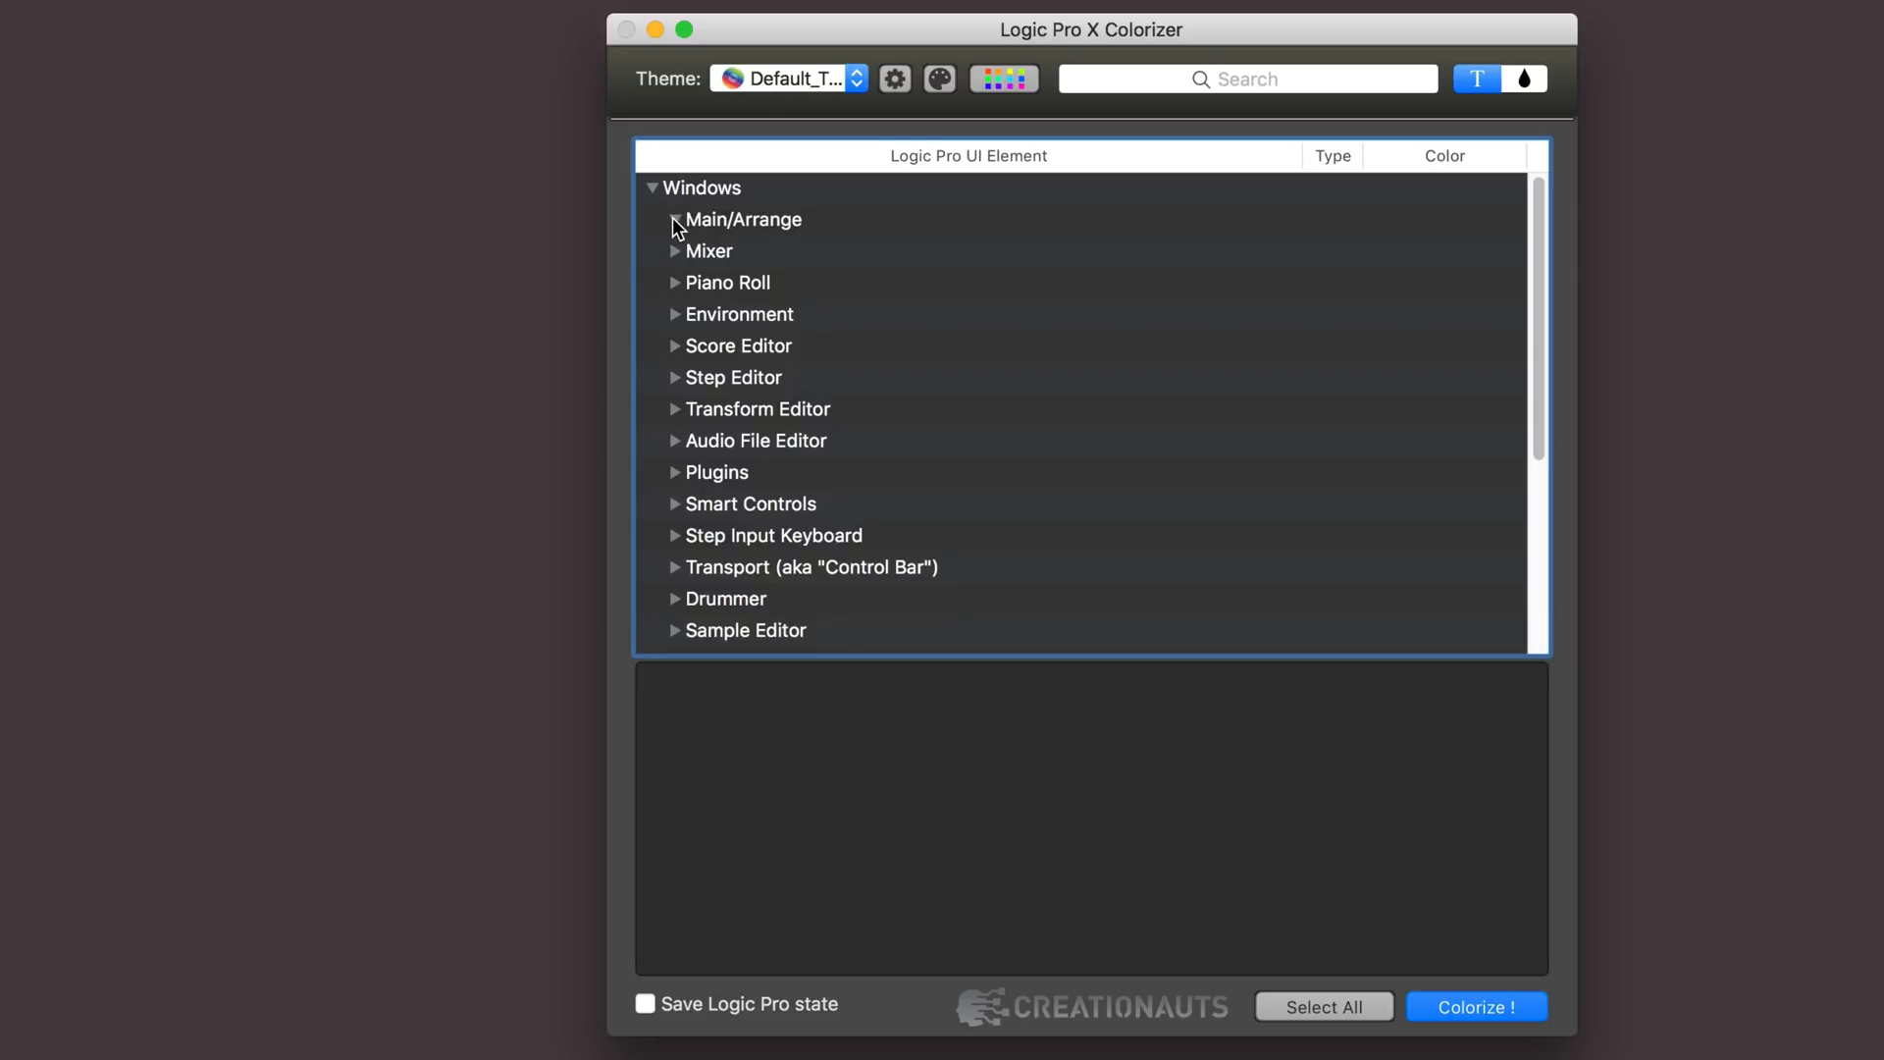
{"action": "left_click", "coordinate": [675, 220]}
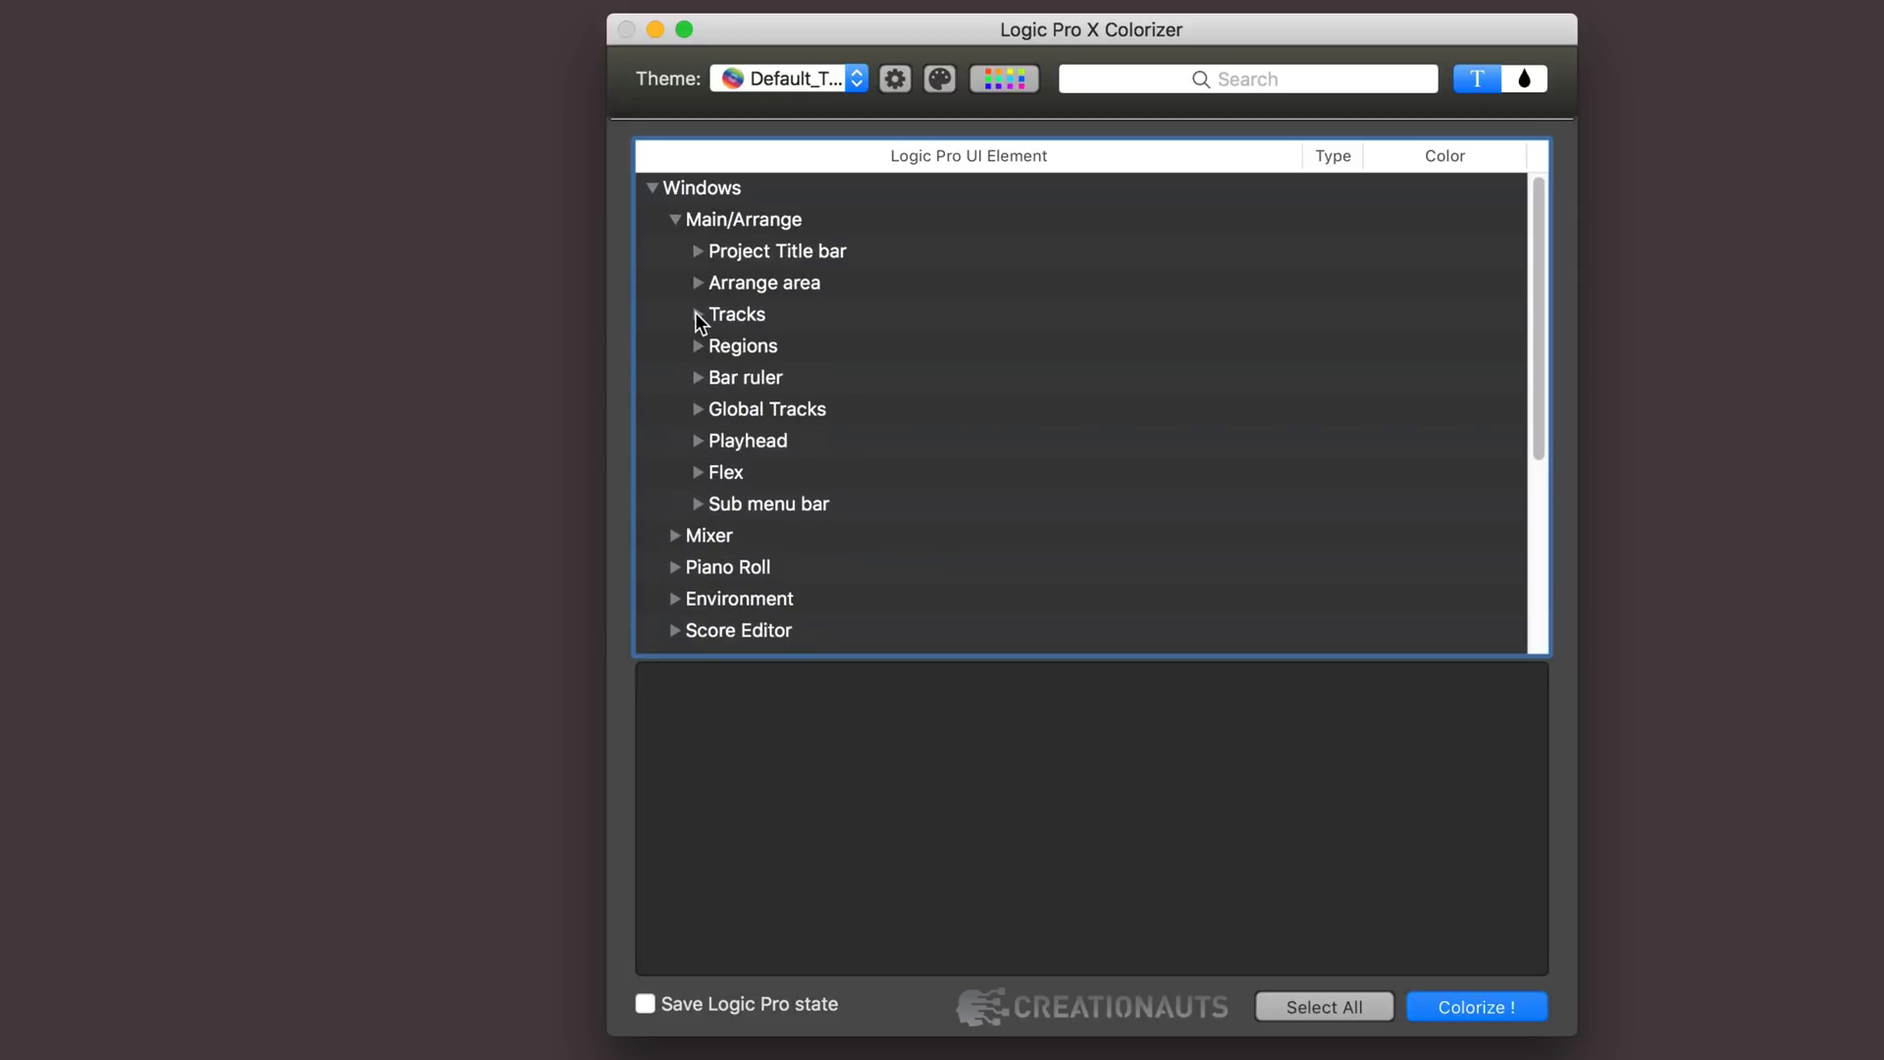
{"action": "left_click", "coordinate": [697, 314]}
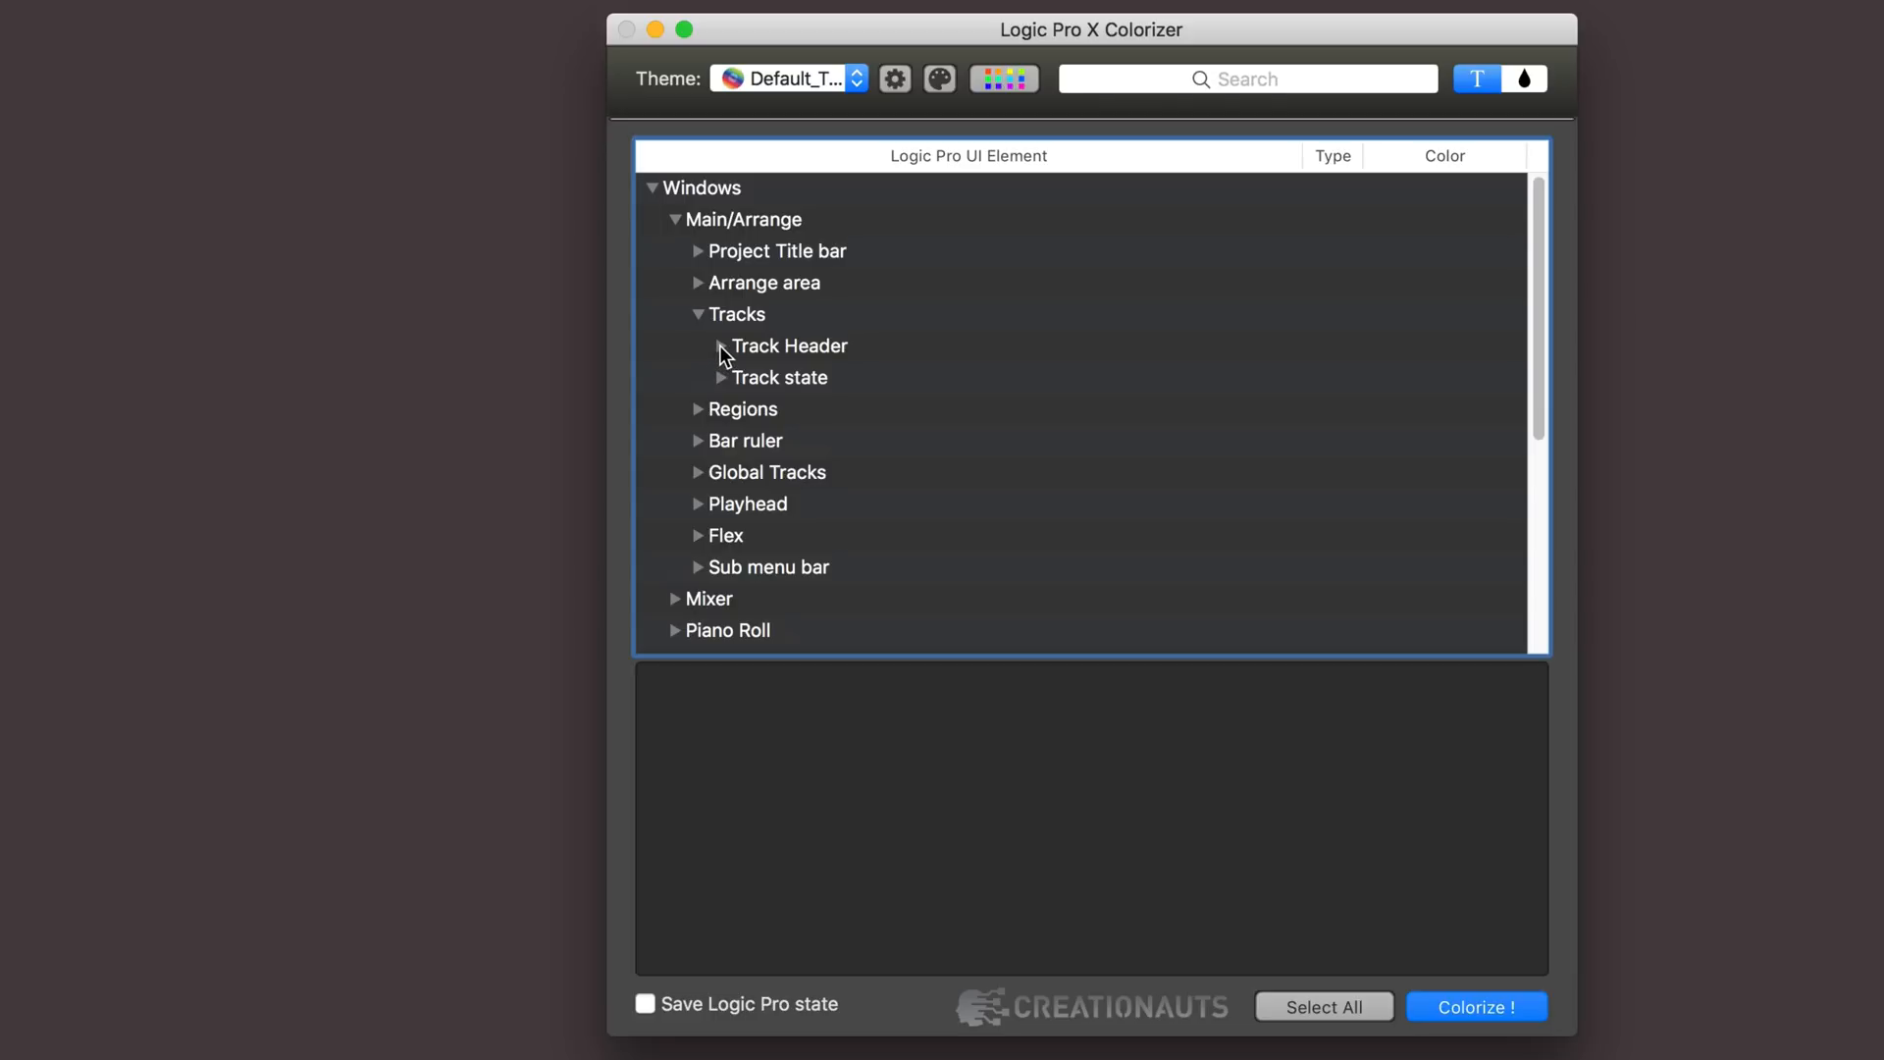
{"action": "left_click", "coordinate": [721, 346]}
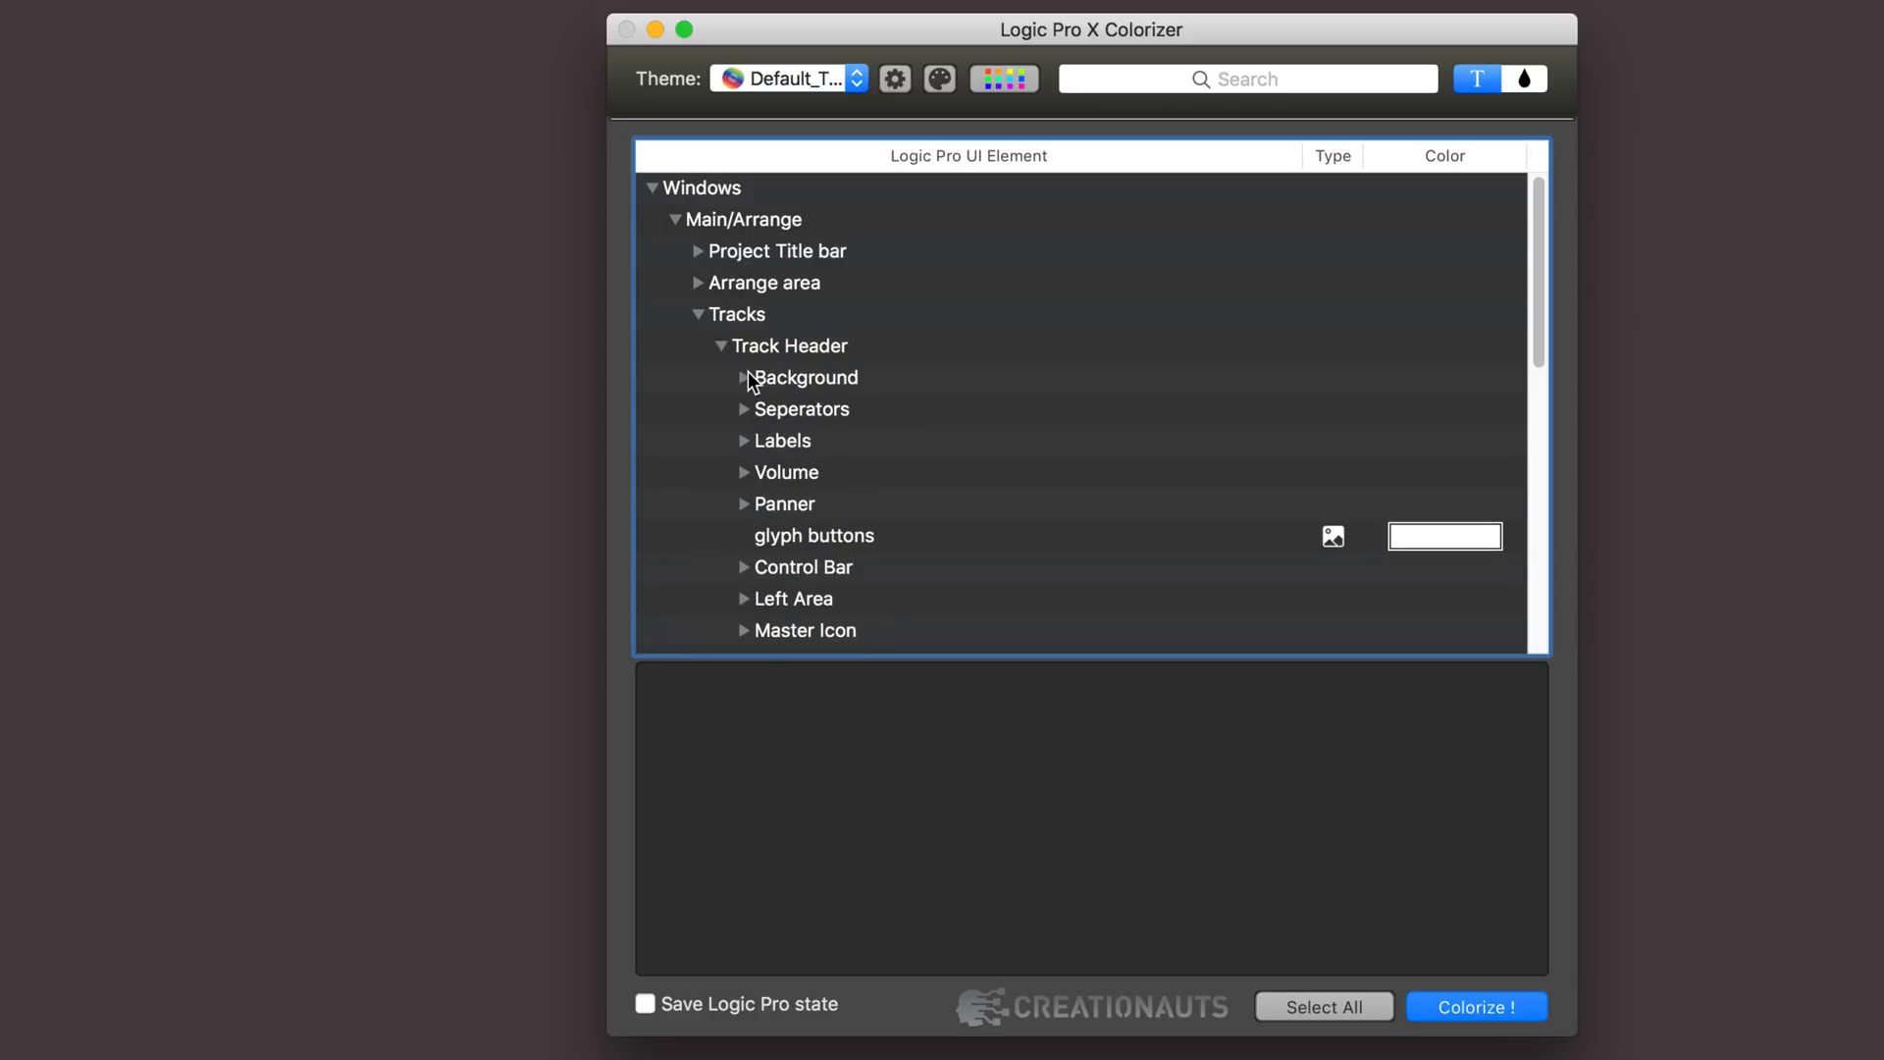
{"action": "left_click", "coordinate": [744, 377]}
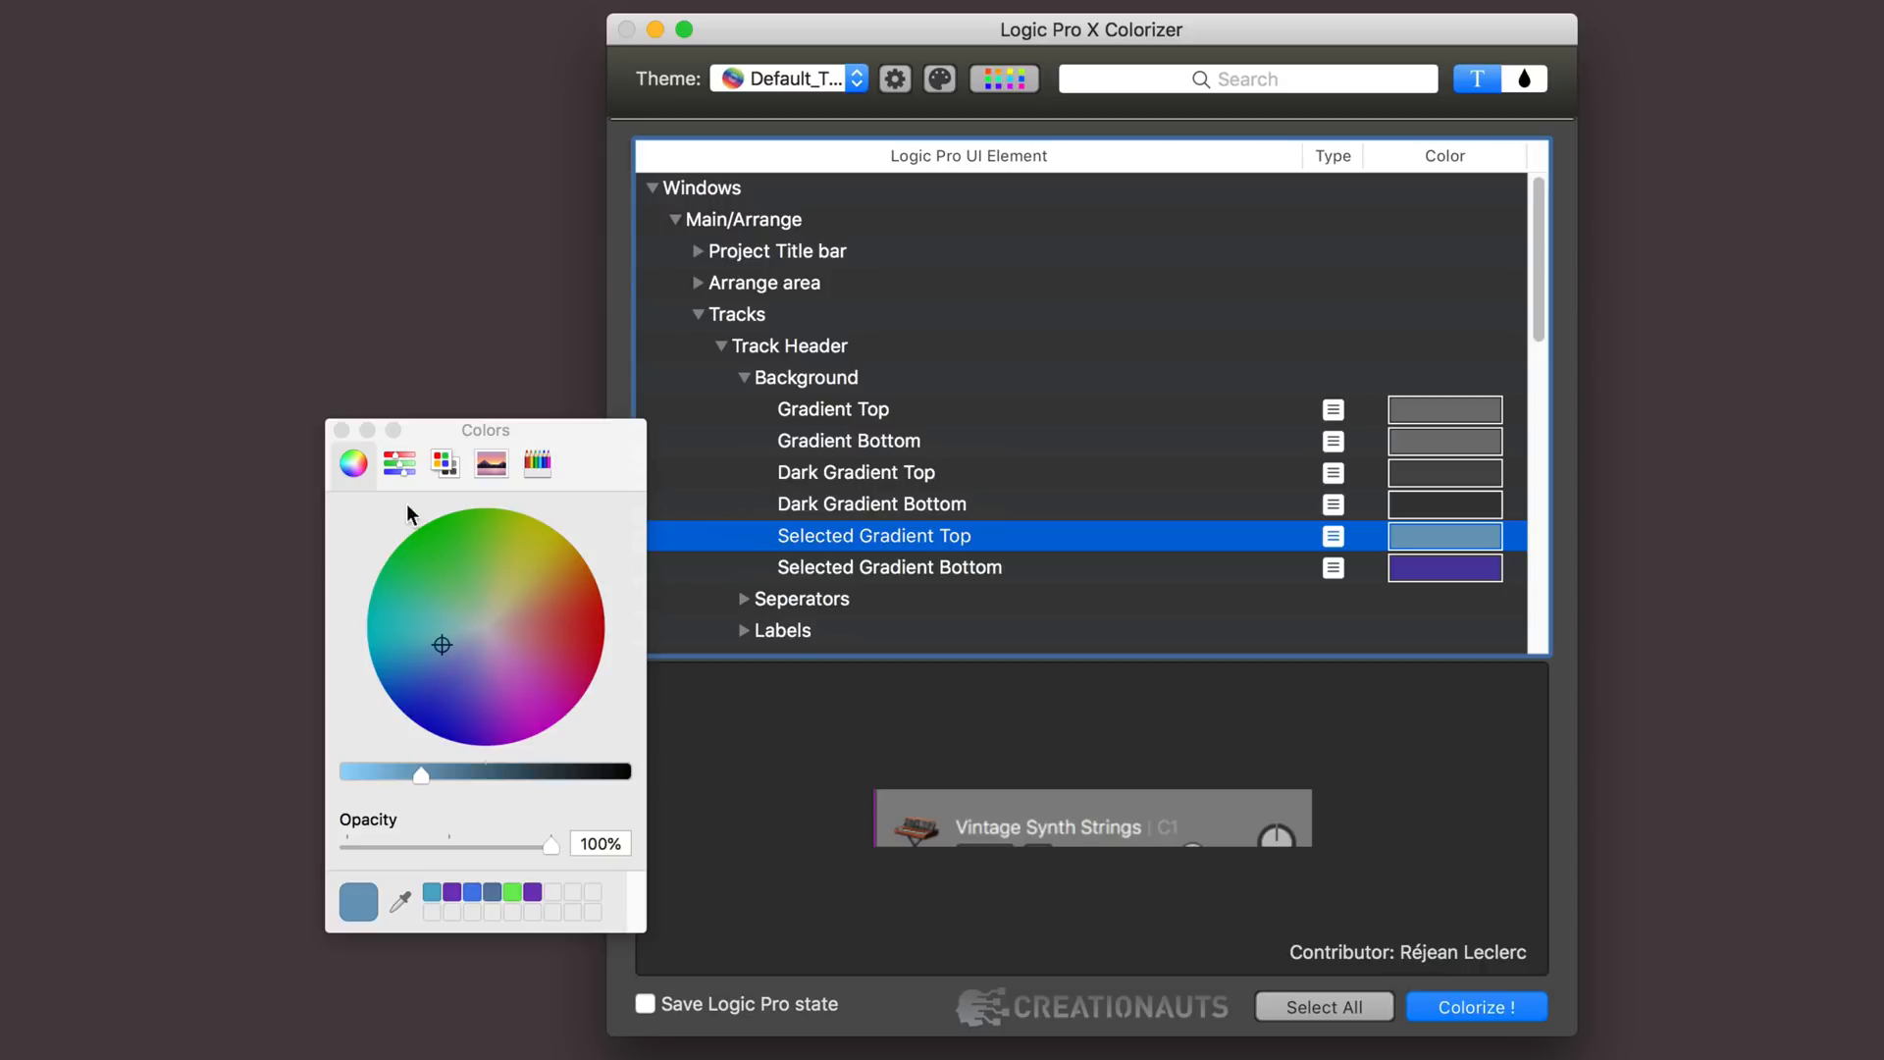
{"action": "left_click", "coordinate": [343, 429]}
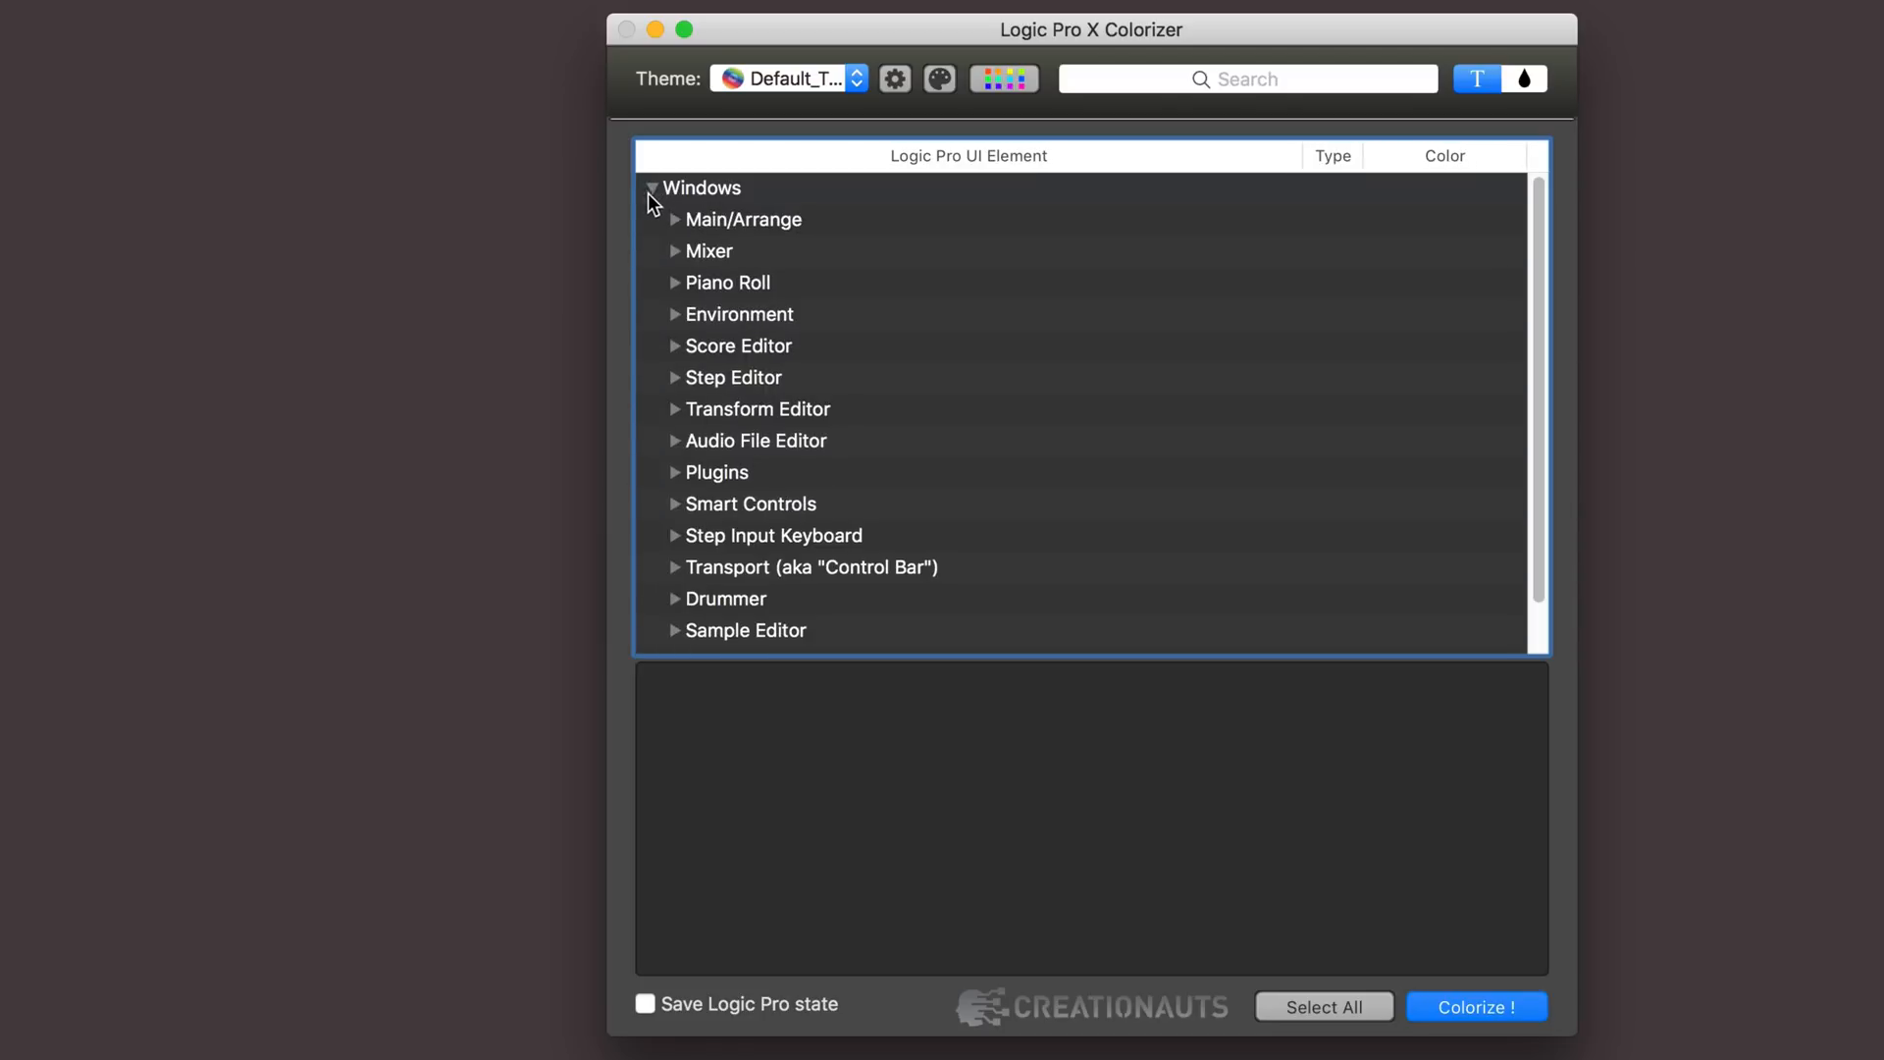
Briefly view the Transform Editor map colours, then fold away the Windows group.
{"action": "left_click", "coordinate": [675, 408]}
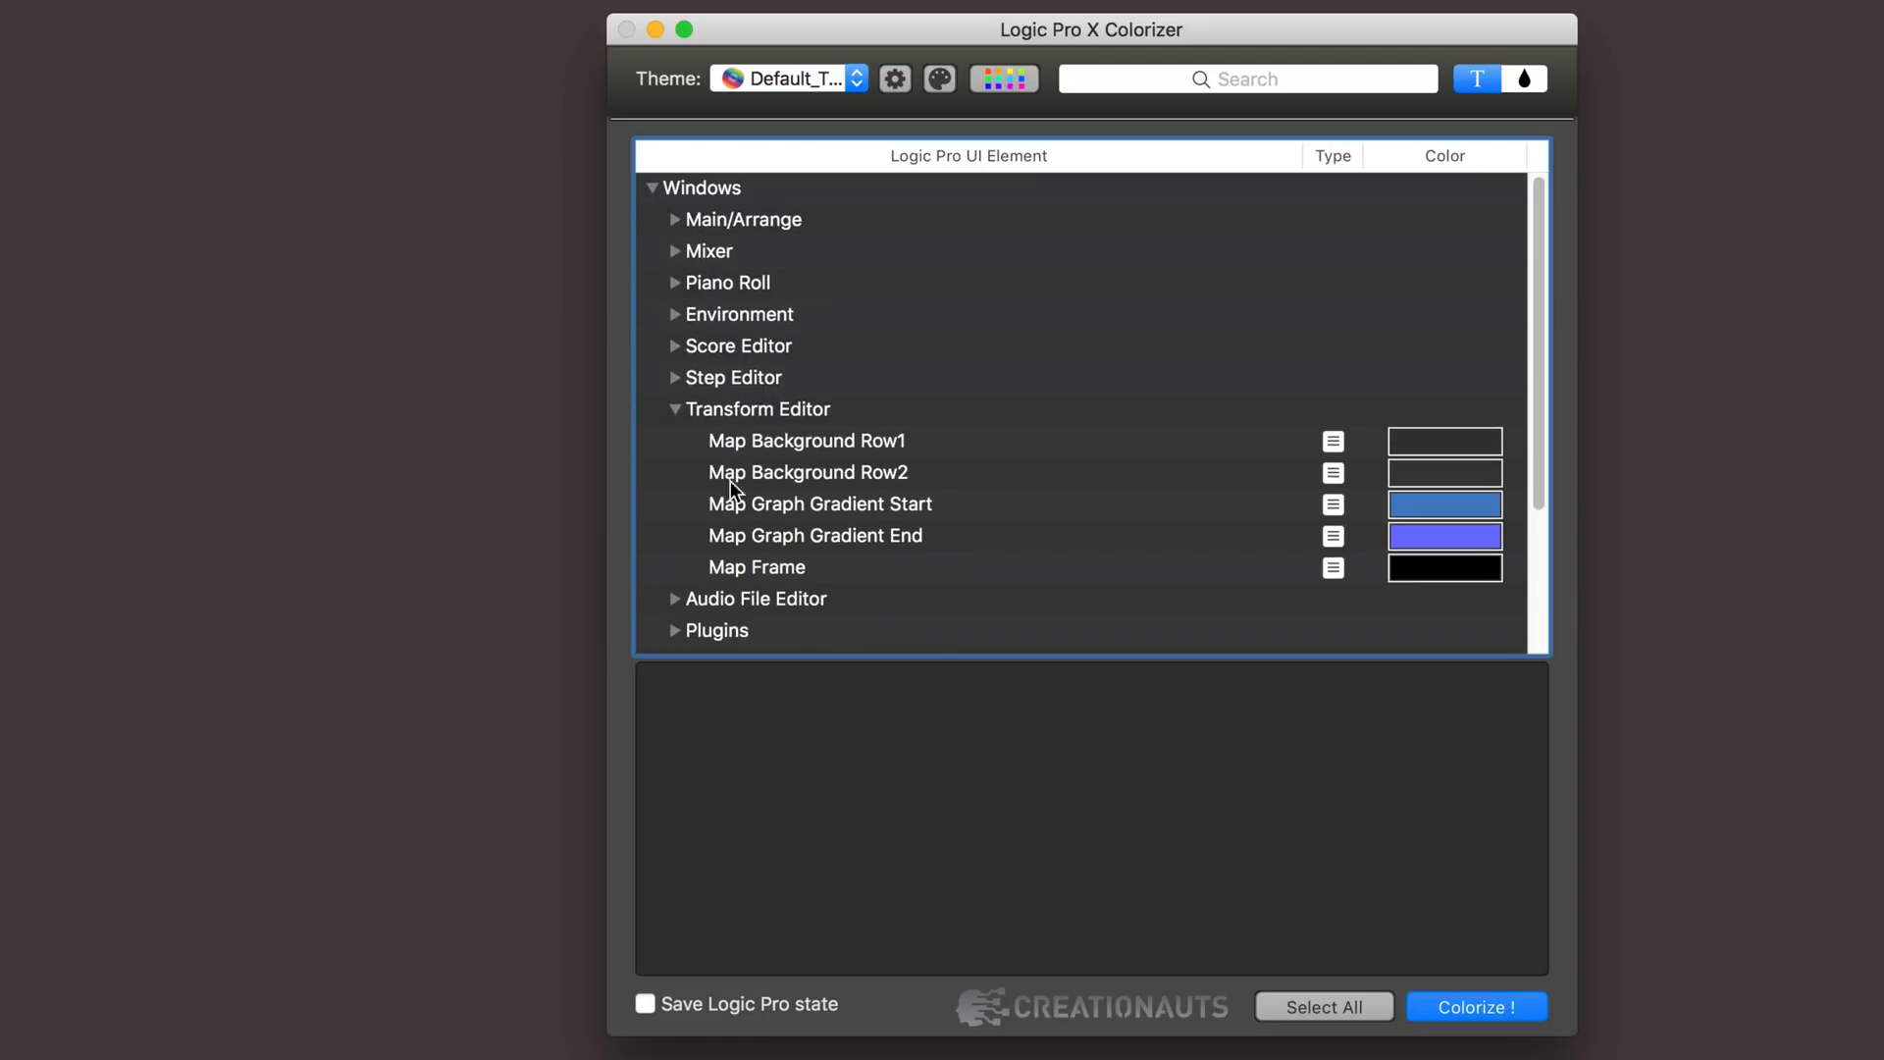
{"action": "mouse_move", "coordinate": [868, 523]}
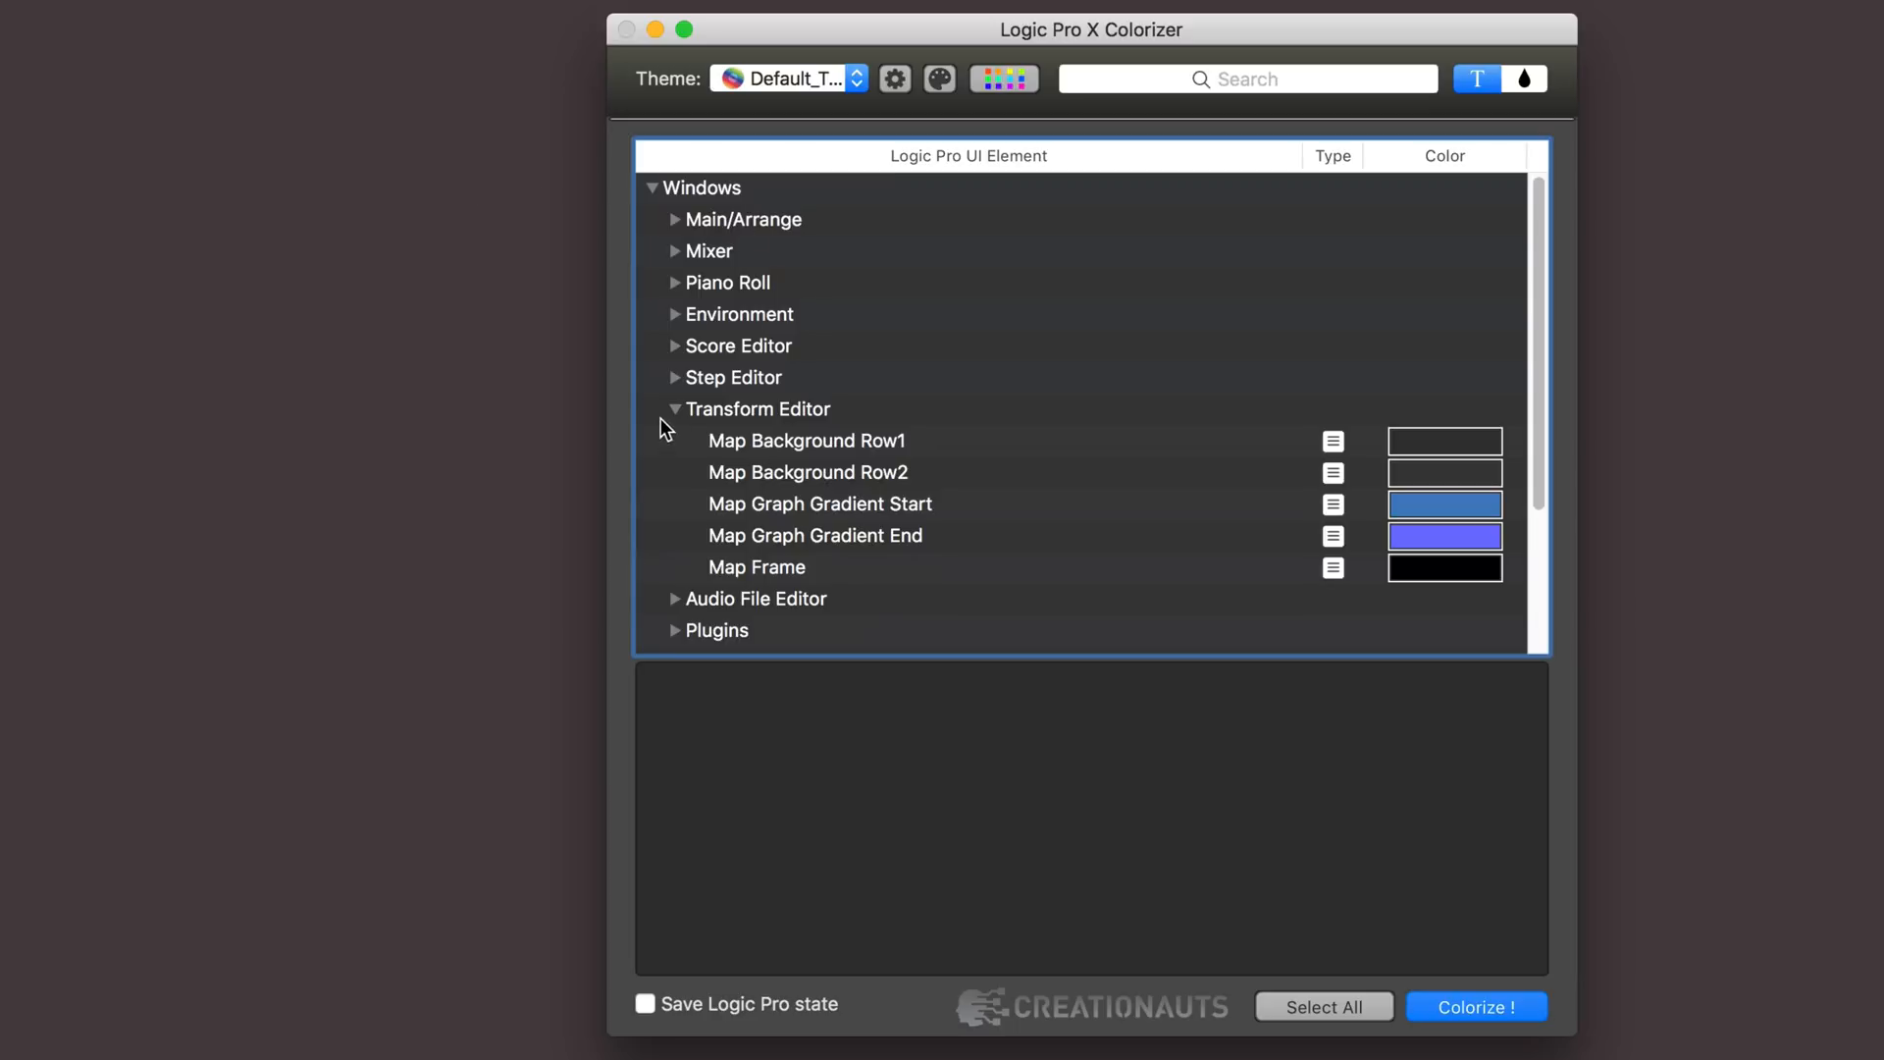
{"action": "left_click", "coordinate": [675, 408]}
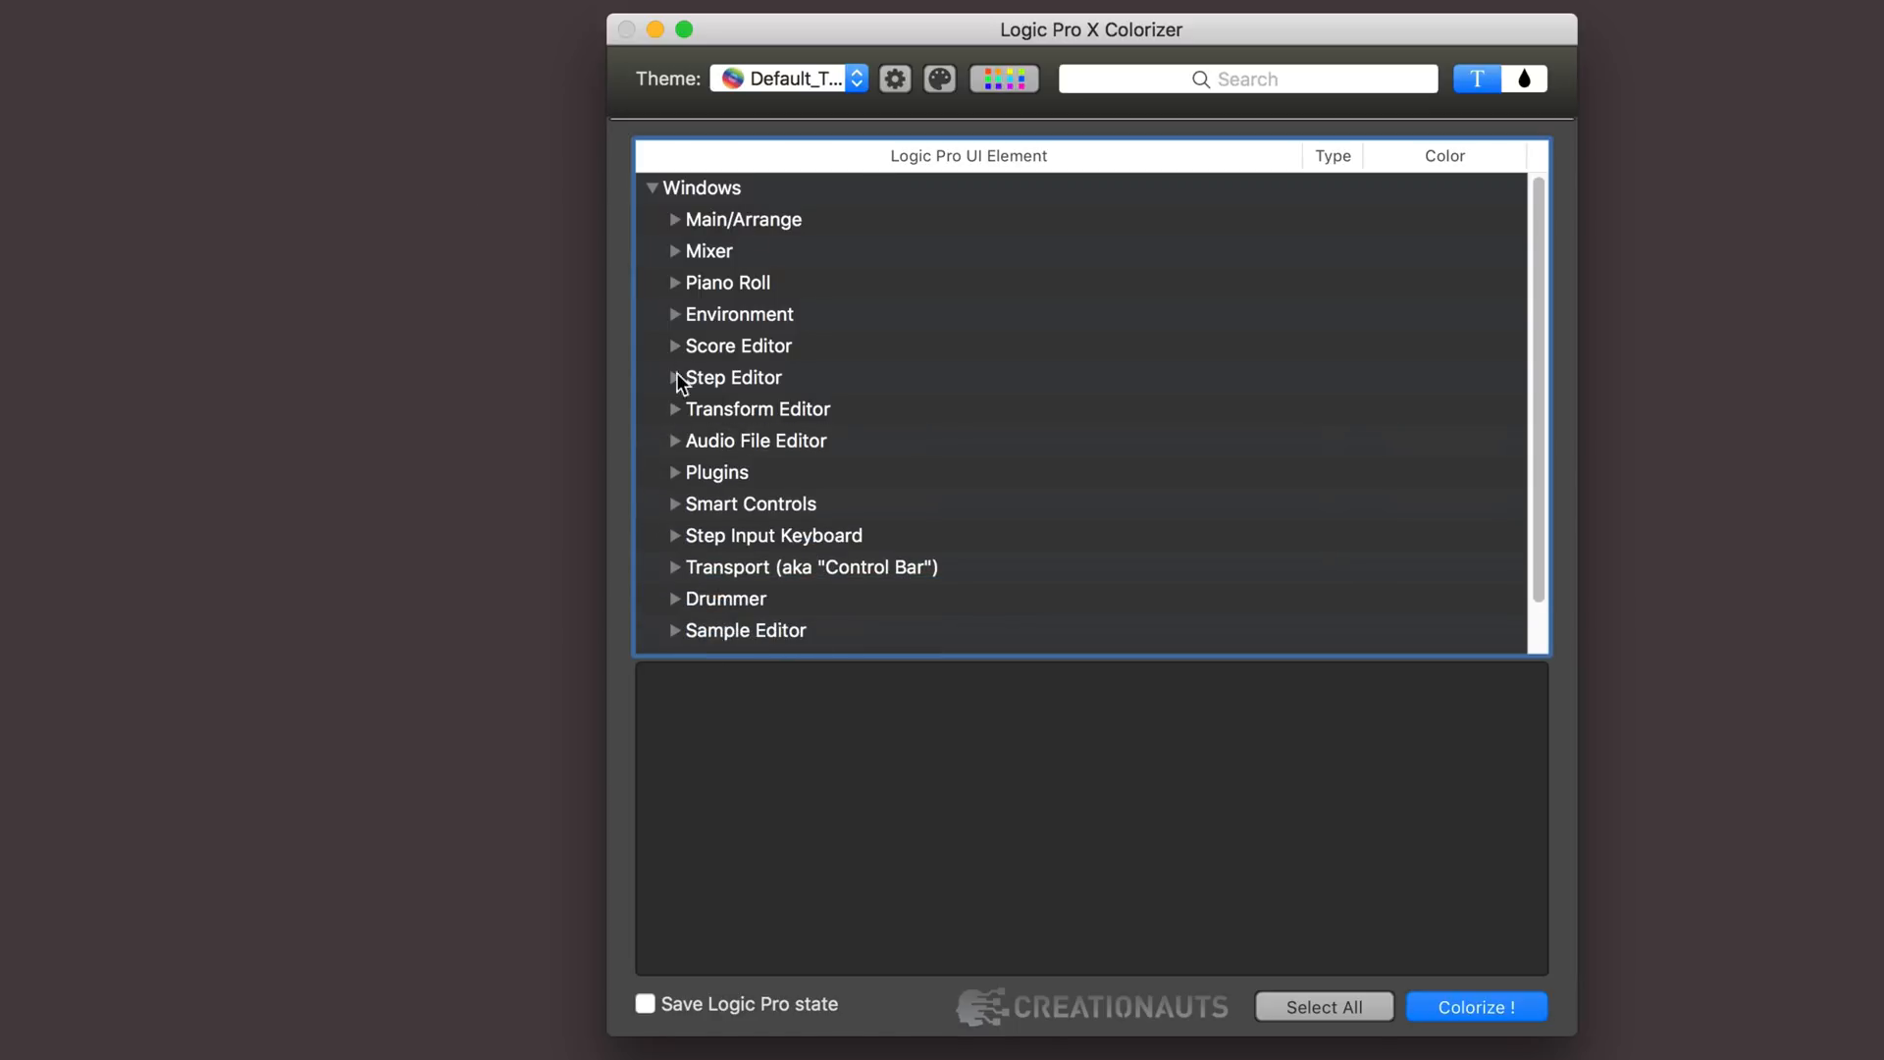
{"action": "left_click", "coordinate": [653, 187]}
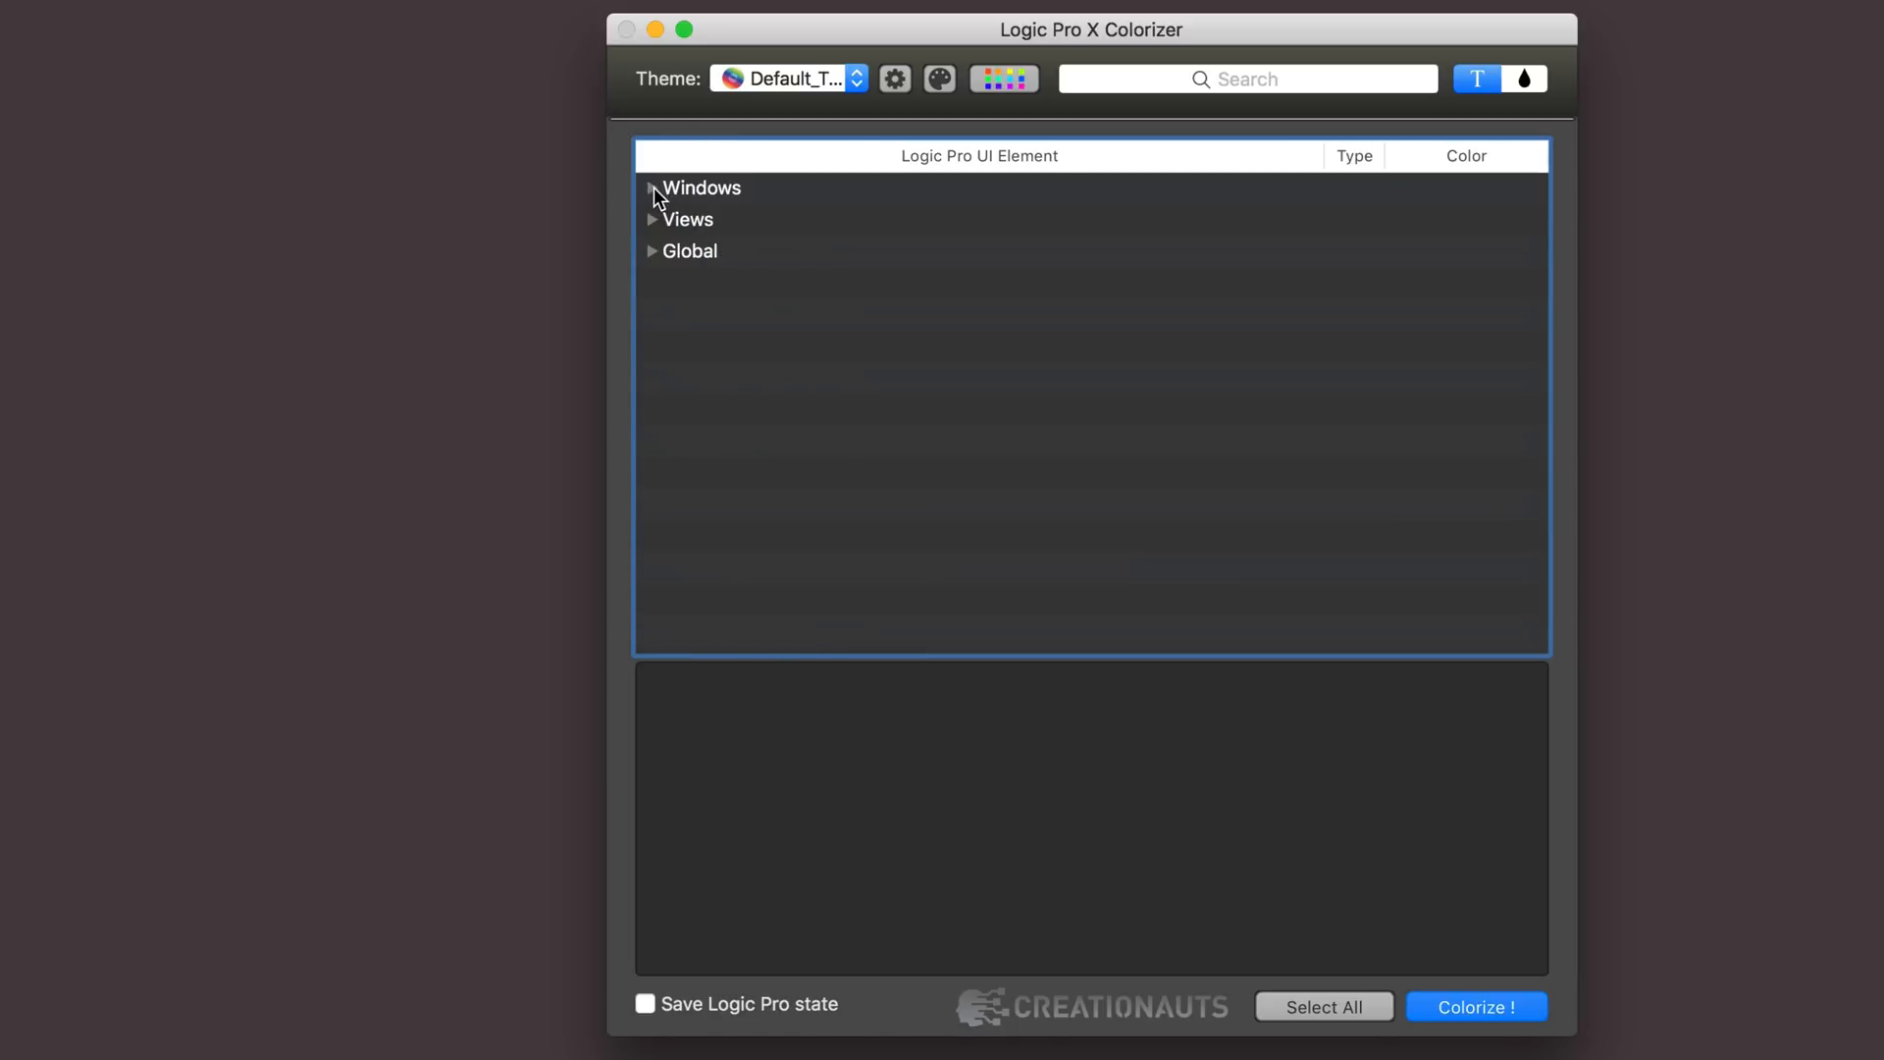
Make the Audio File Editor's Waveform Selected colour light green.
{"action": "left_click", "coordinate": [651, 188]}
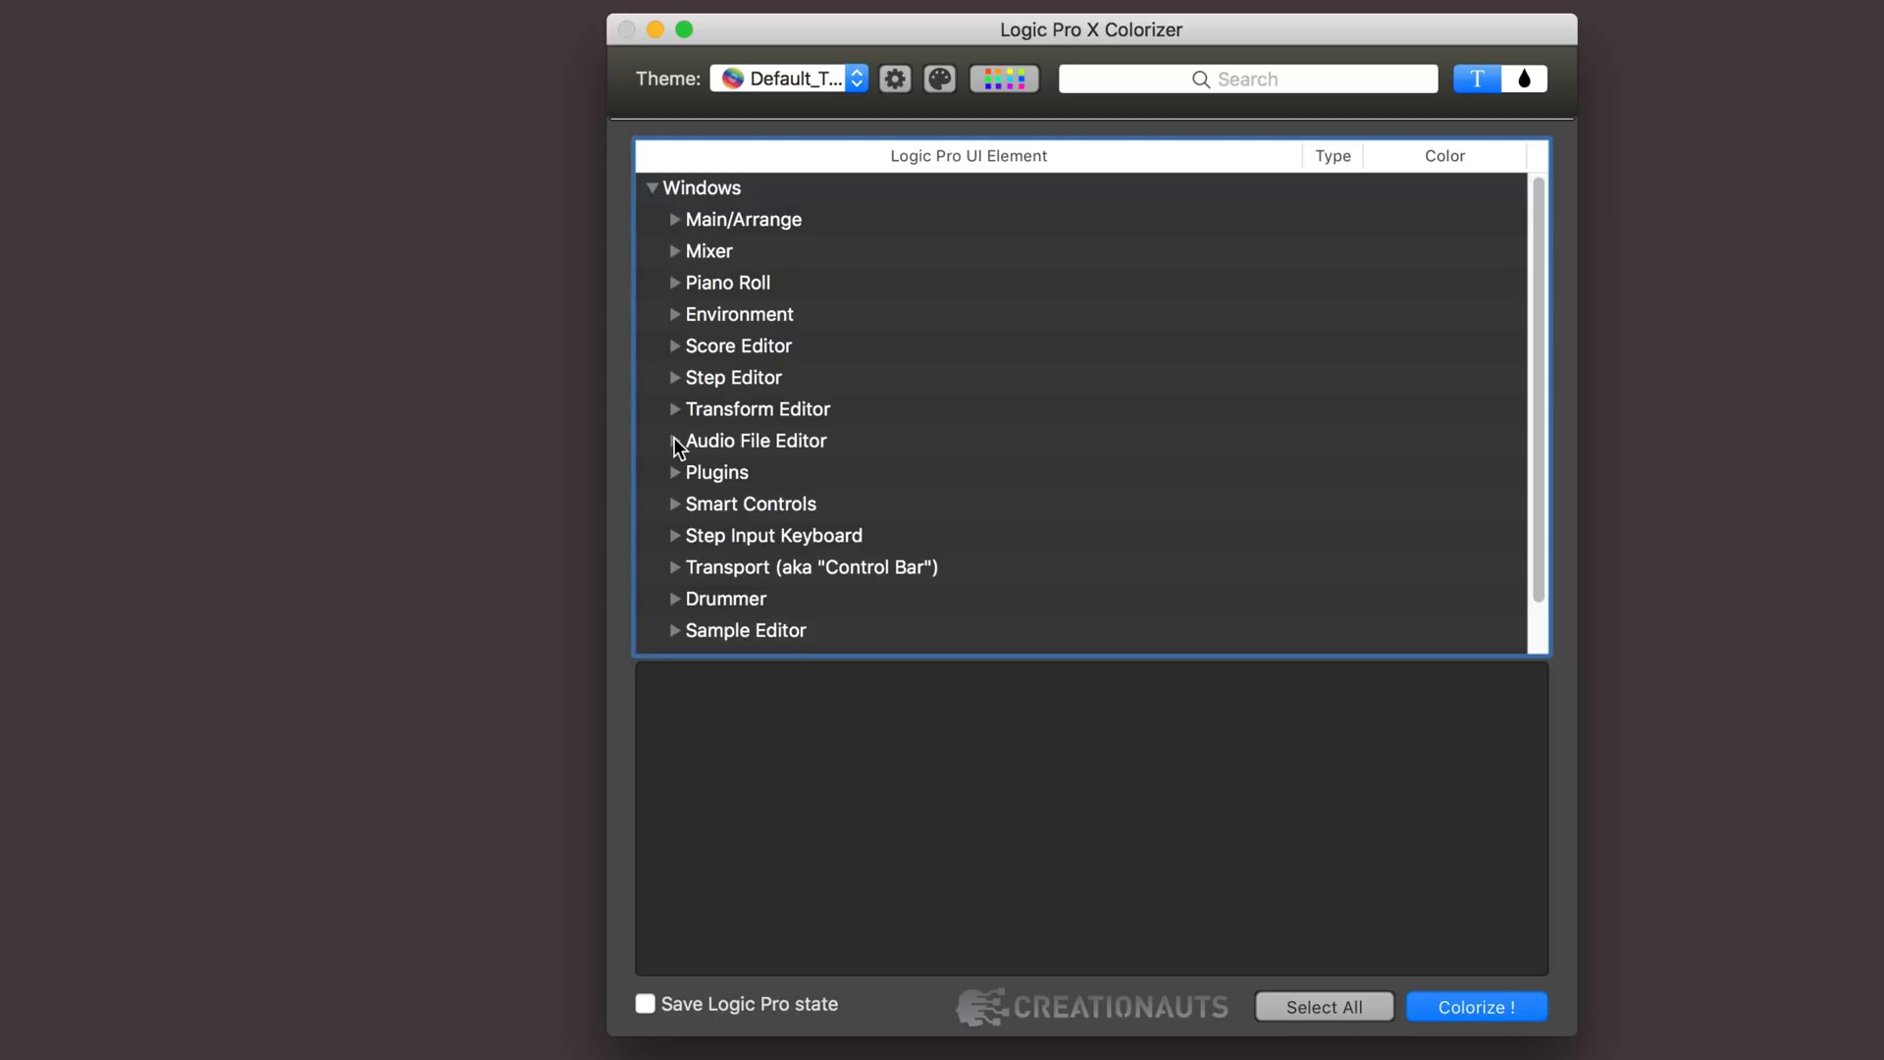
{"action": "left_click", "coordinate": [675, 440]}
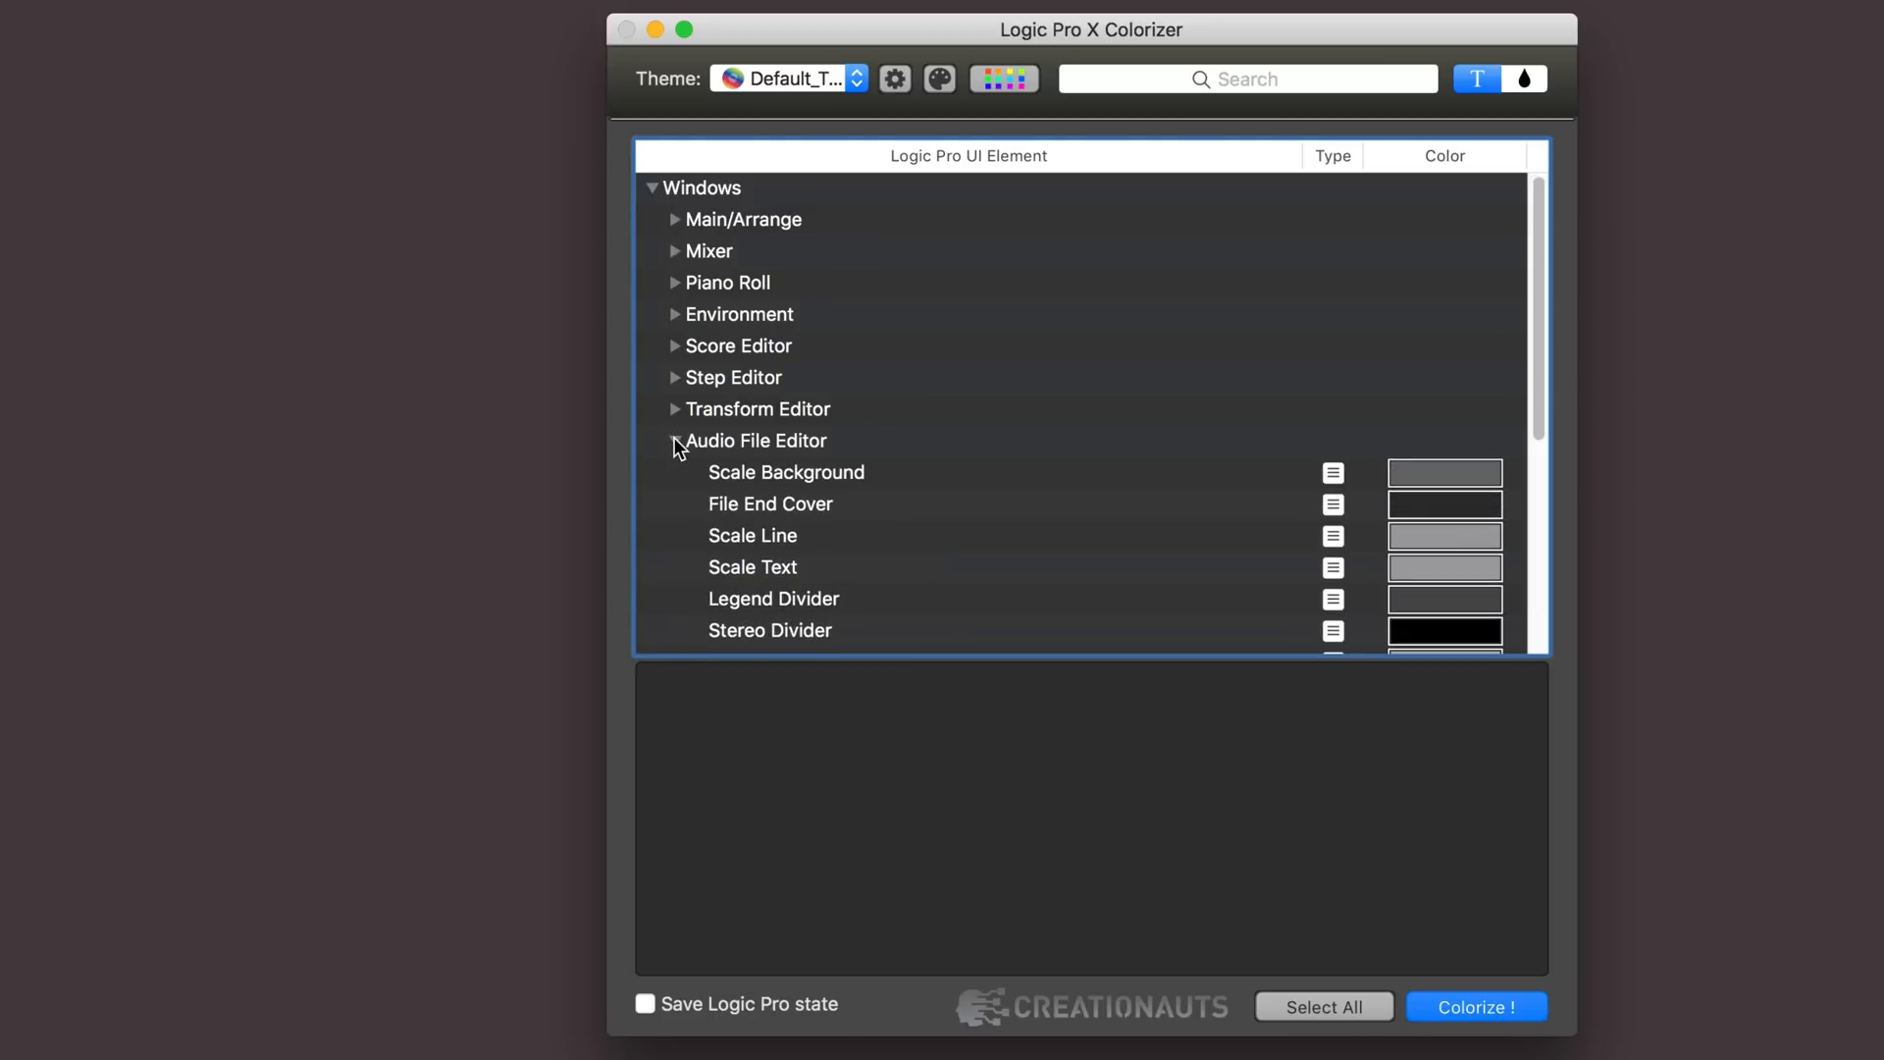
{"action": "scroll", "scroll_direction": "down", "scroll_amount": 3}
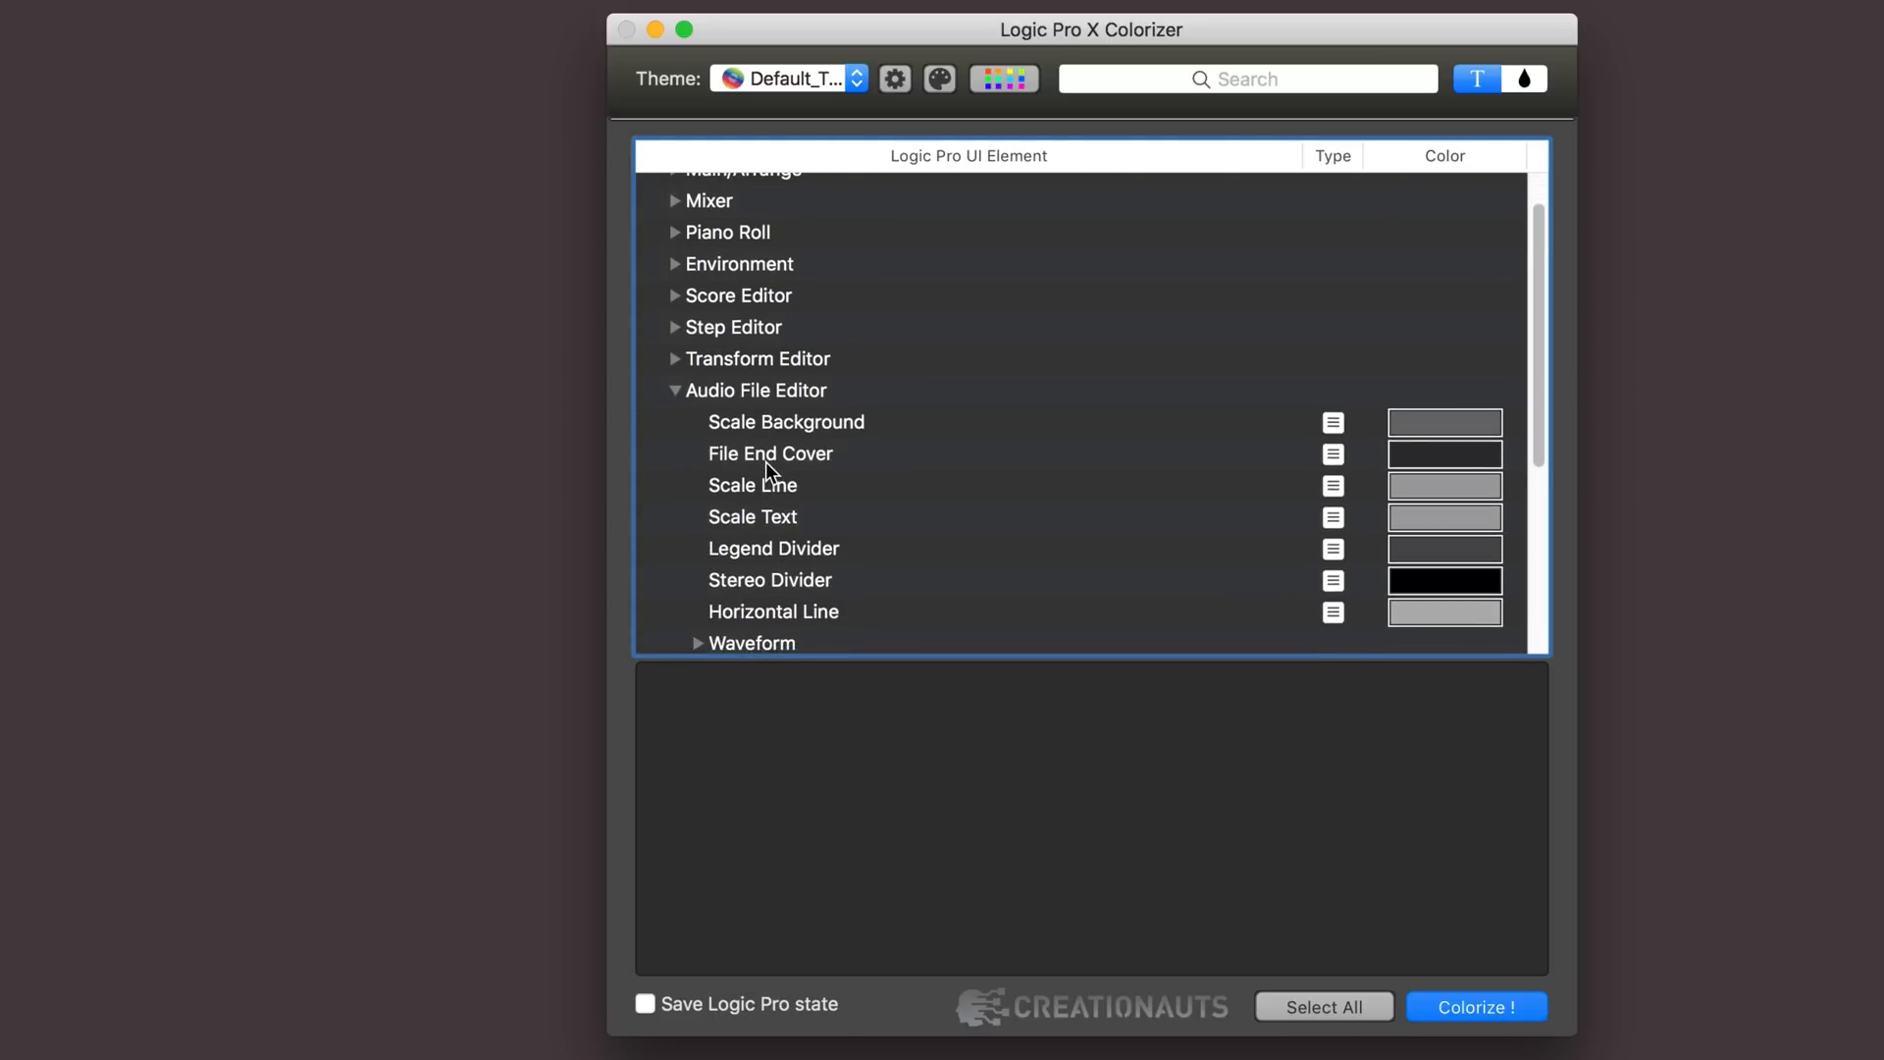
{"action": "mouse_move", "coordinate": [754, 504]}
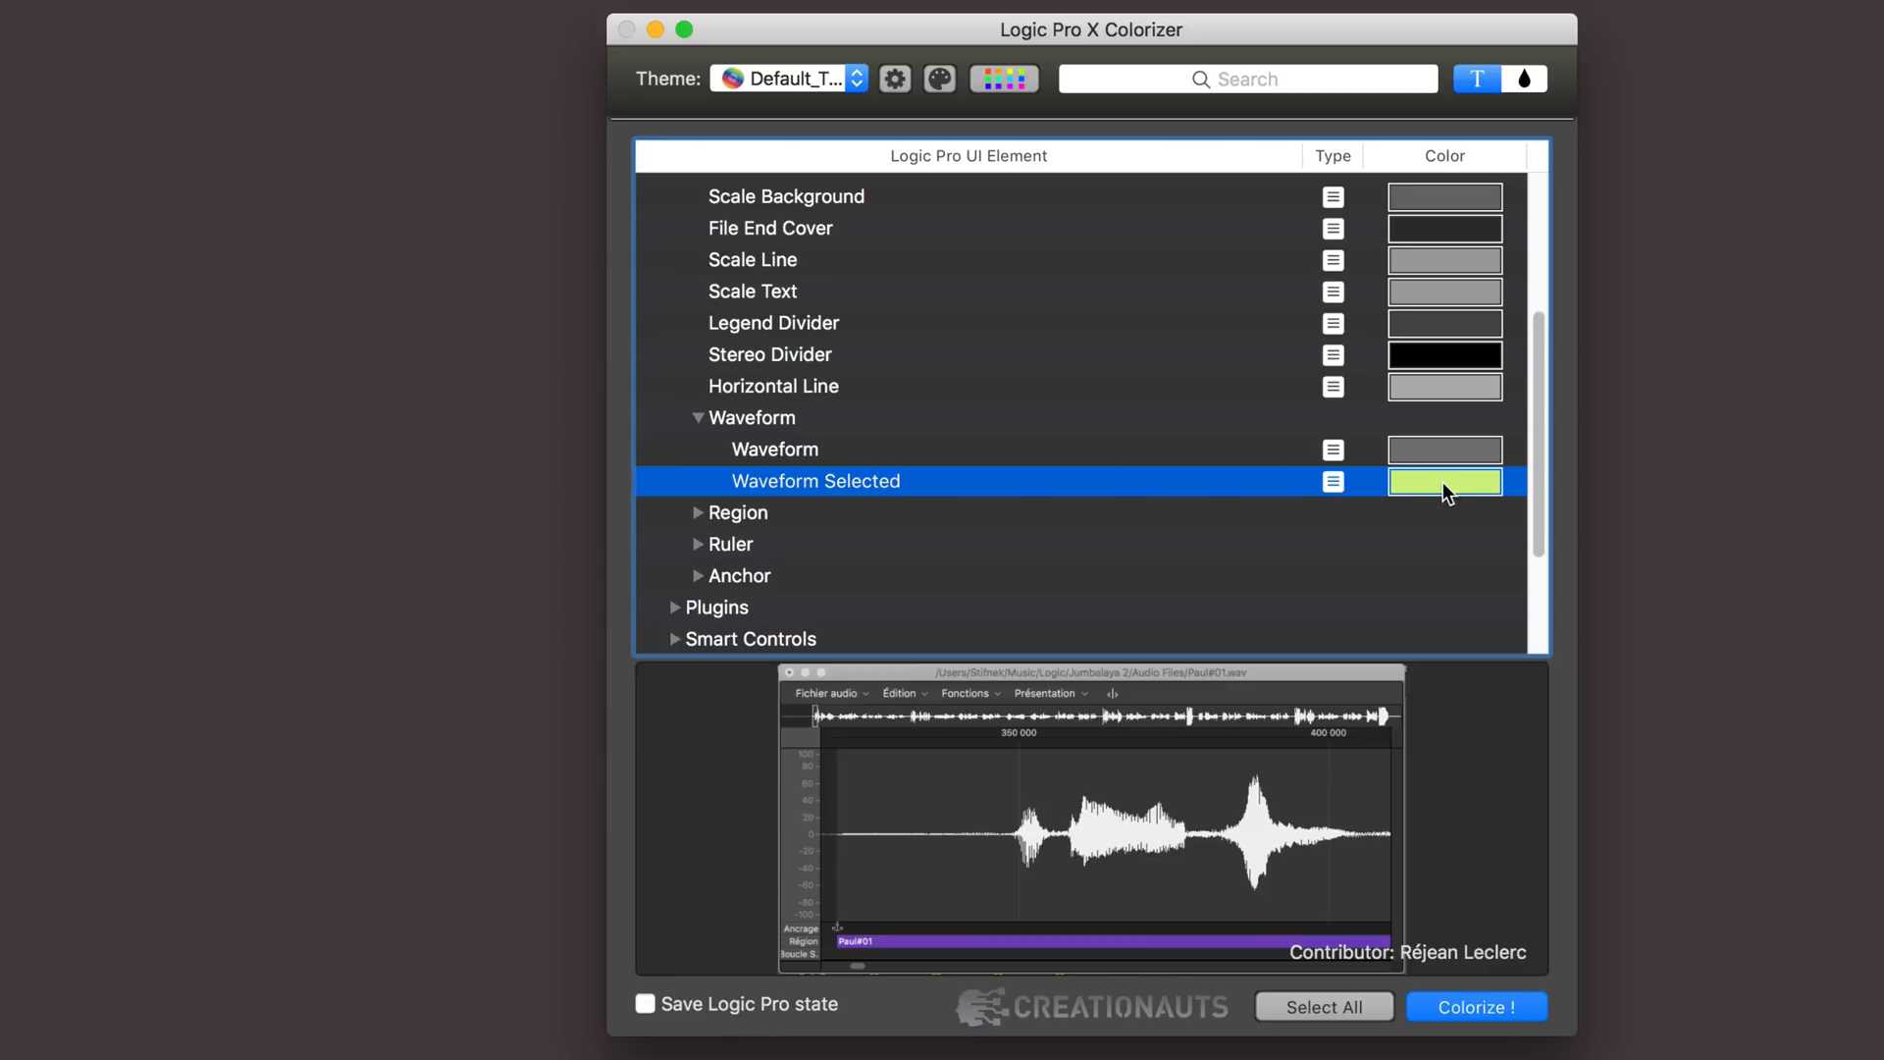
{"action": "left_click", "coordinate": [1444, 480]}
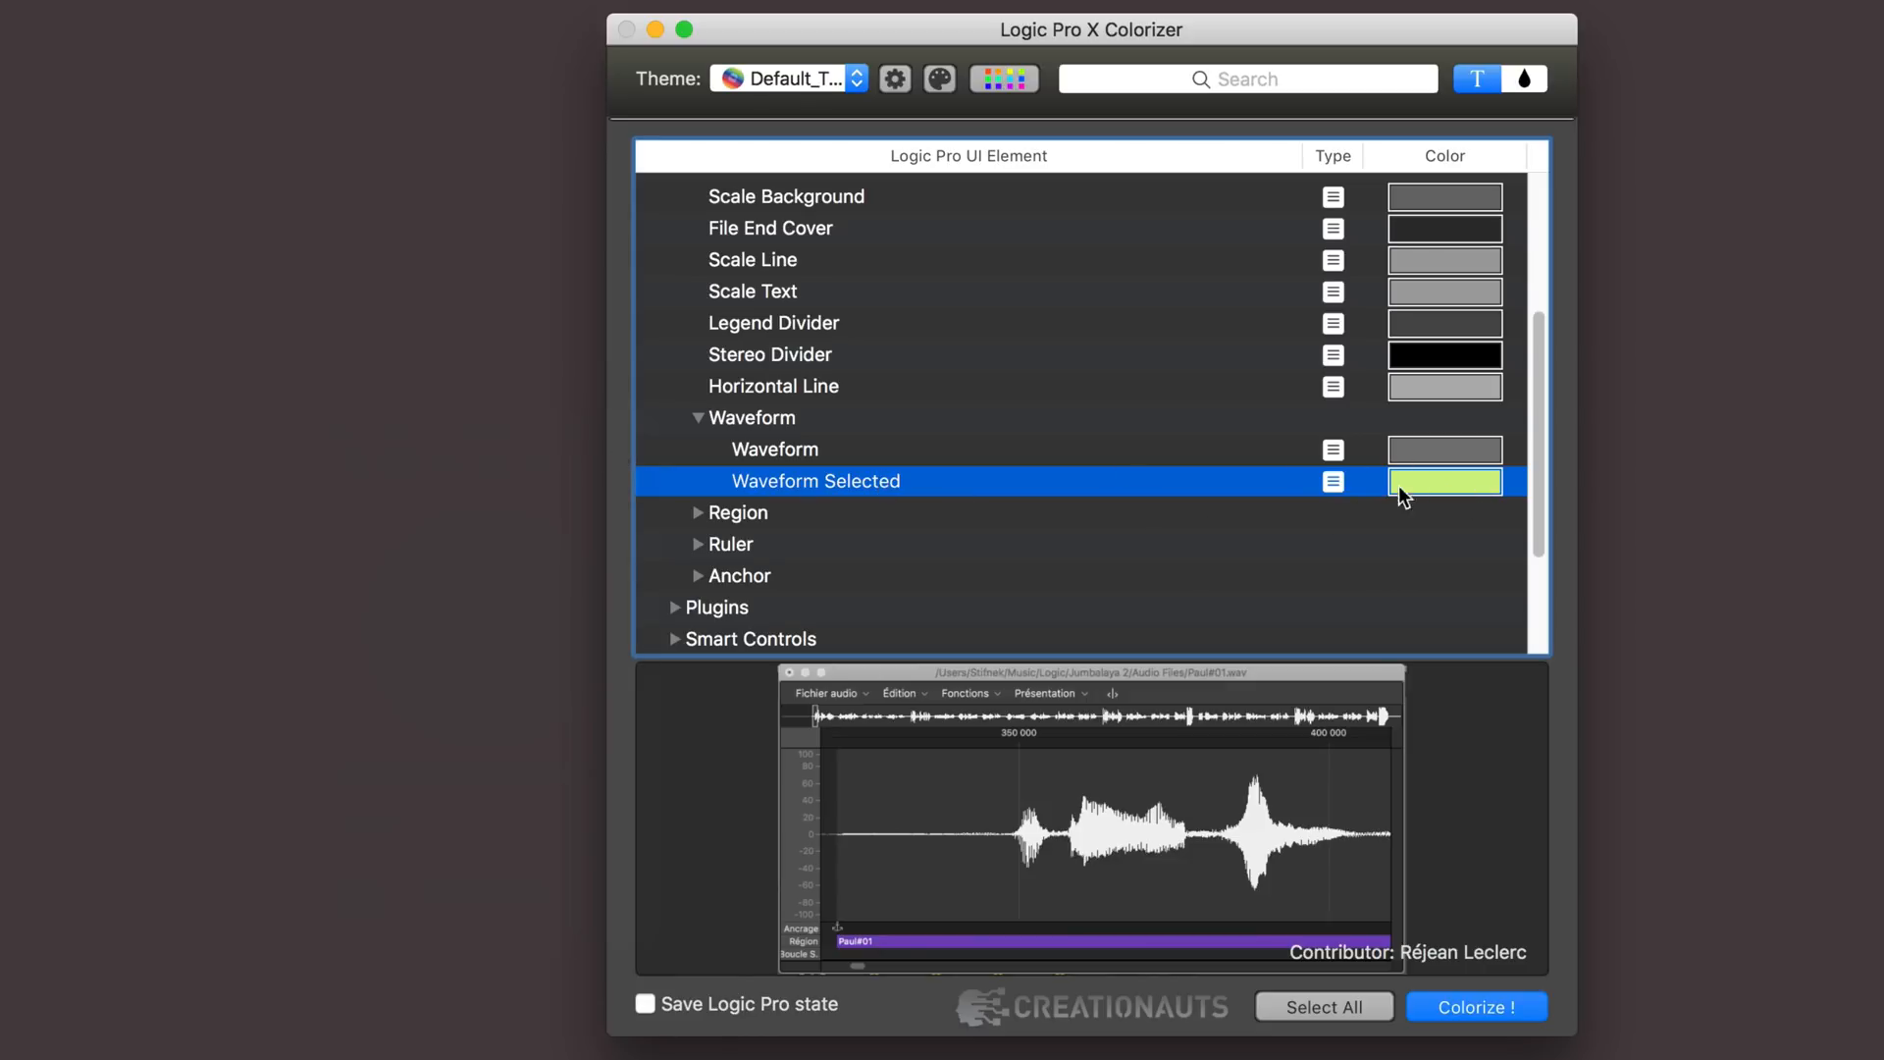
{"action": "mouse_move", "coordinate": [1084, 445]}
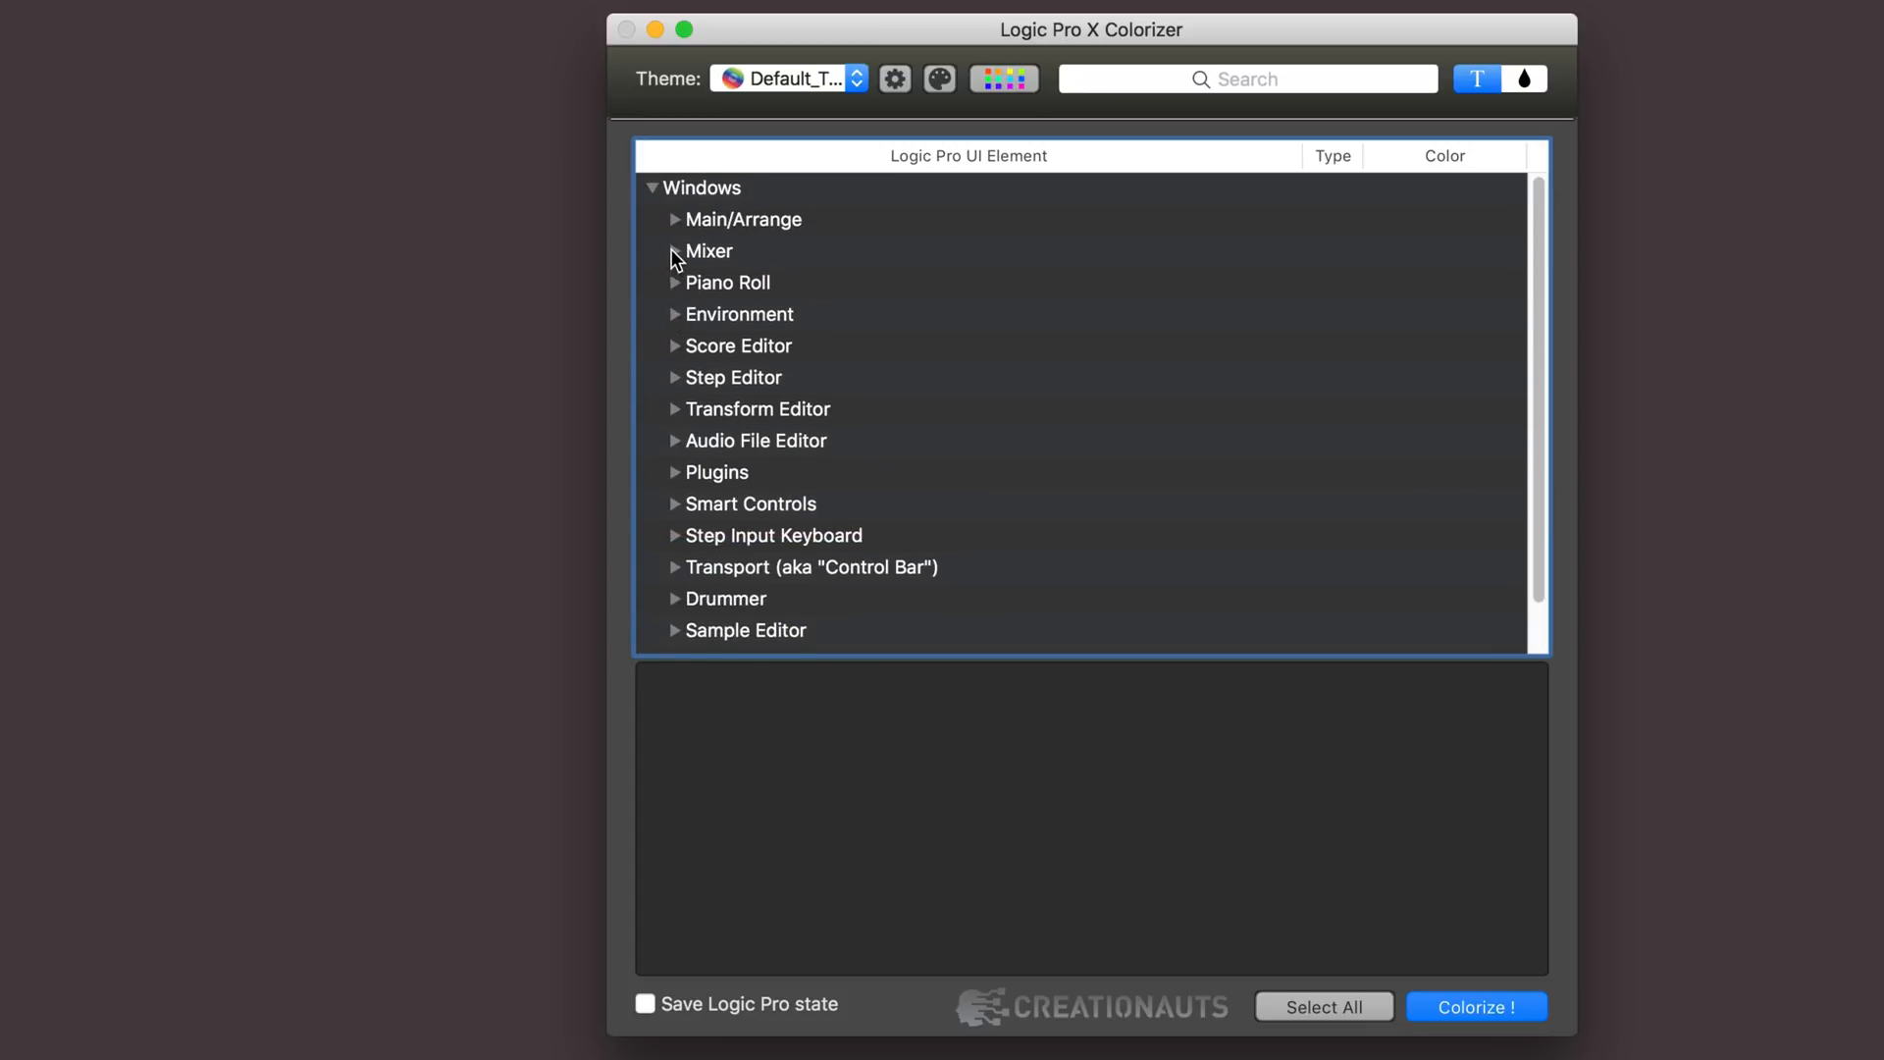
Expand Mixer > Fader down to the exponential VU meter audio track level colours.
{"action": "left_click", "coordinate": [675, 251]}
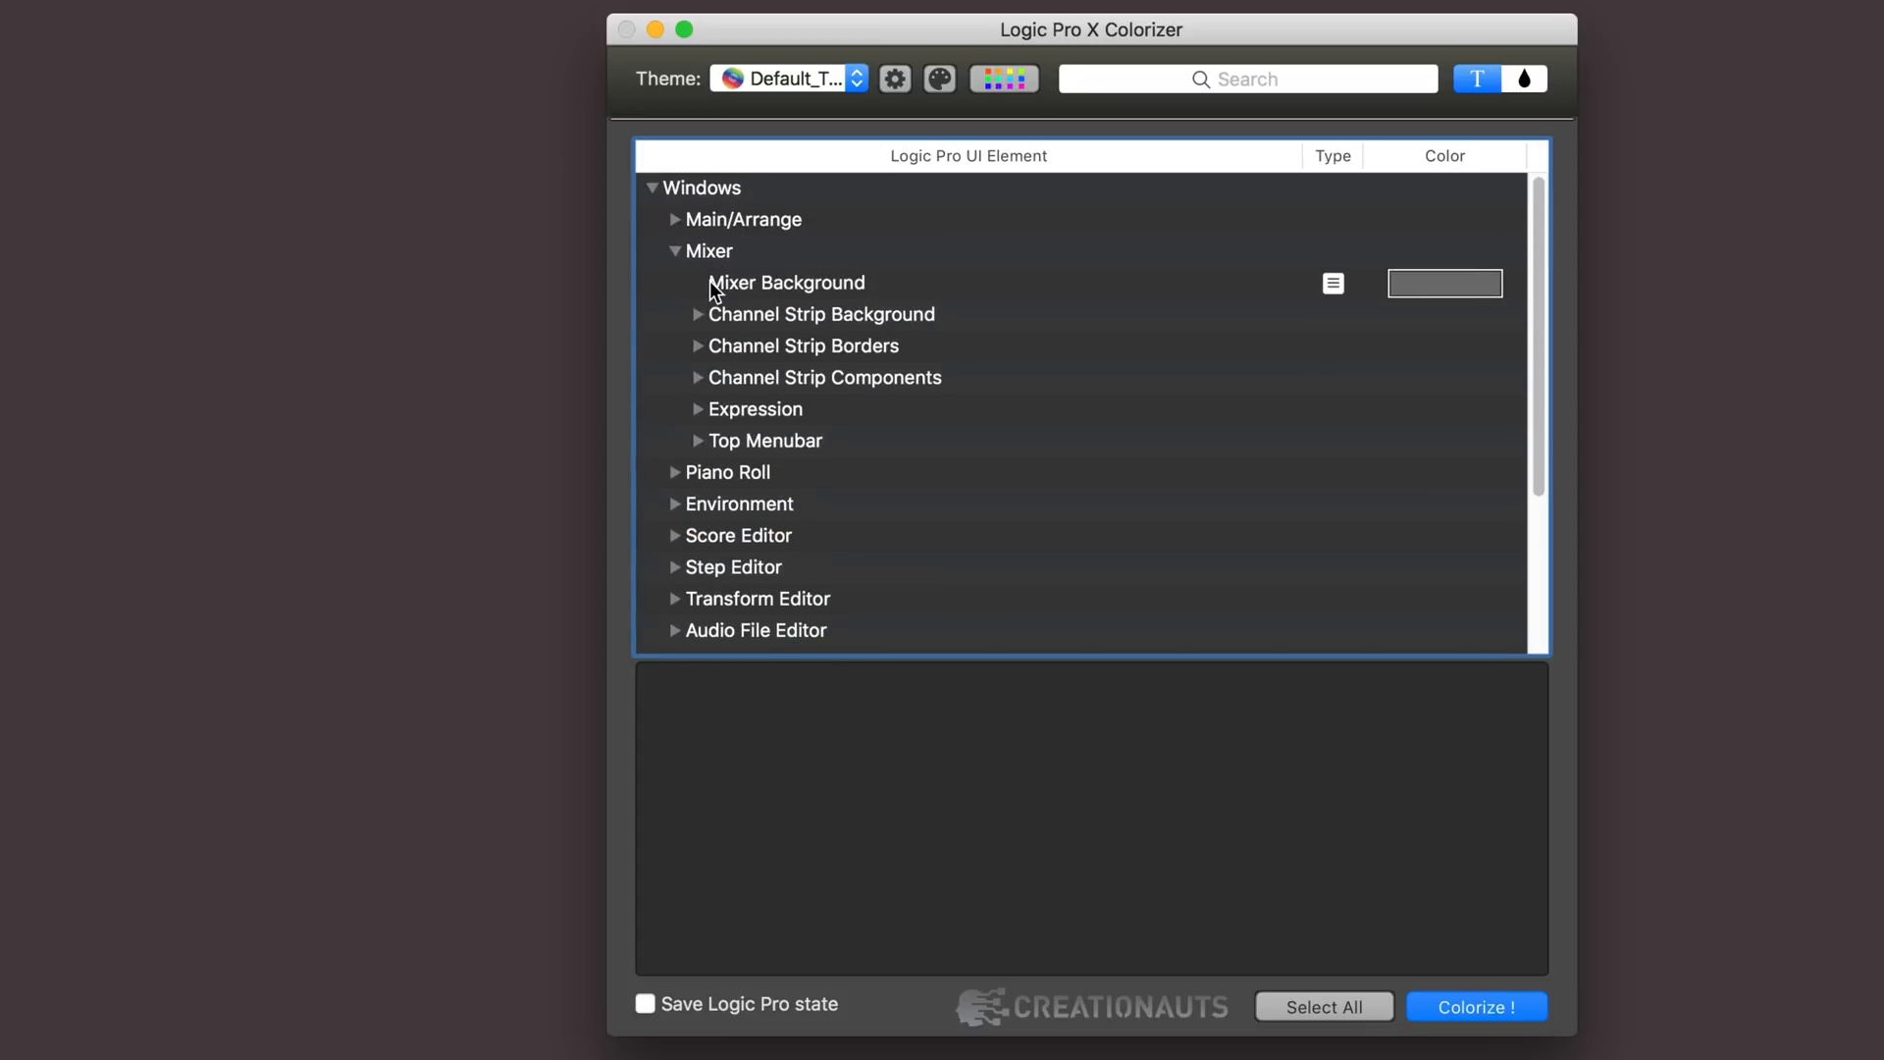
{"action": "mouse_move", "coordinate": [706, 400]}
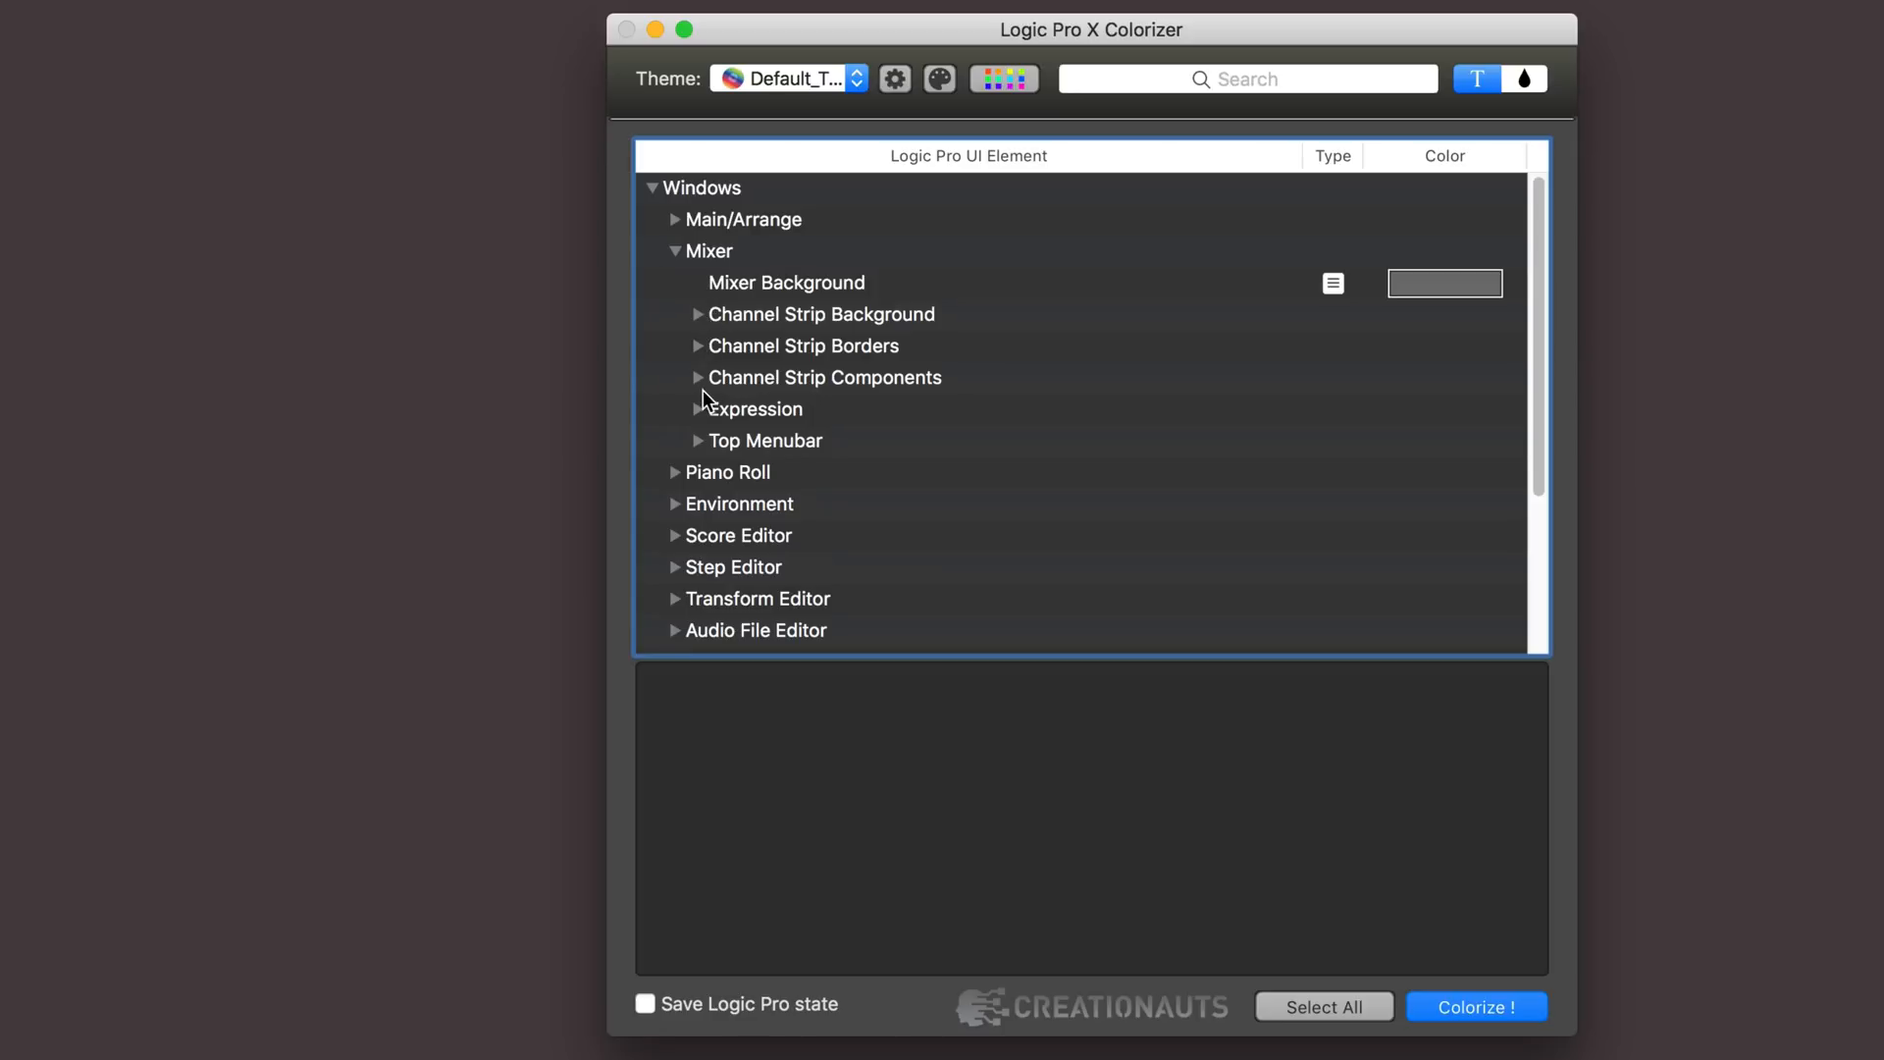
{"action": "left_click", "coordinate": [698, 377]}
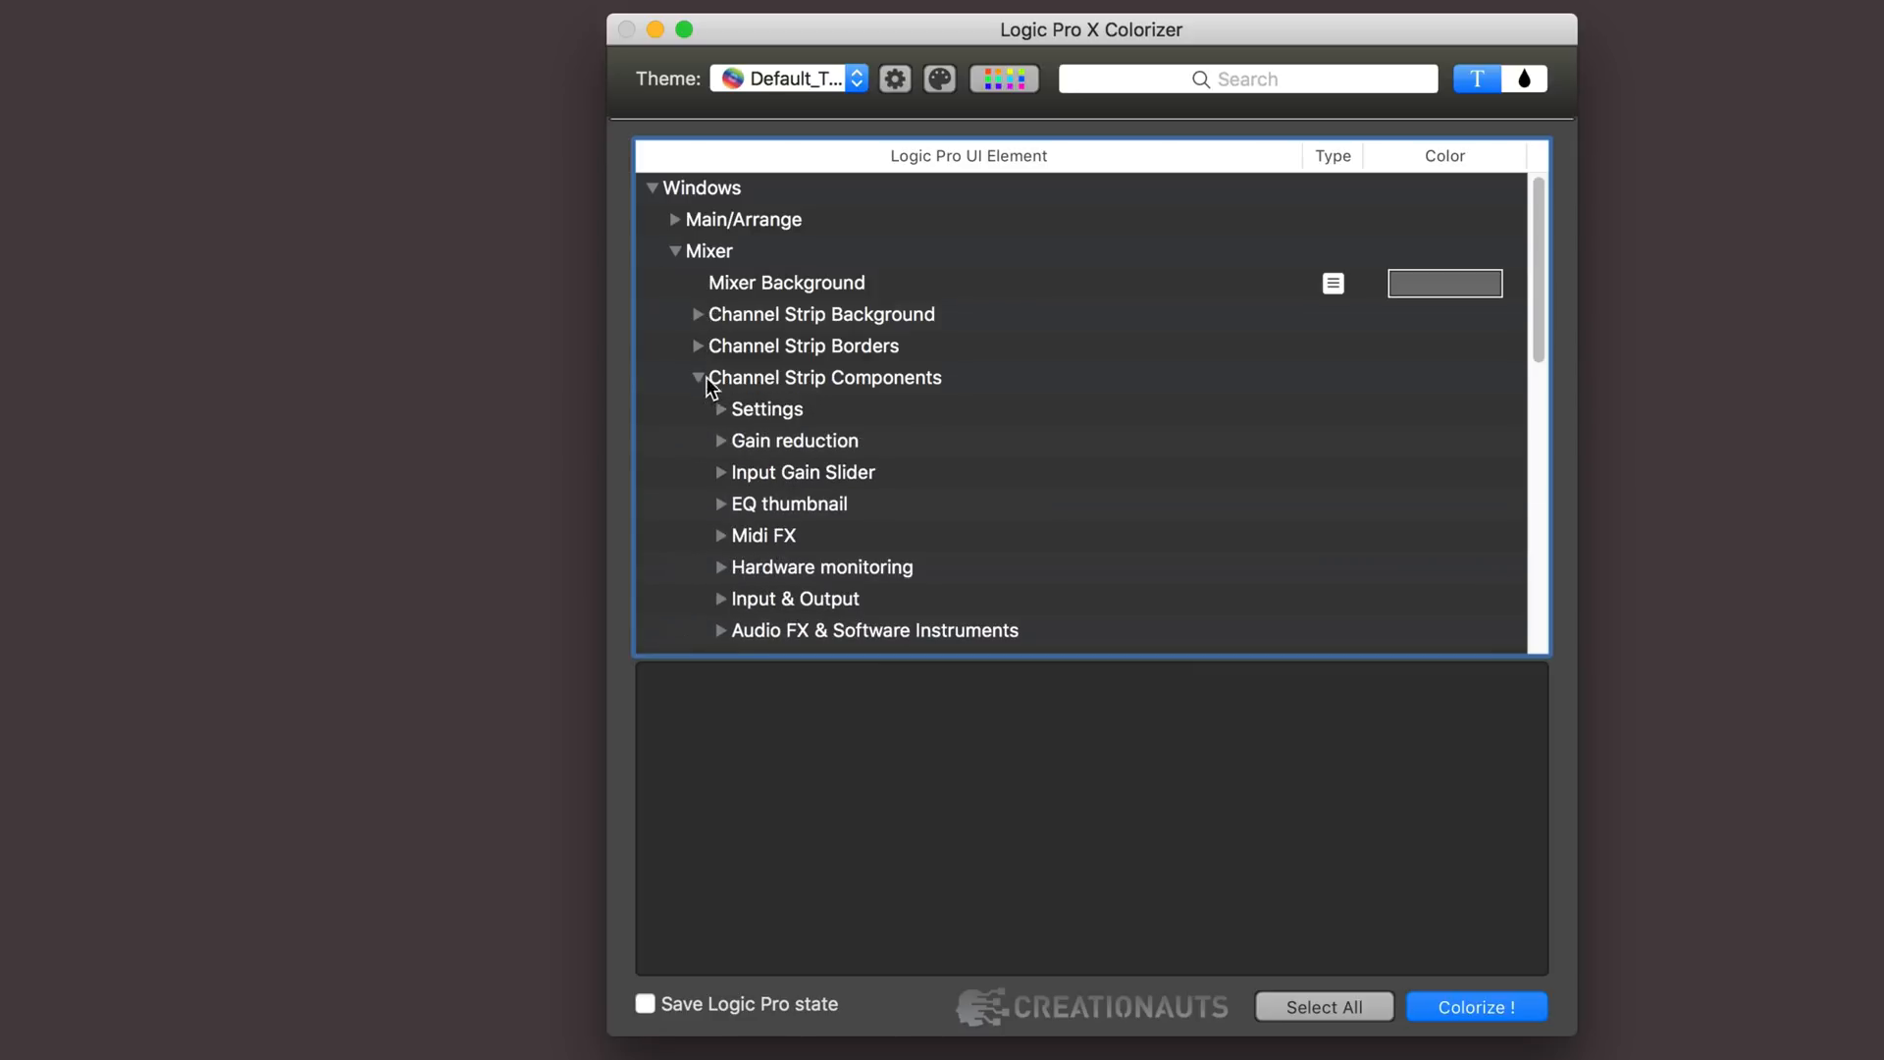
{"action": "scroll", "scroll_direction": "down", "scroll_amount": 3}
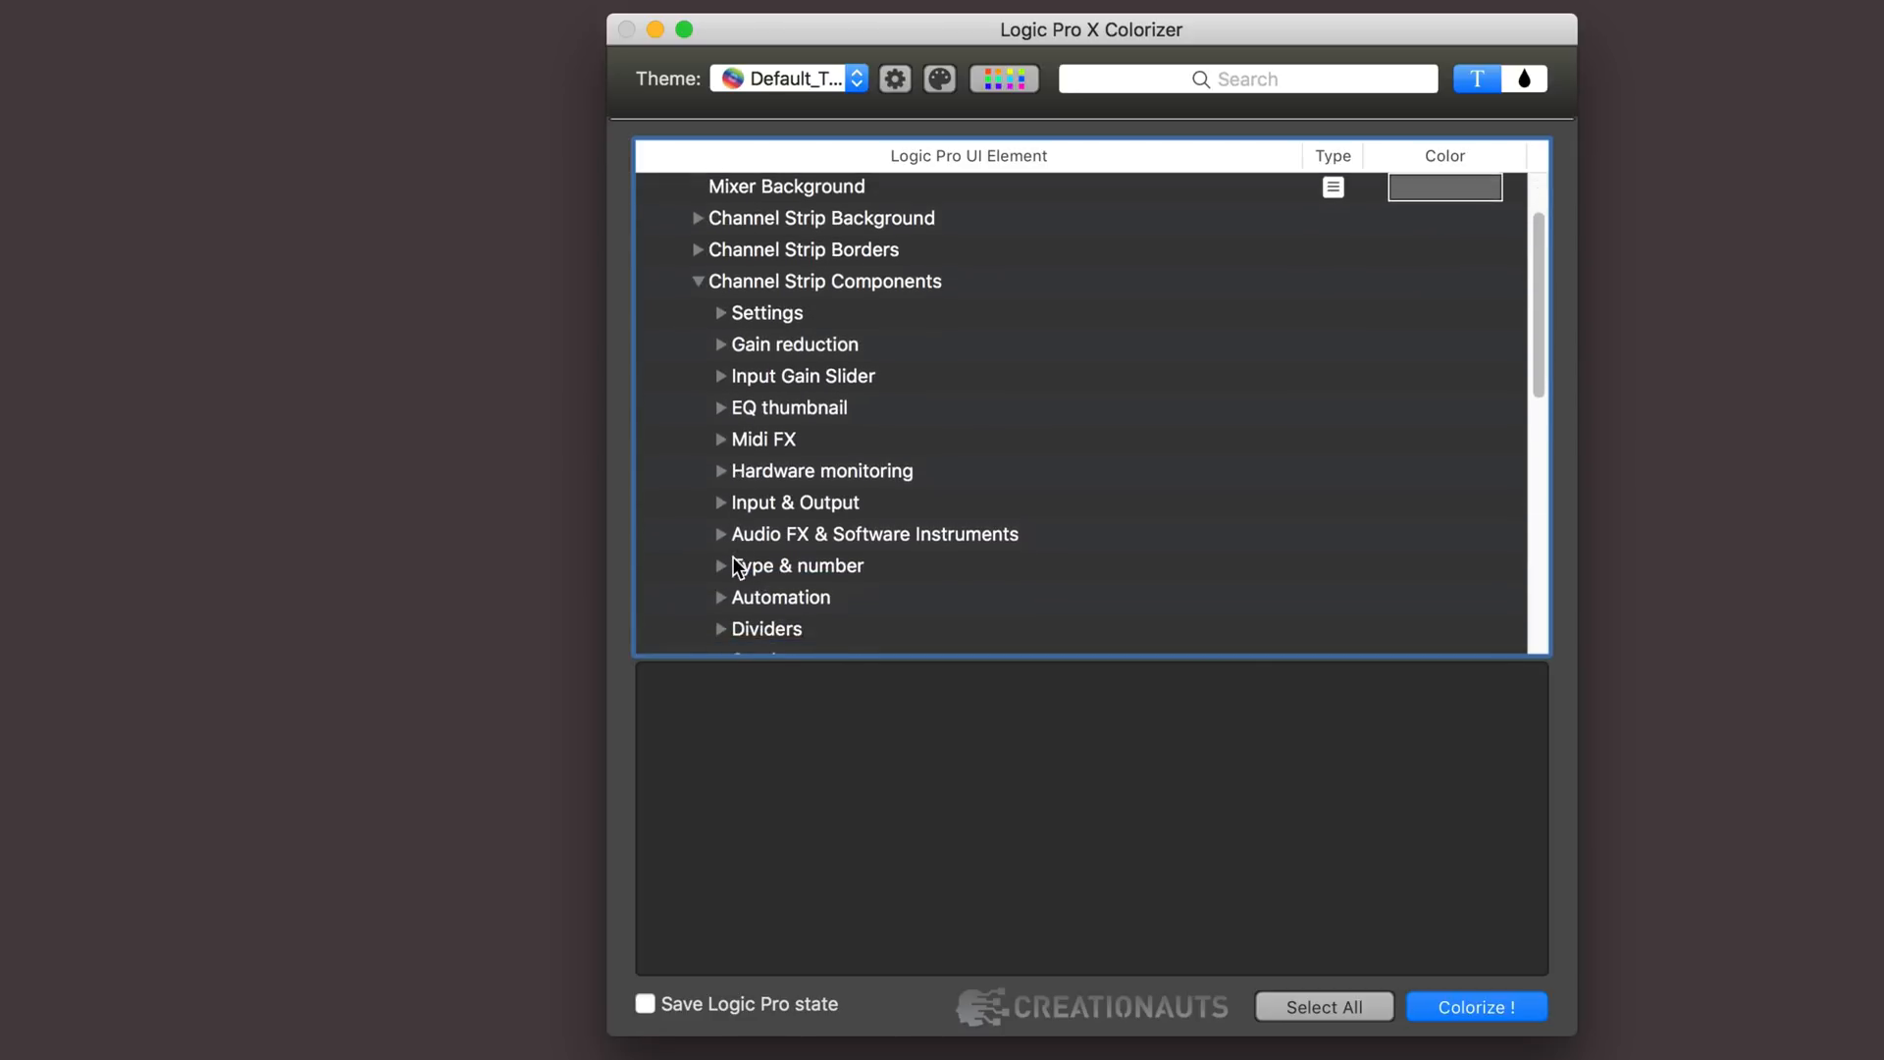
{"action": "scroll", "scroll_direction": "down", "scroll_amount": 3}
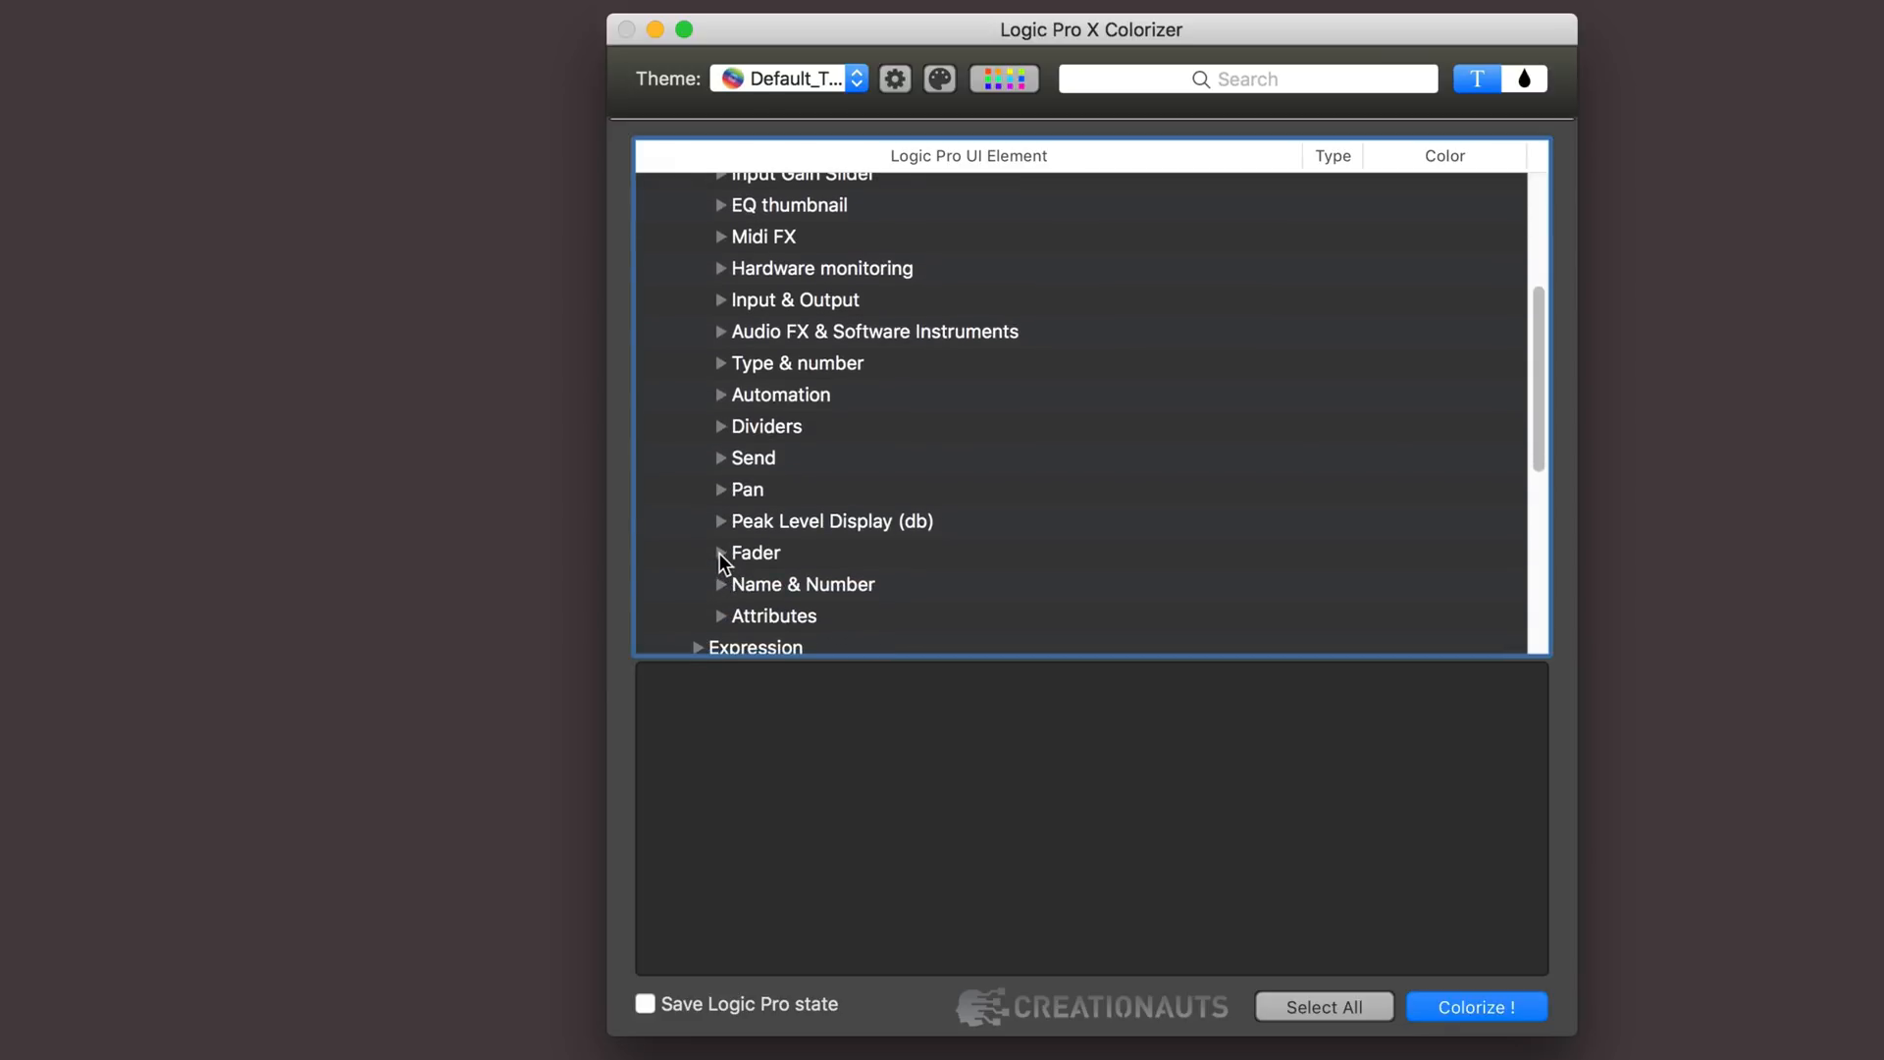
{"action": "left_click", "coordinate": [720, 553]}
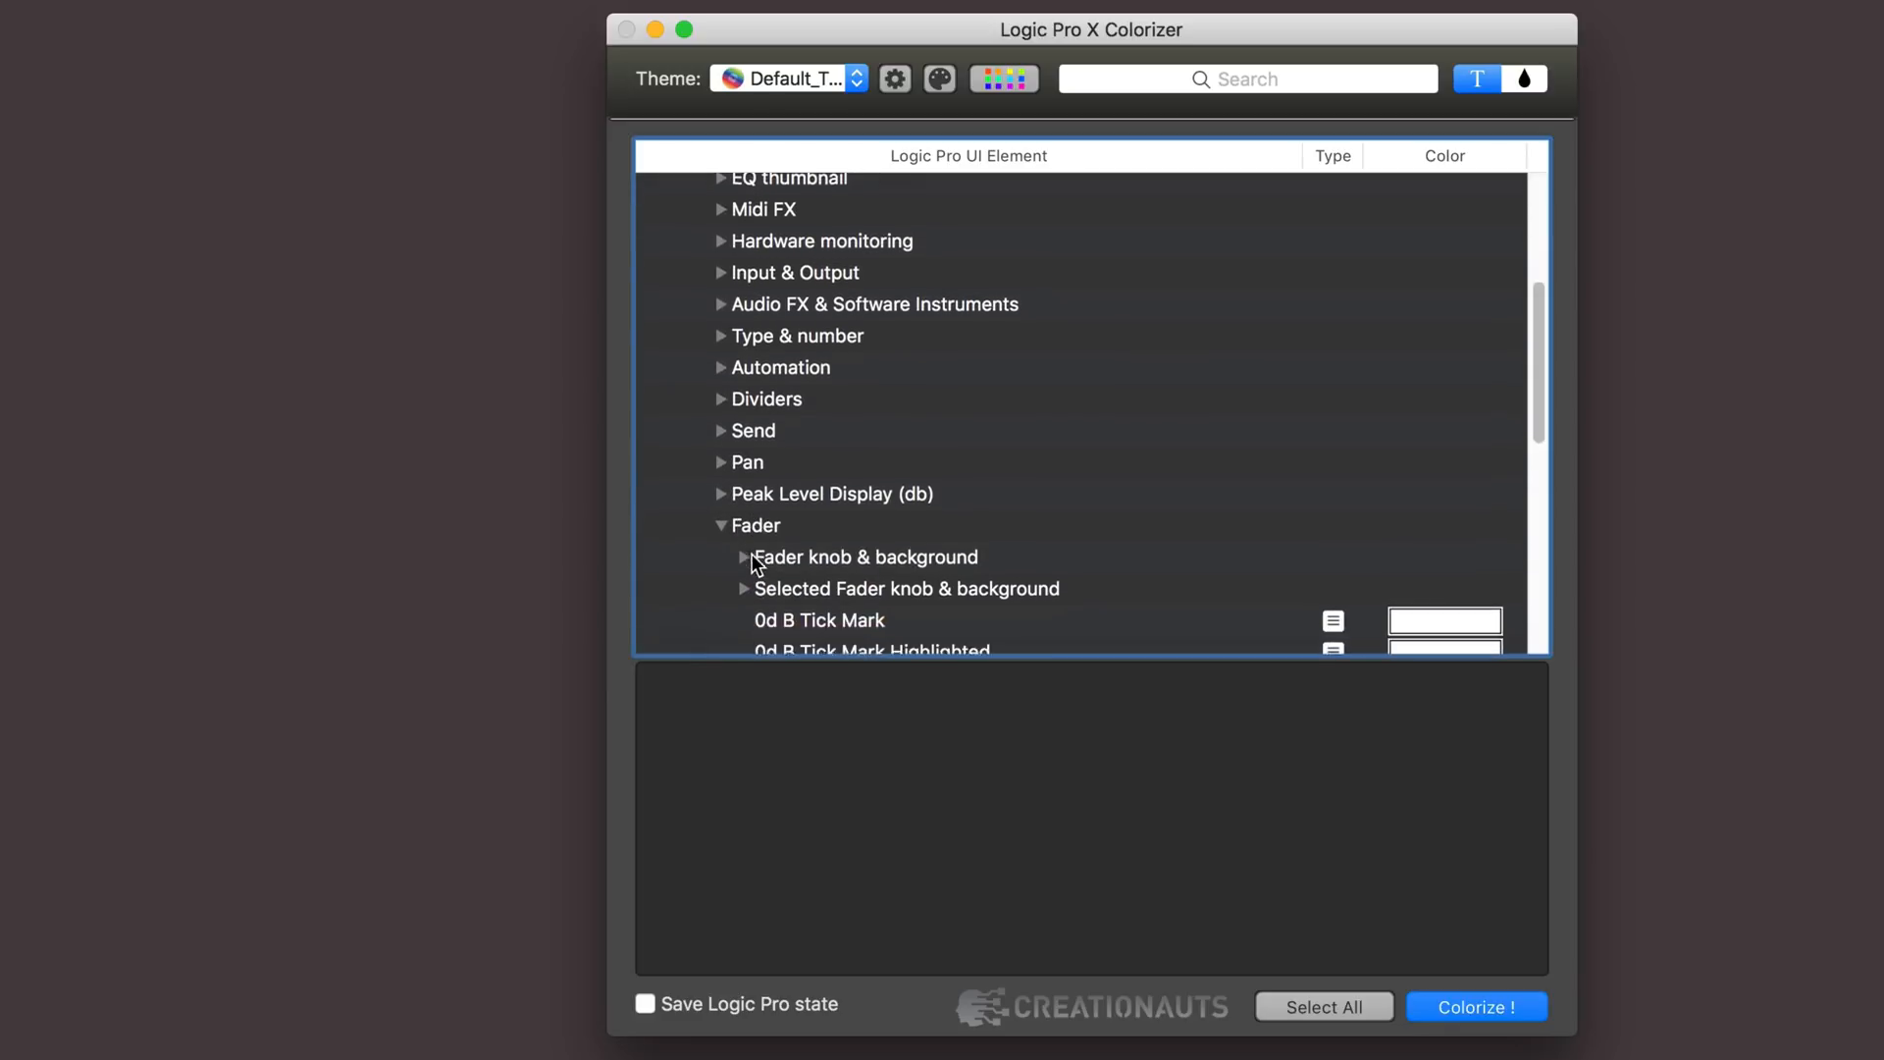
{"action": "scroll", "scroll_direction": "down", "scroll_amount": 3}
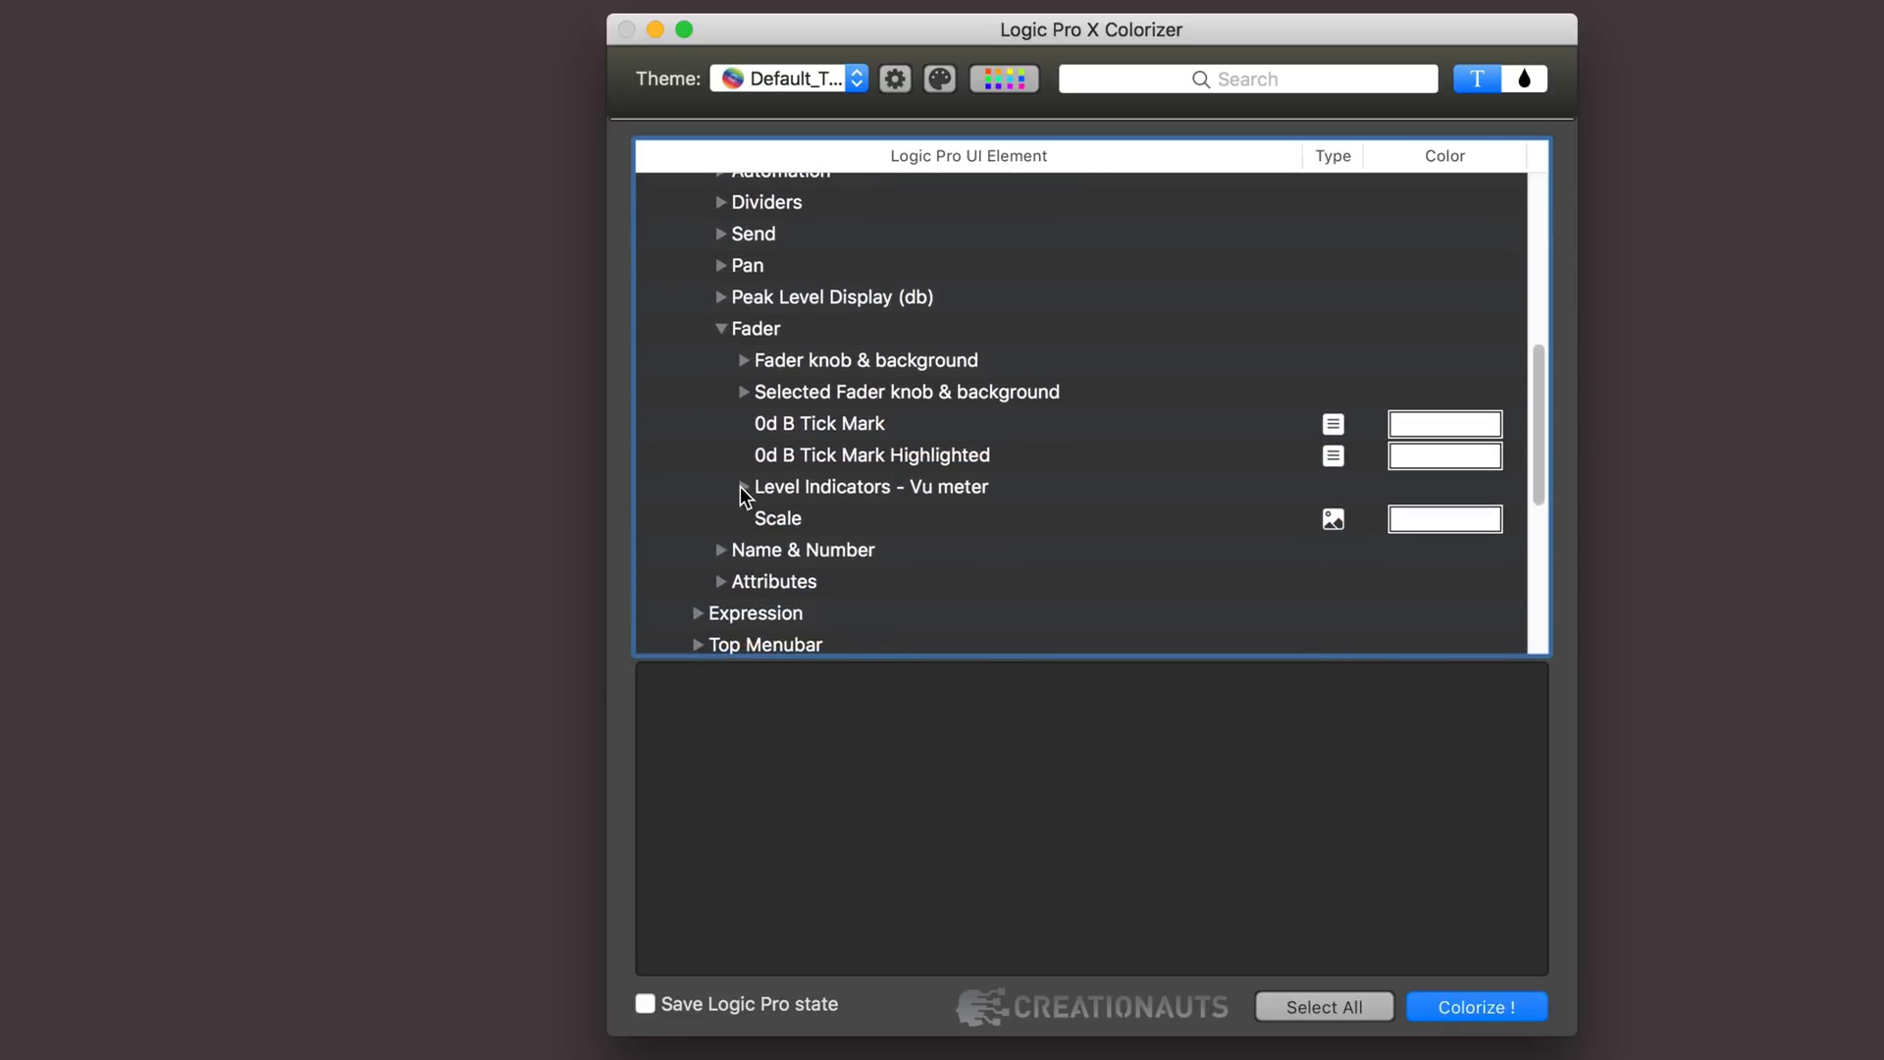
{"action": "left_click", "coordinate": [743, 487]}
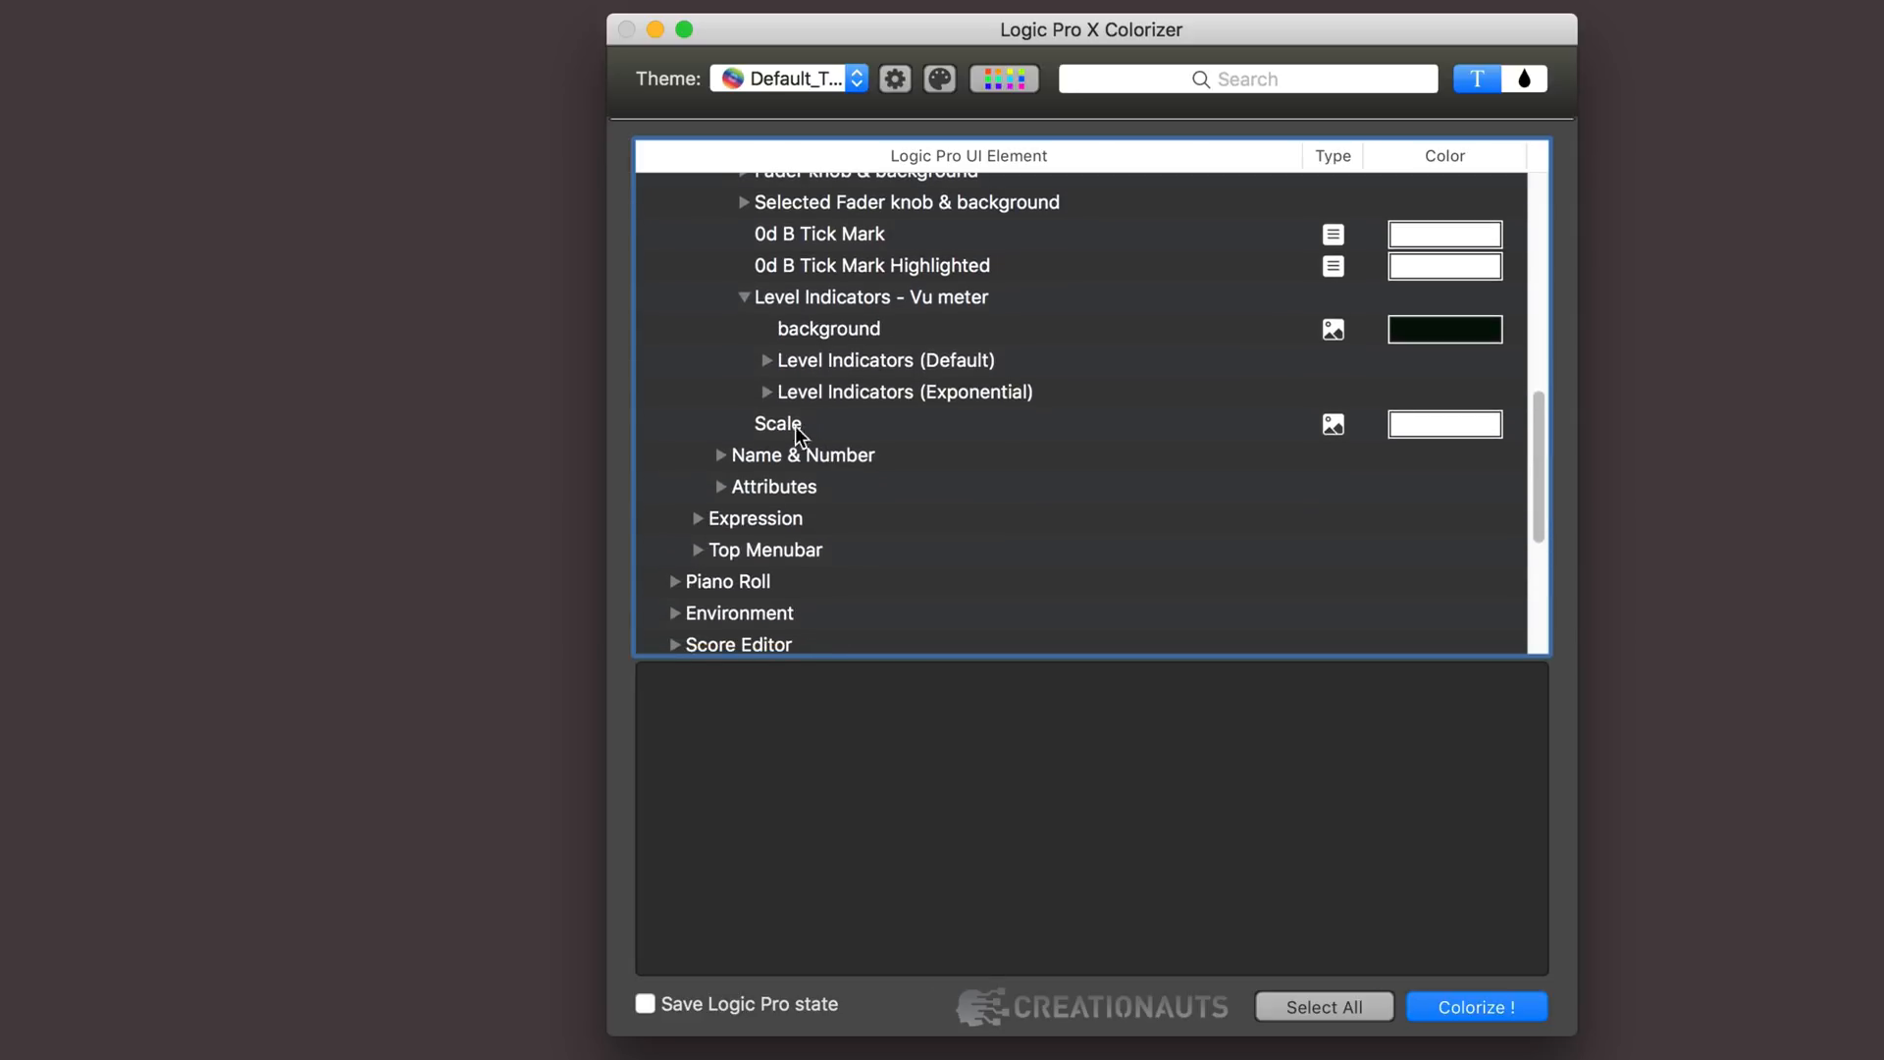
{"action": "left_click", "coordinate": [766, 391]}
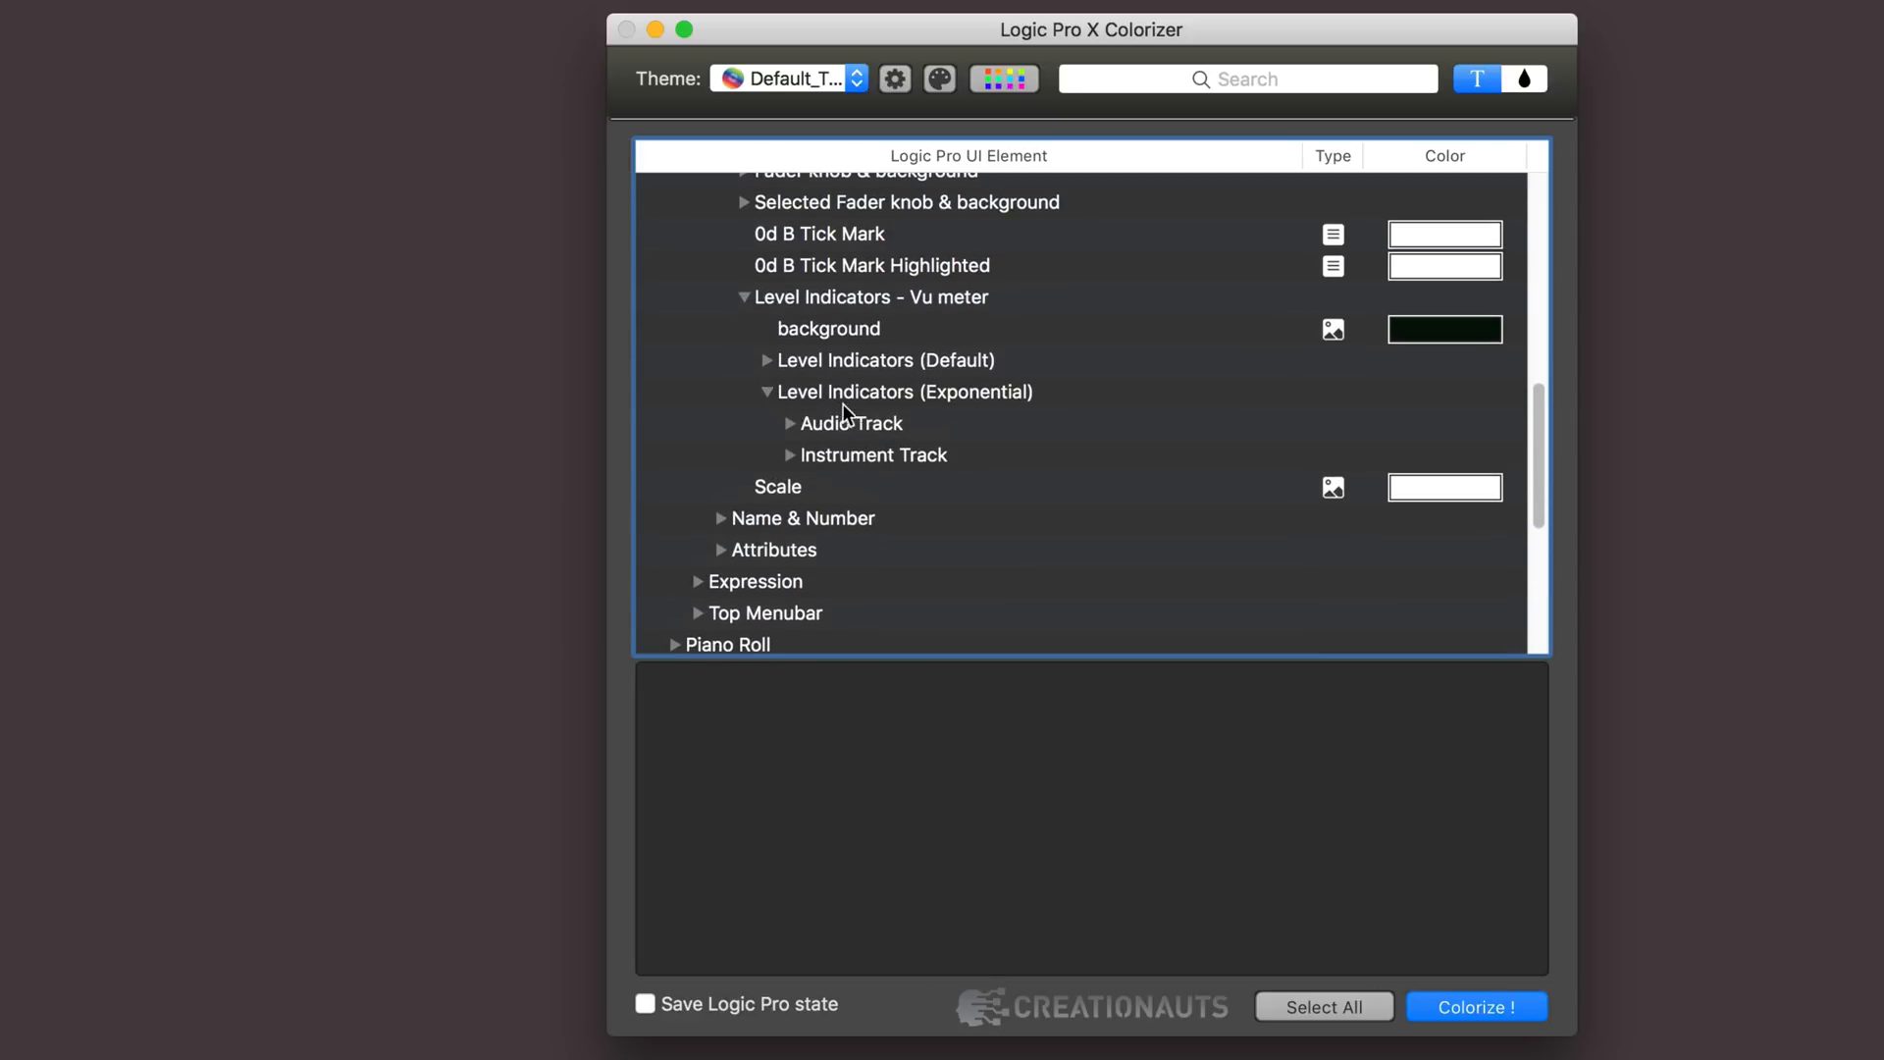
{"action": "left_click", "coordinate": [791, 423]}
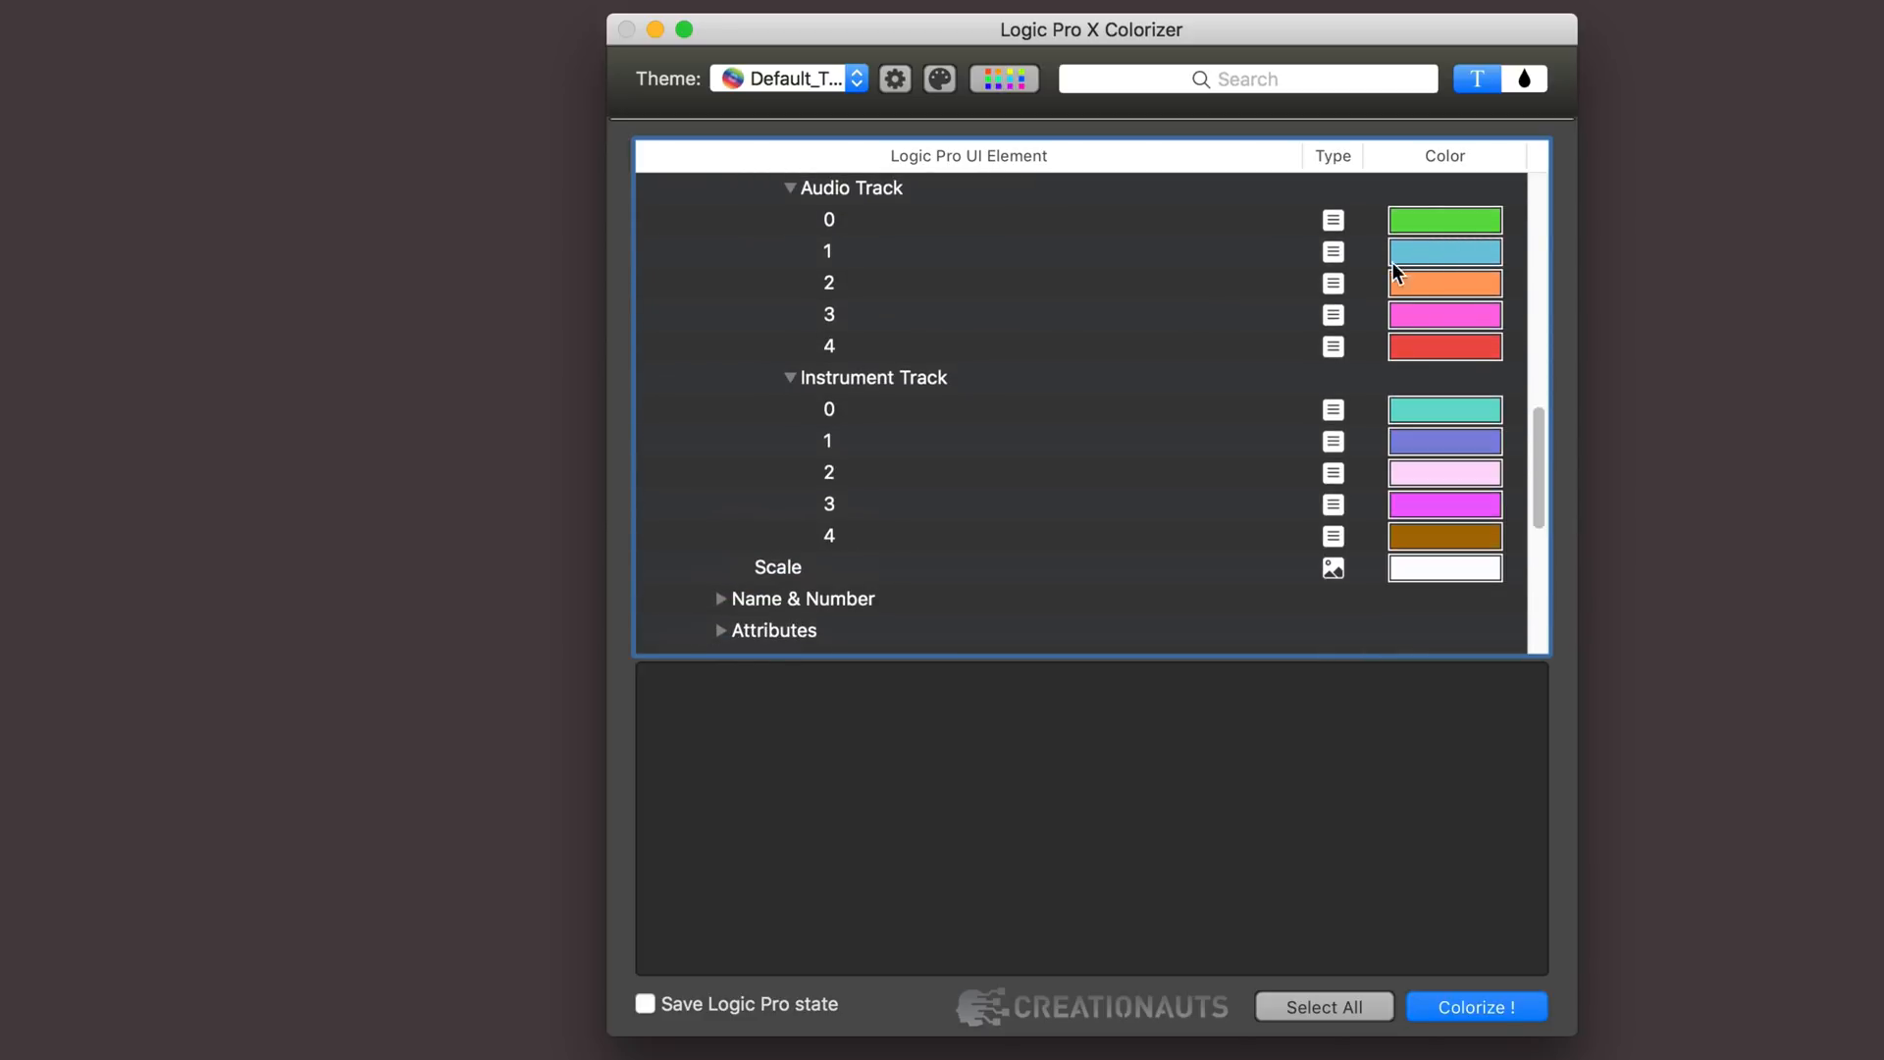
{"action": "mouse_move", "coordinate": [830, 345]}
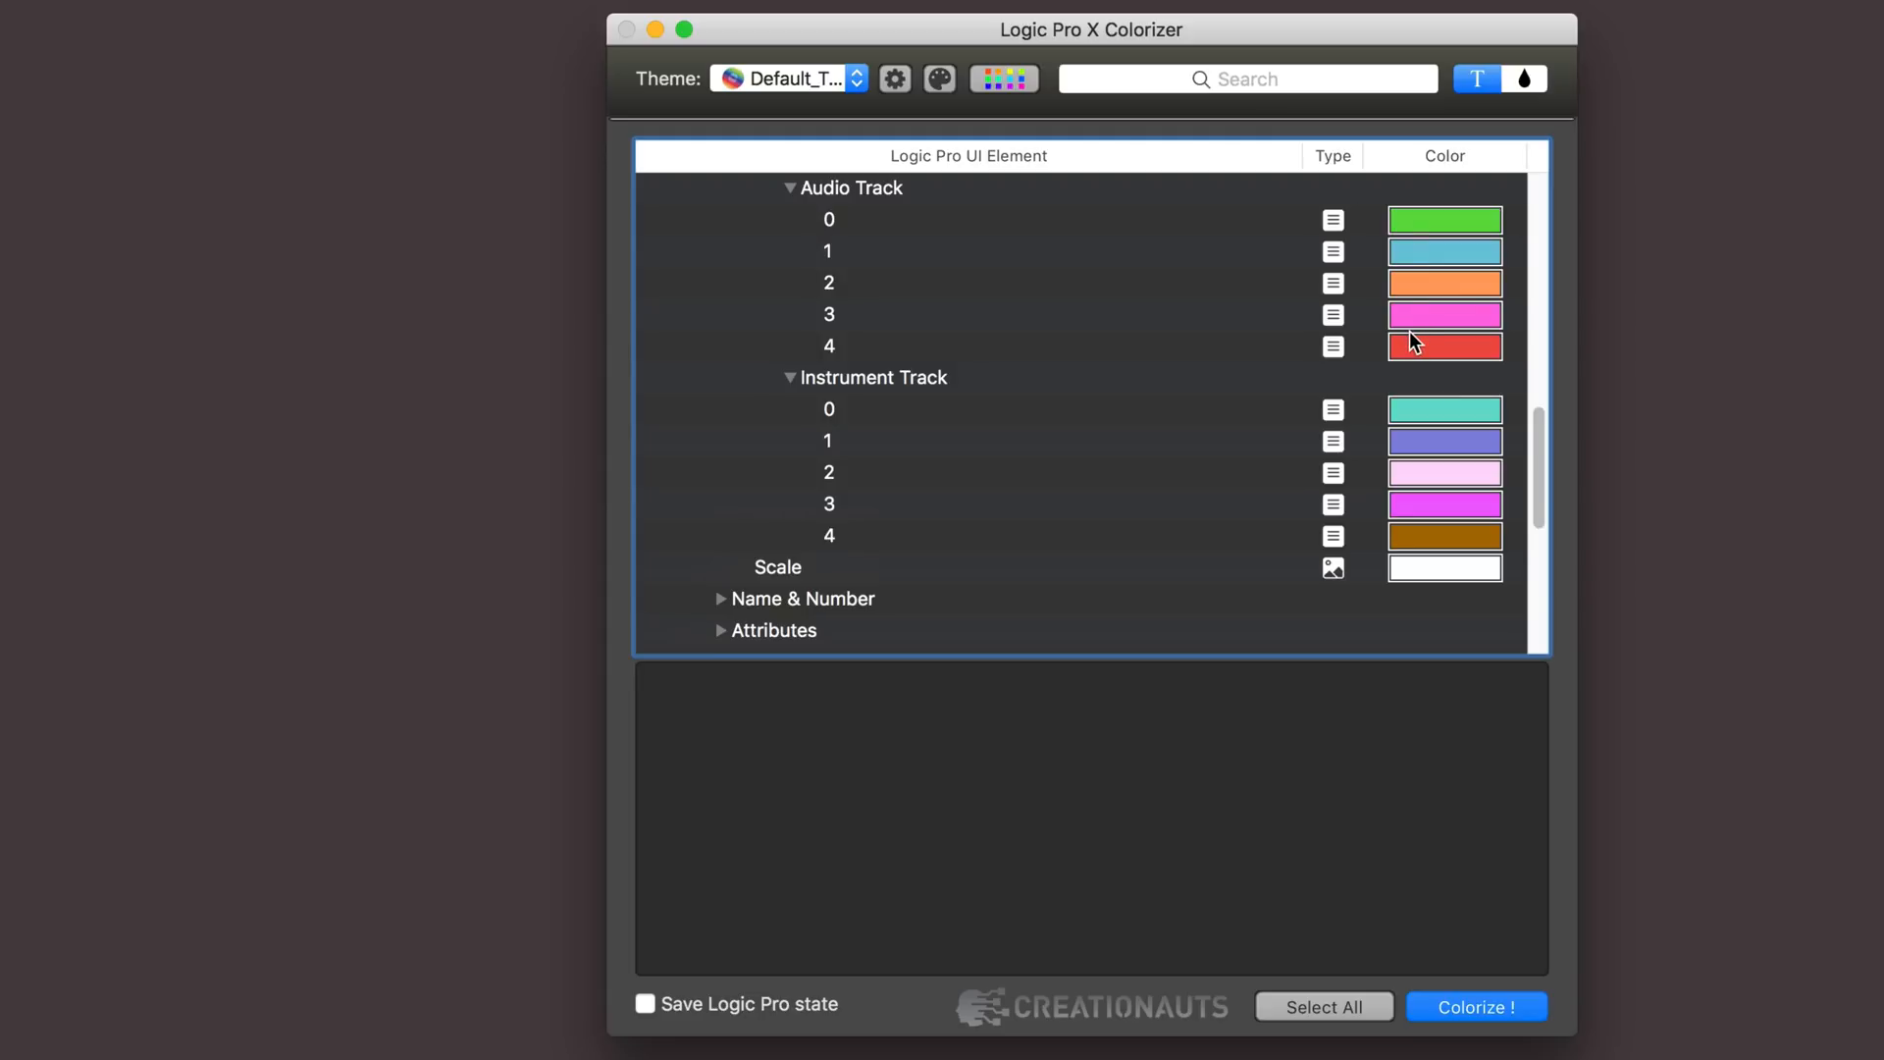
{"action": "mouse_move", "coordinate": [1415, 347]}
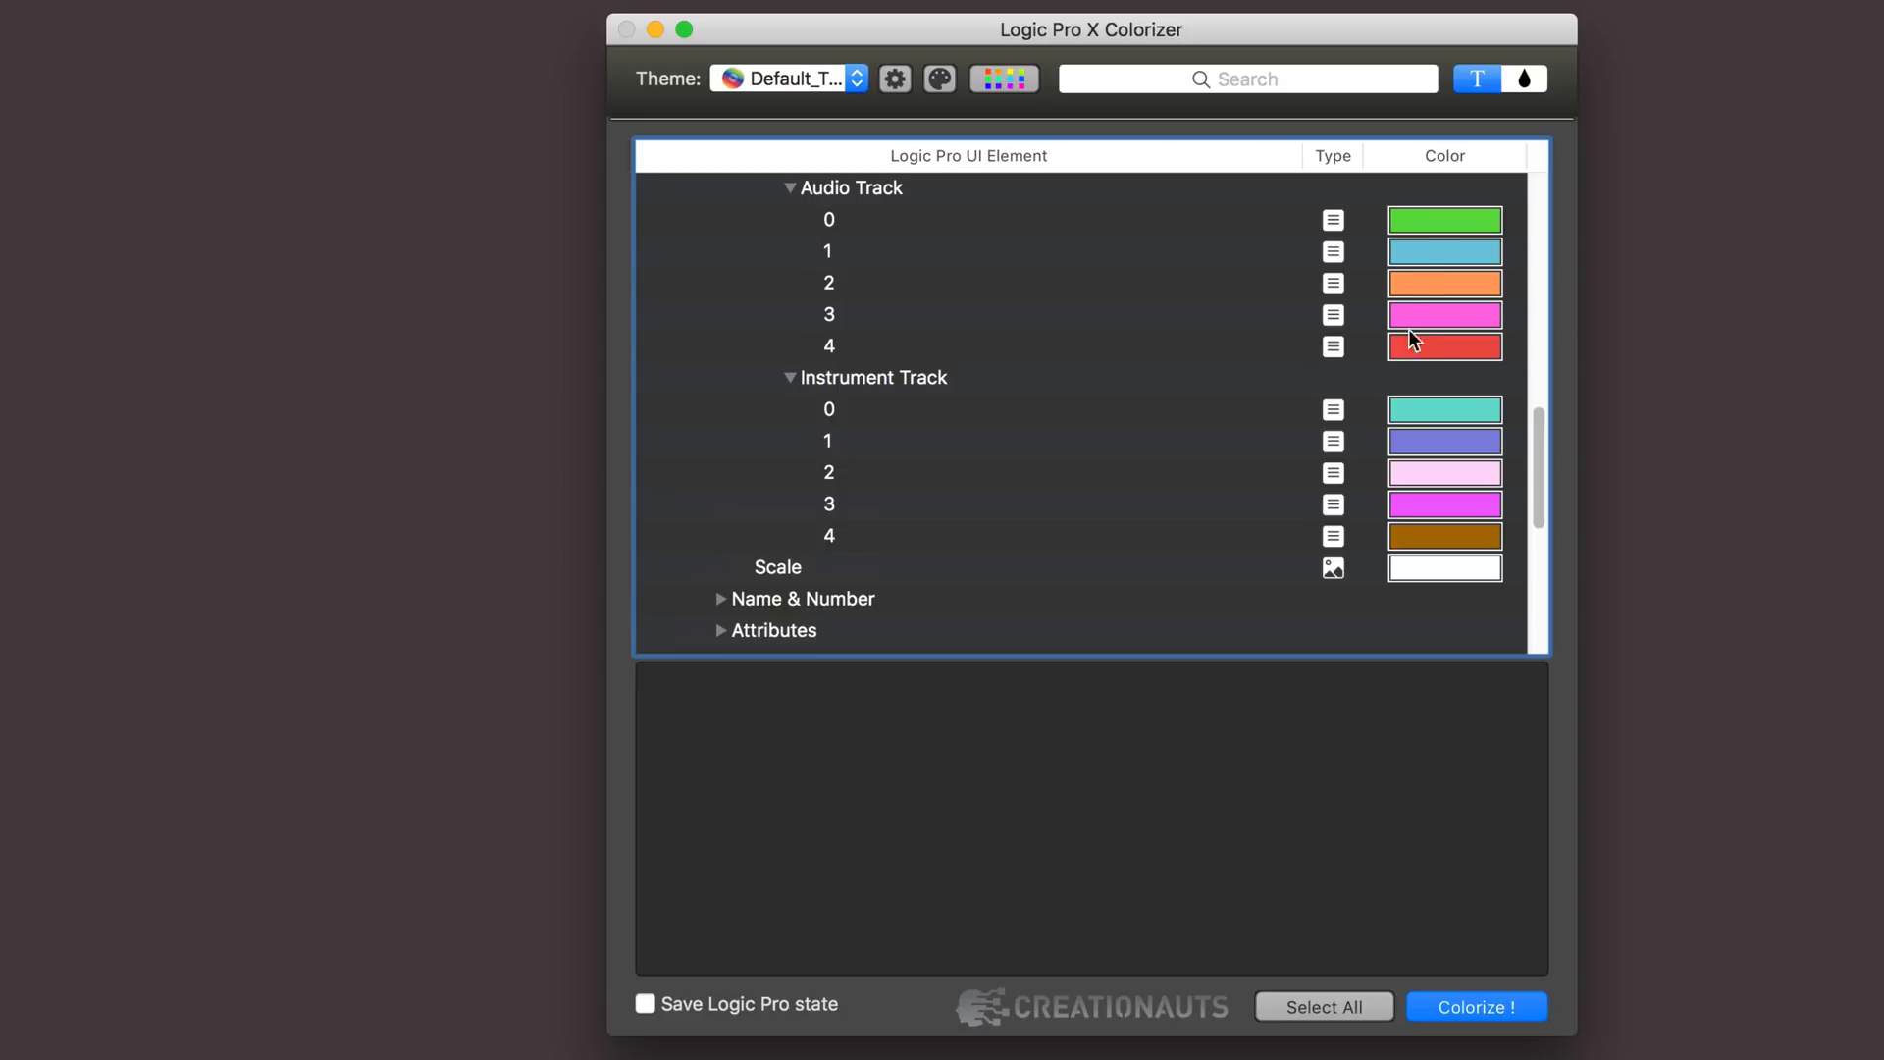
{"action": "mouse_move", "coordinate": [1443, 229]}
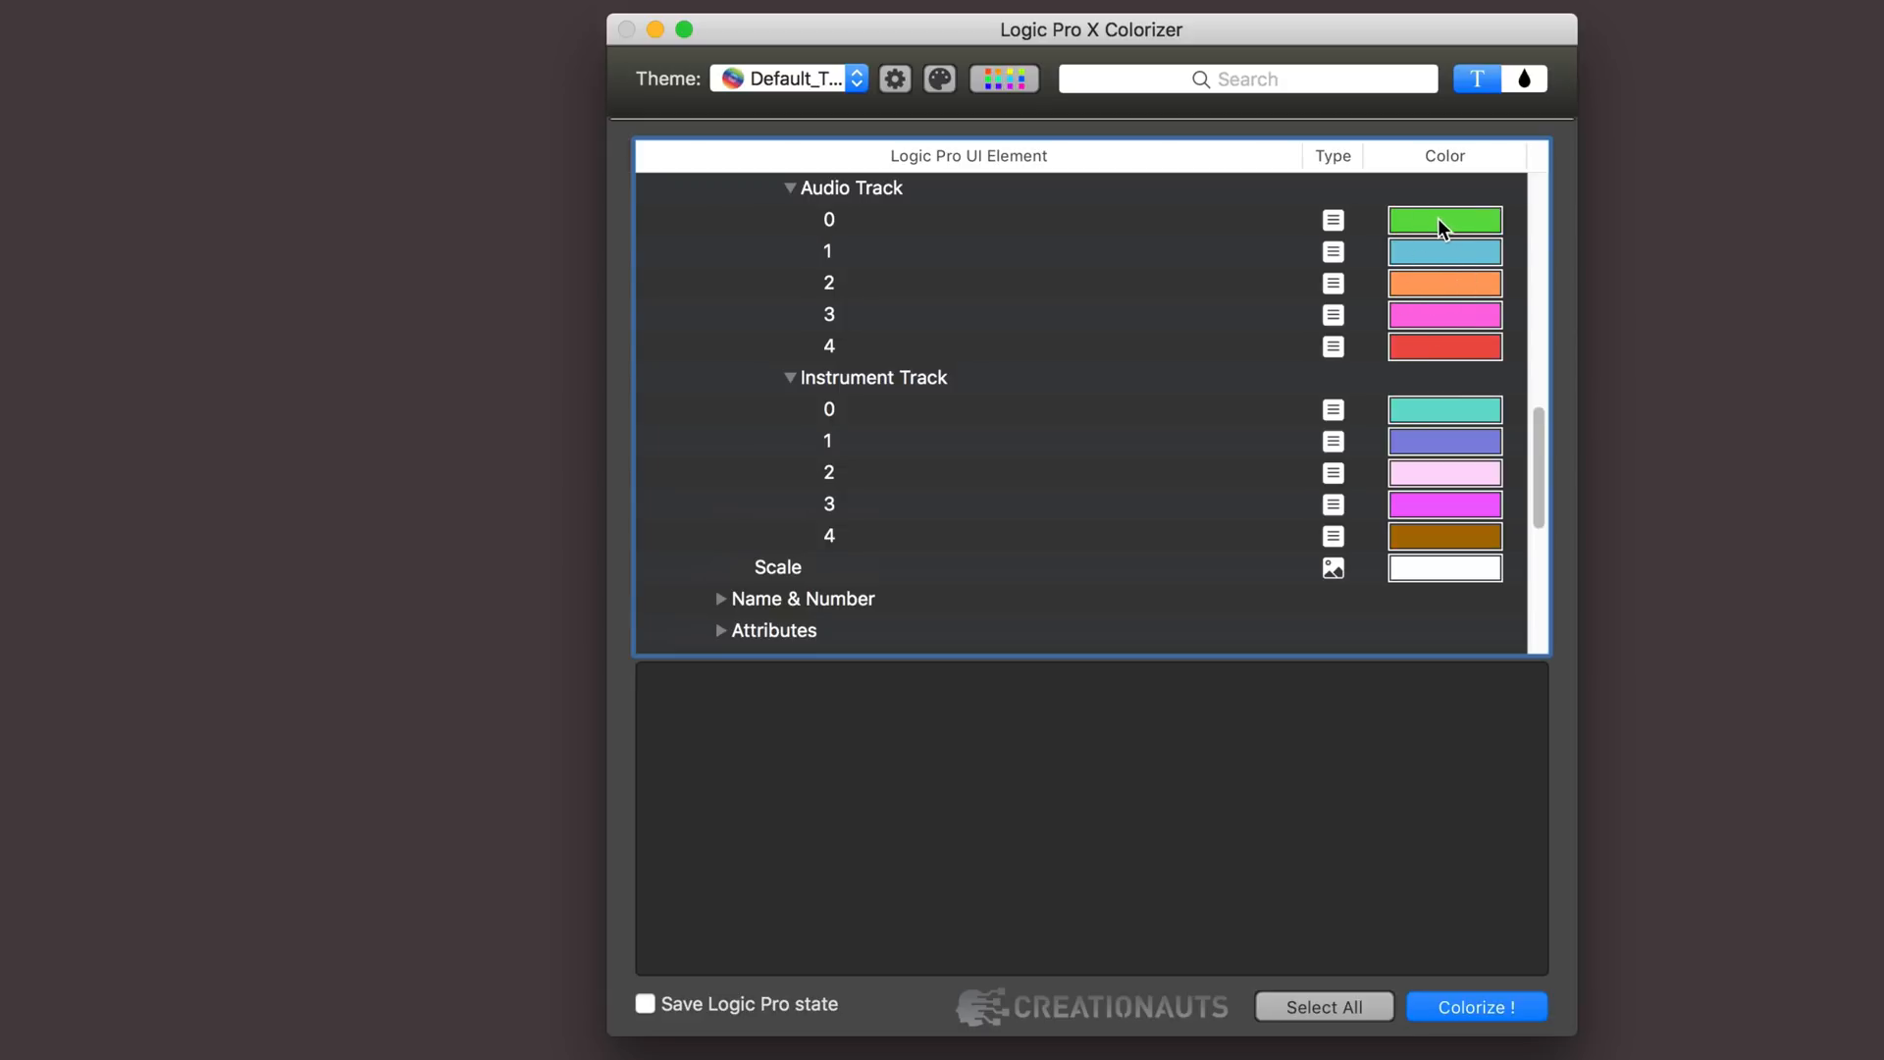
{"action": "mouse_move", "coordinate": [860, 418]}
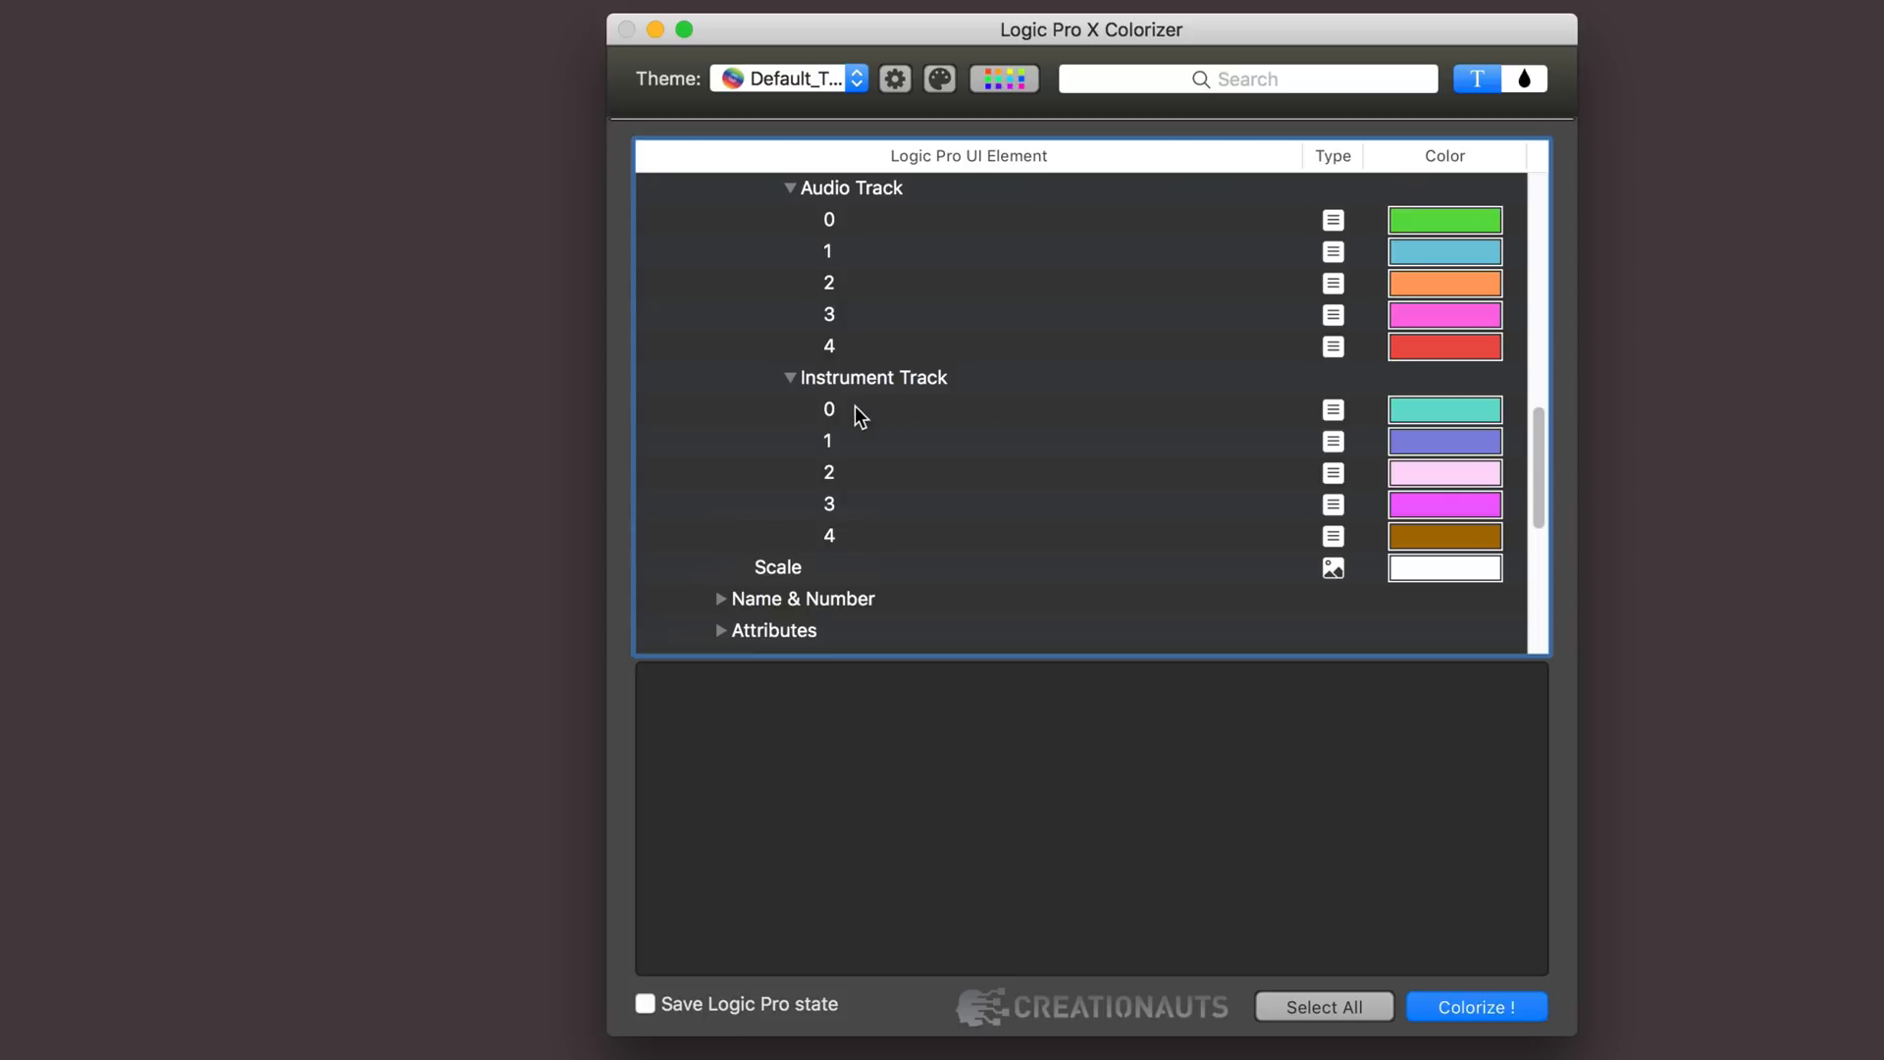
{"action": "mouse_move", "coordinate": [985, 331]}
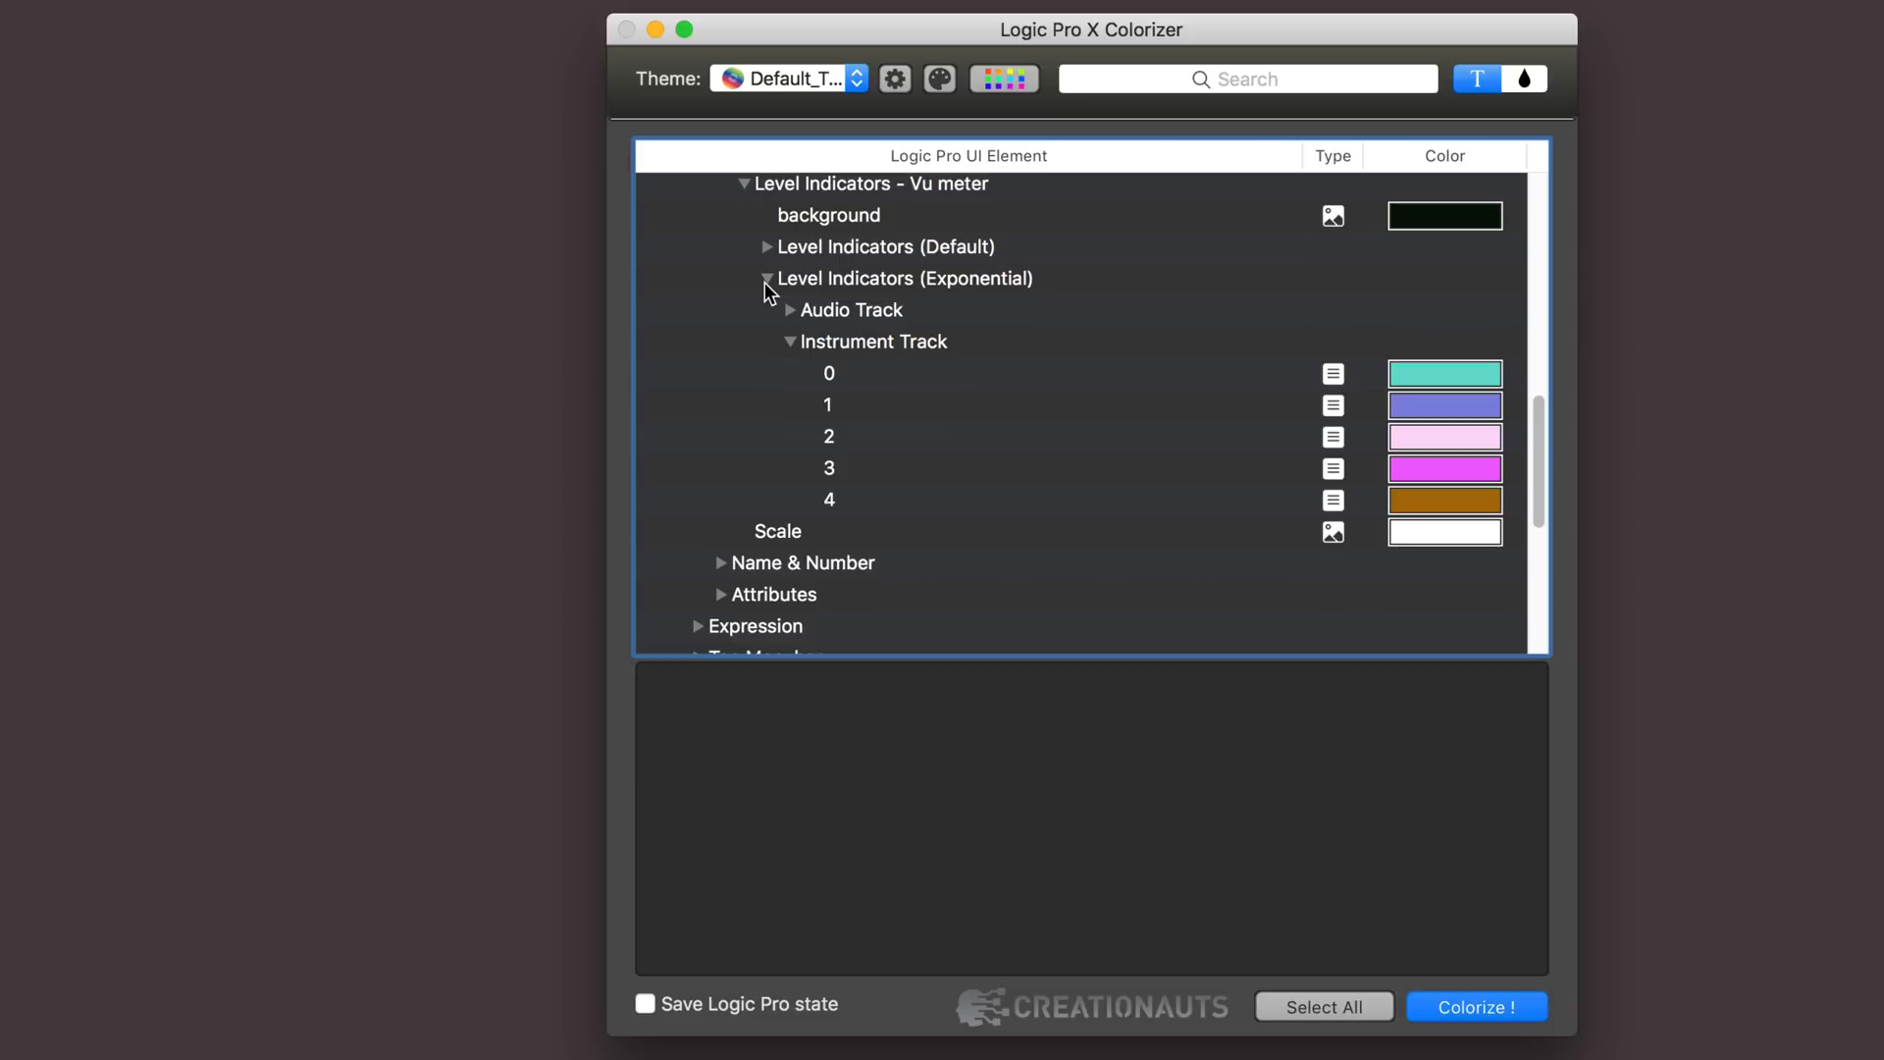
{"action": "left_click", "coordinate": [767, 279]}
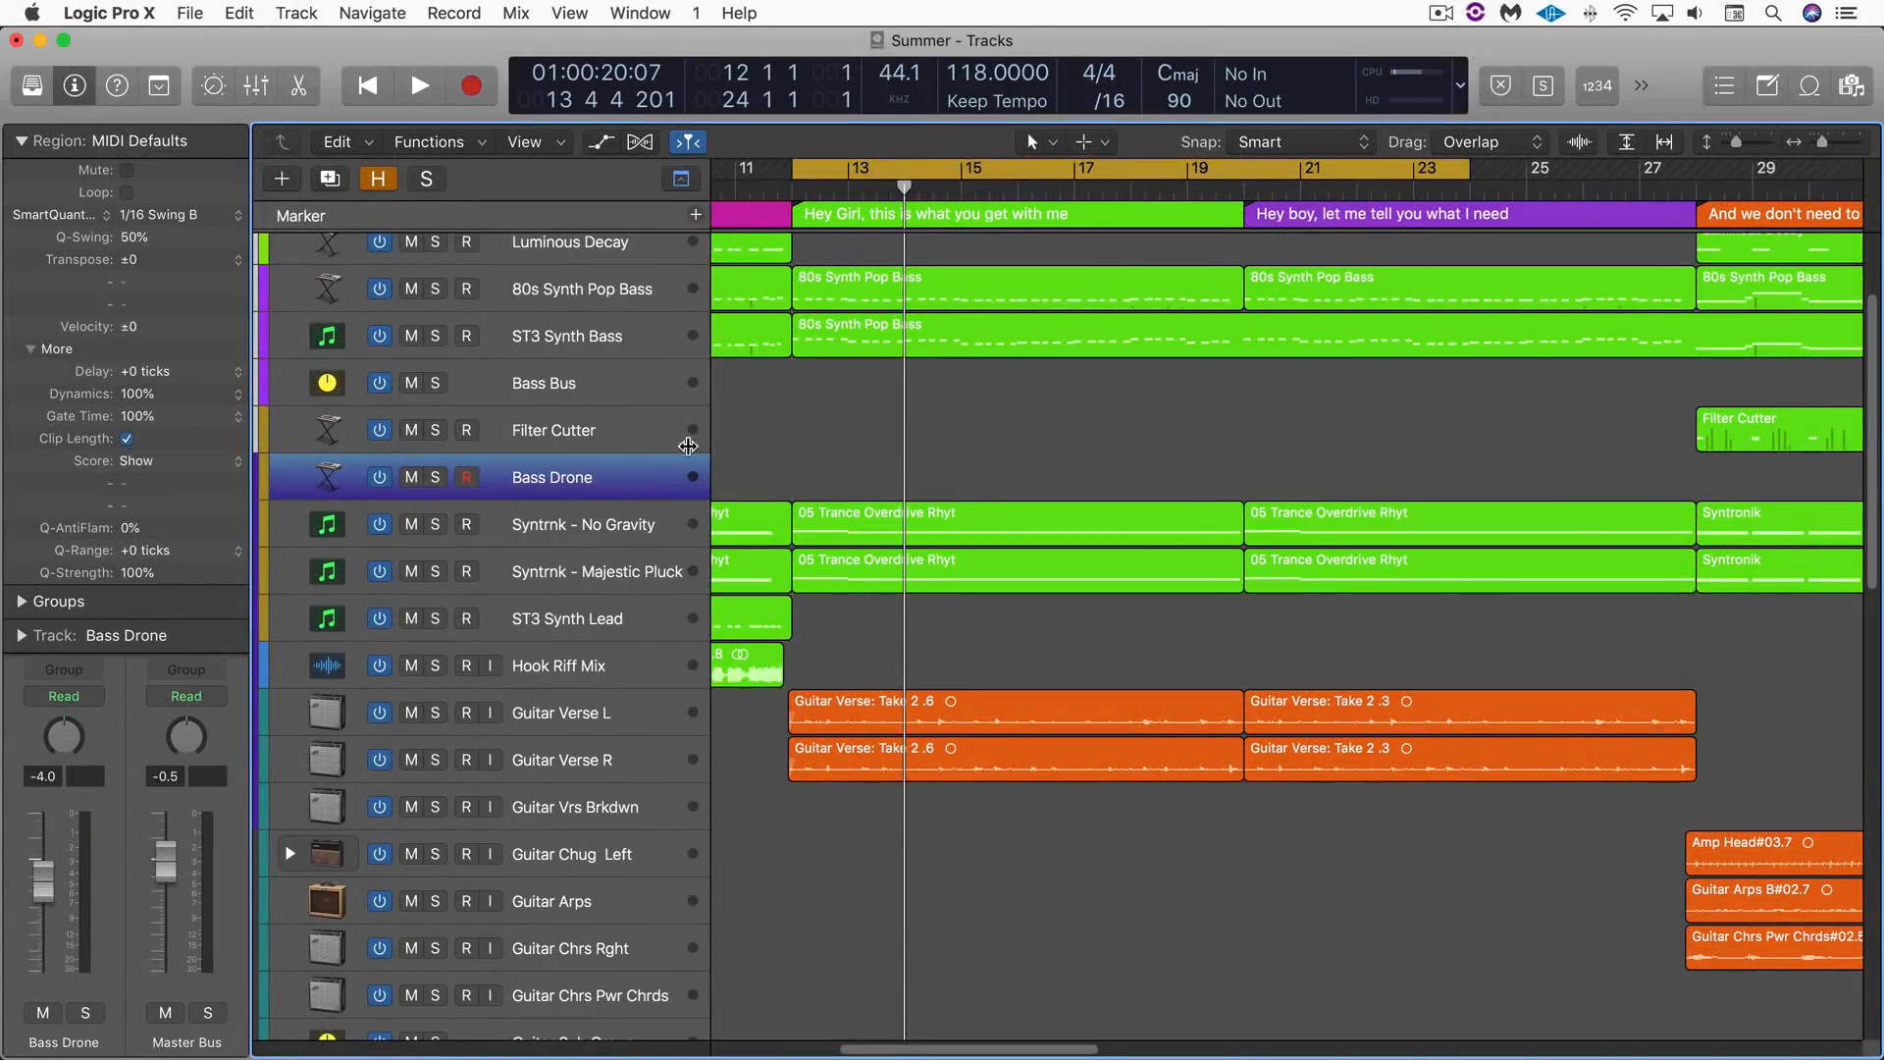
{"action": "mouse_move", "coordinate": [551, 524]}
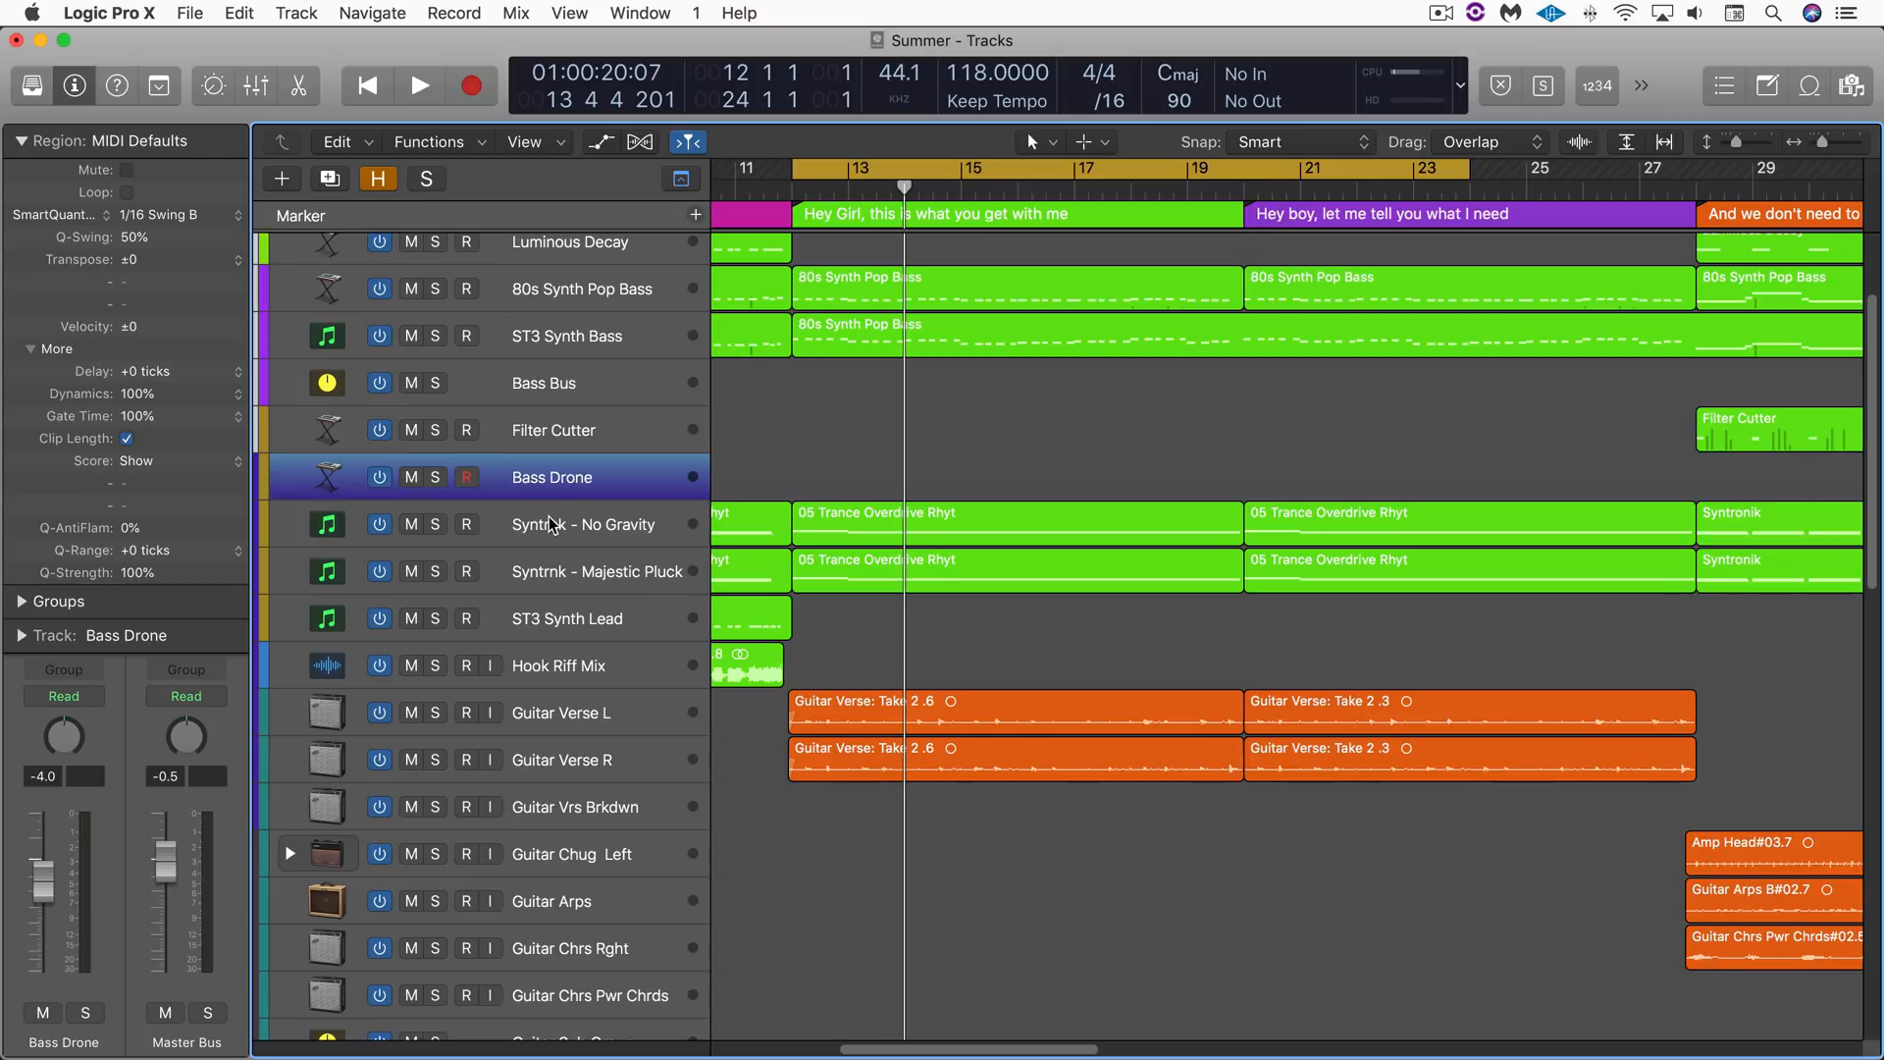
{"action": "left_click", "coordinate": [583, 524]}
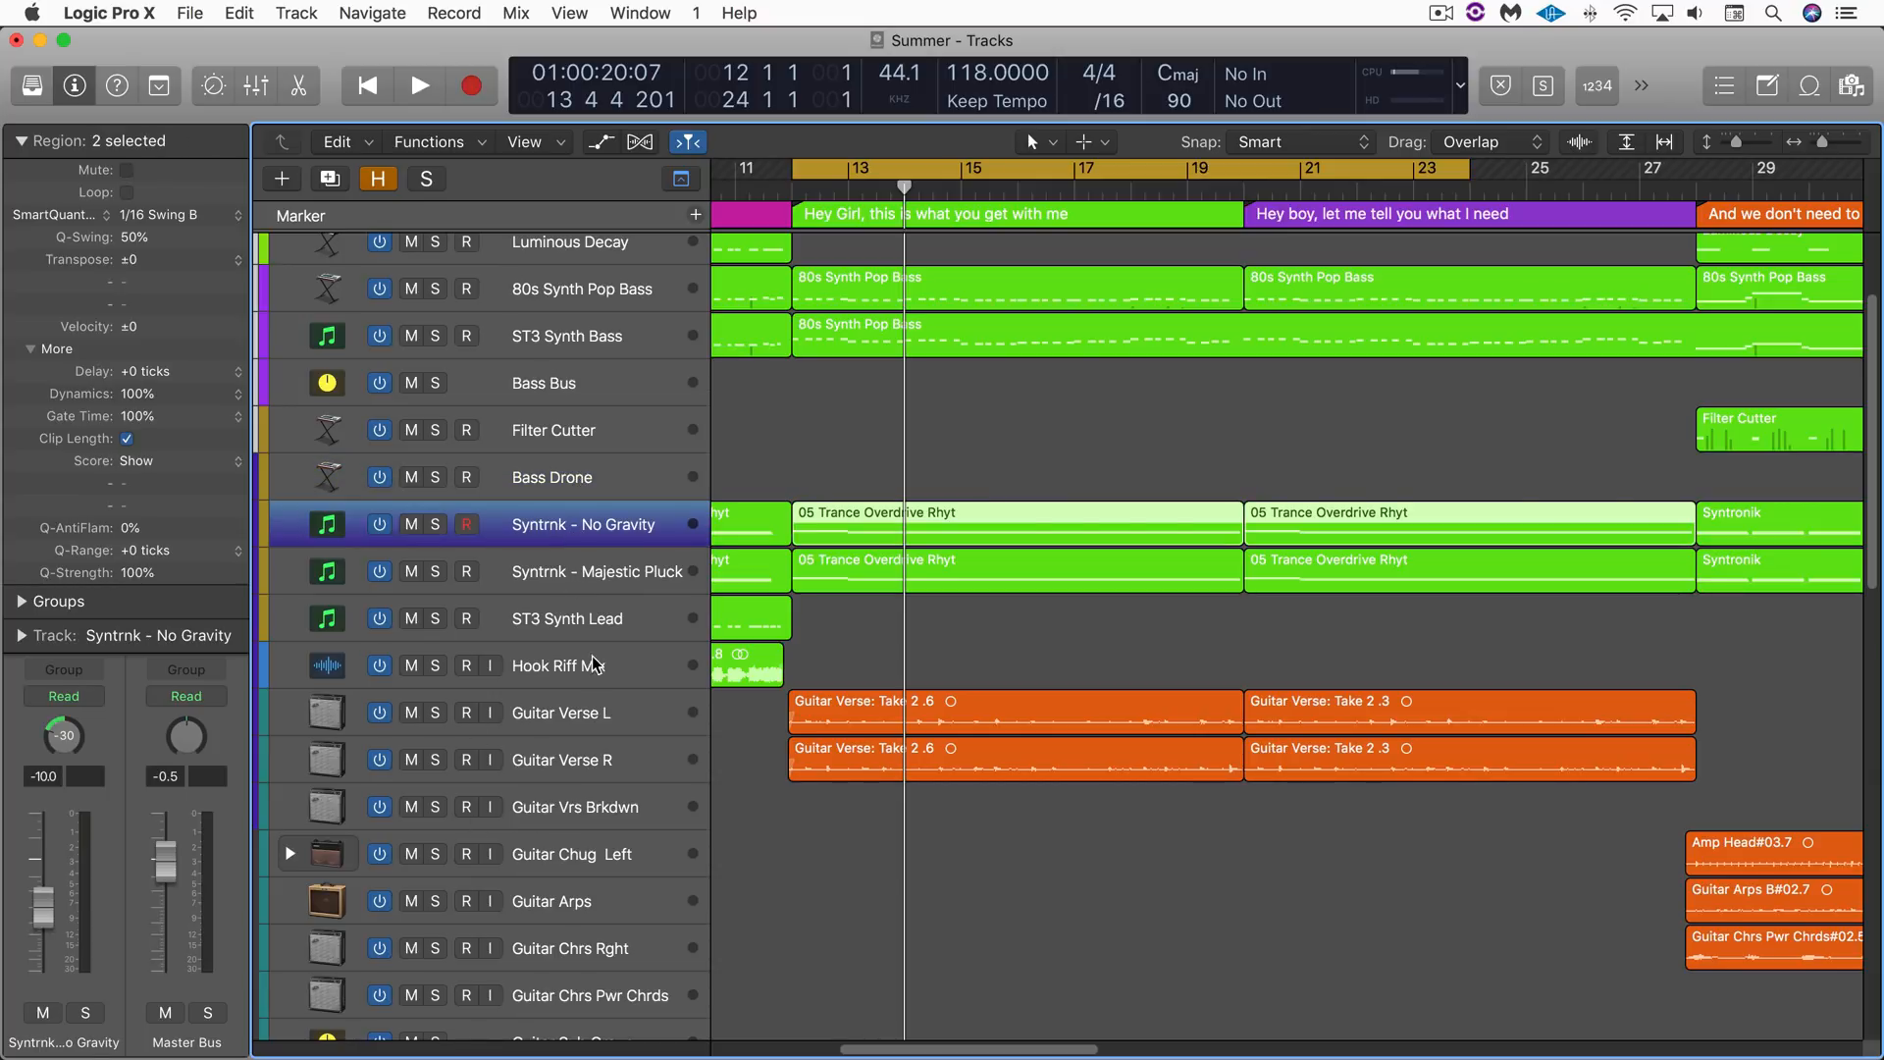
{"action": "left_click", "coordinate": [598, 571]}
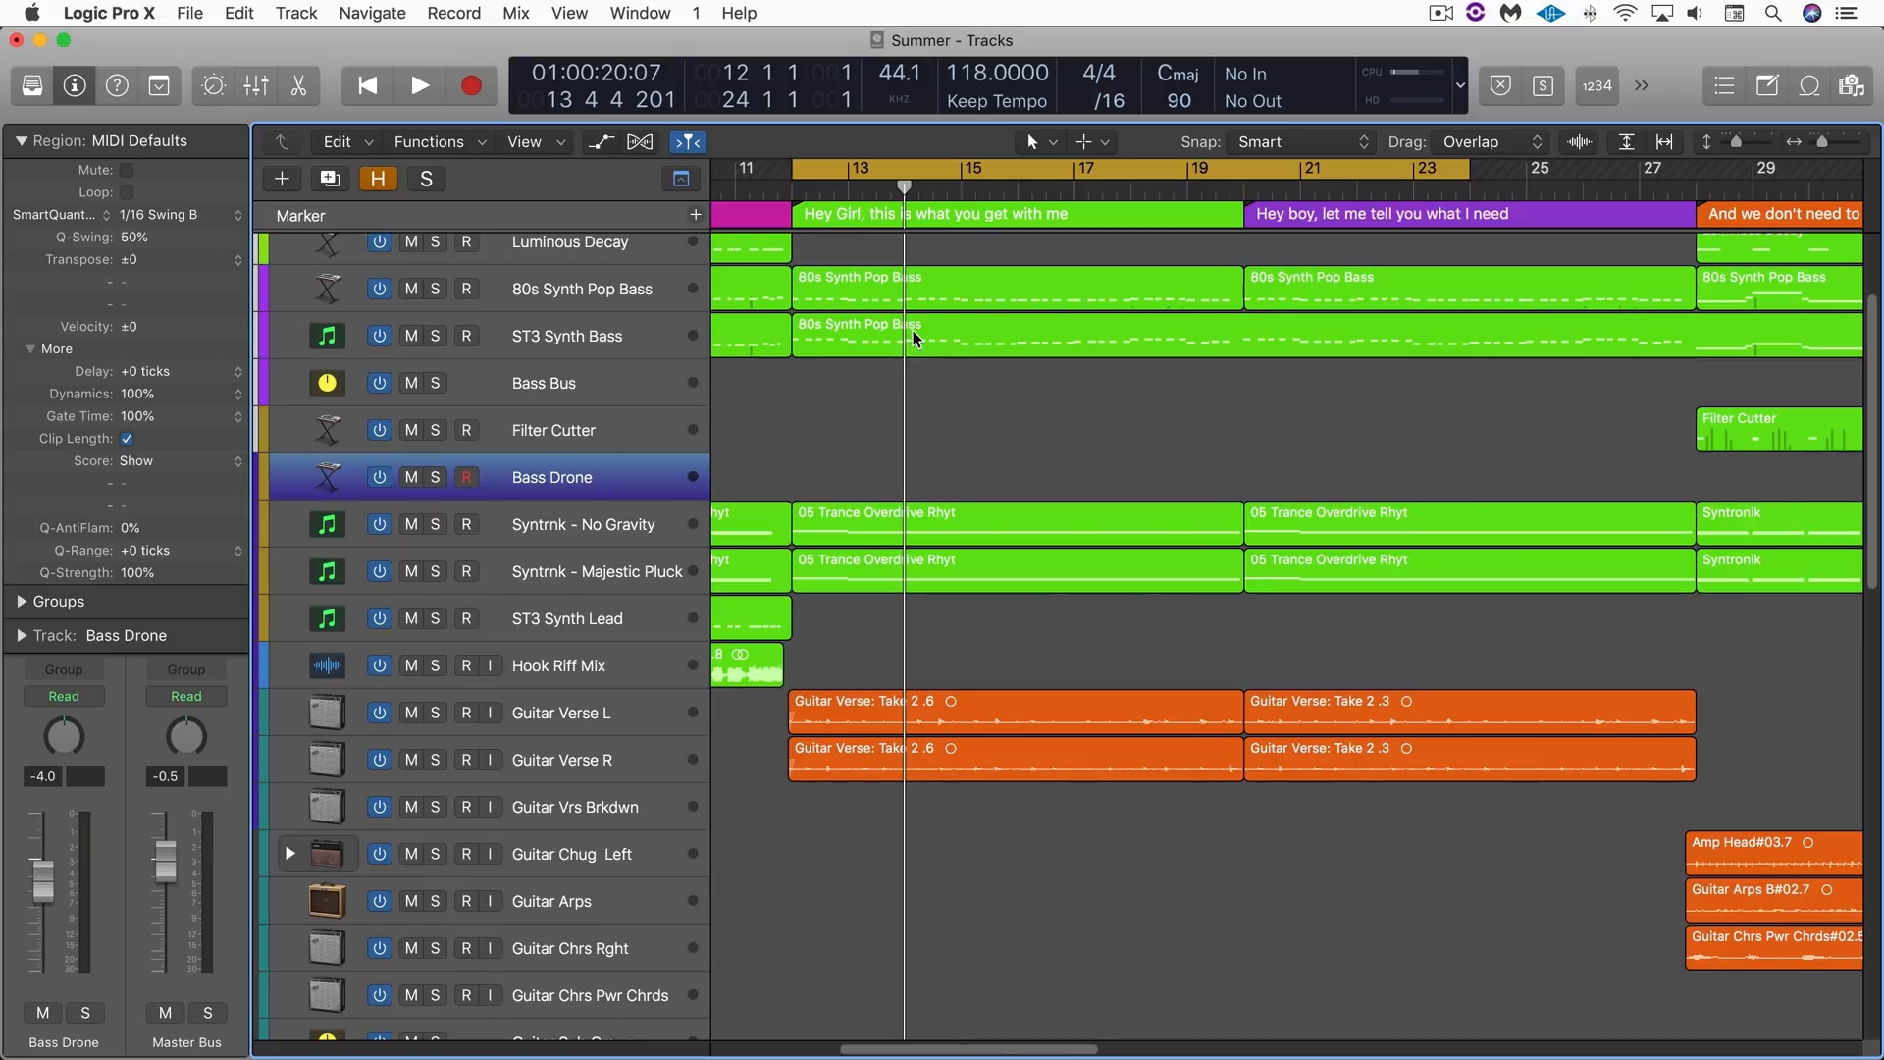
Open the 80s Synth Pop Bass region's notes in the Piano Roll.
{"action": "left_click", "coordinate": [907, 336]}
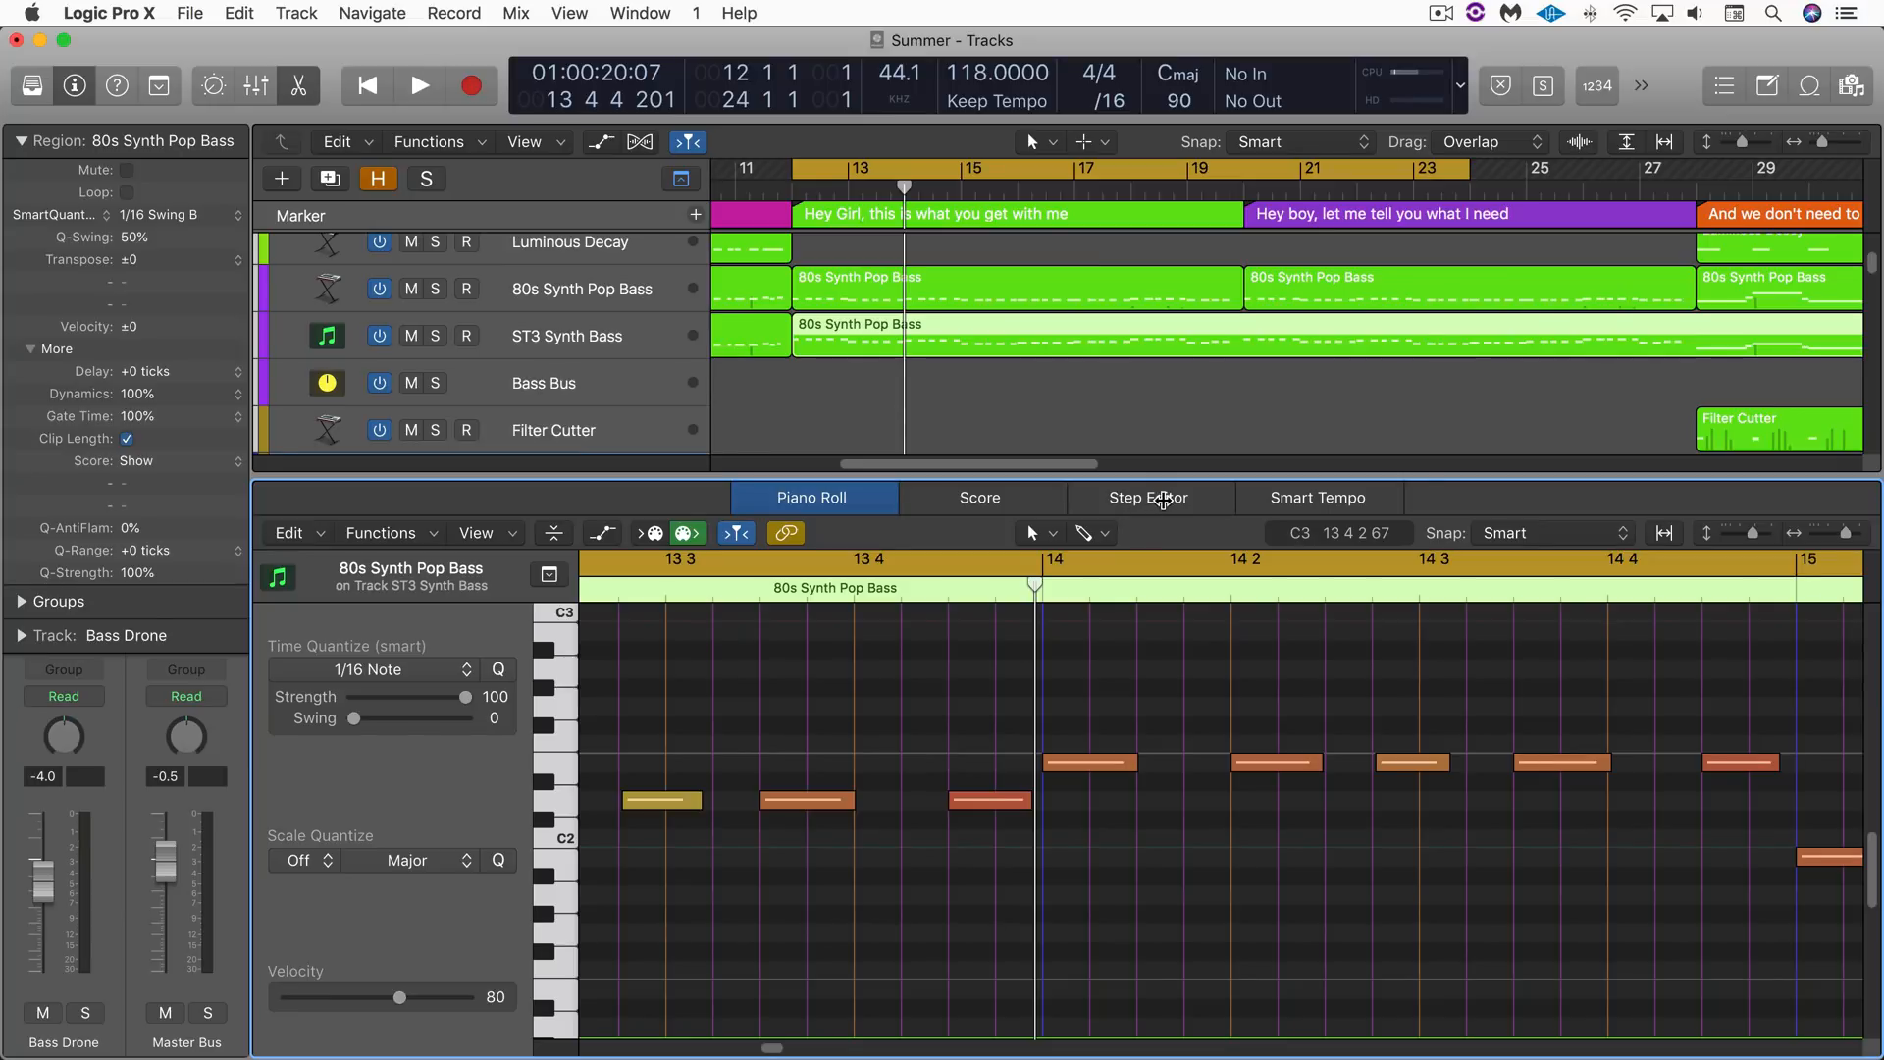
Try the Step Editor, then open Guitar Verse: Take 2 .6 in the Audio File editor.
{"action": "left_click", "coordinate": [1147, 497]}
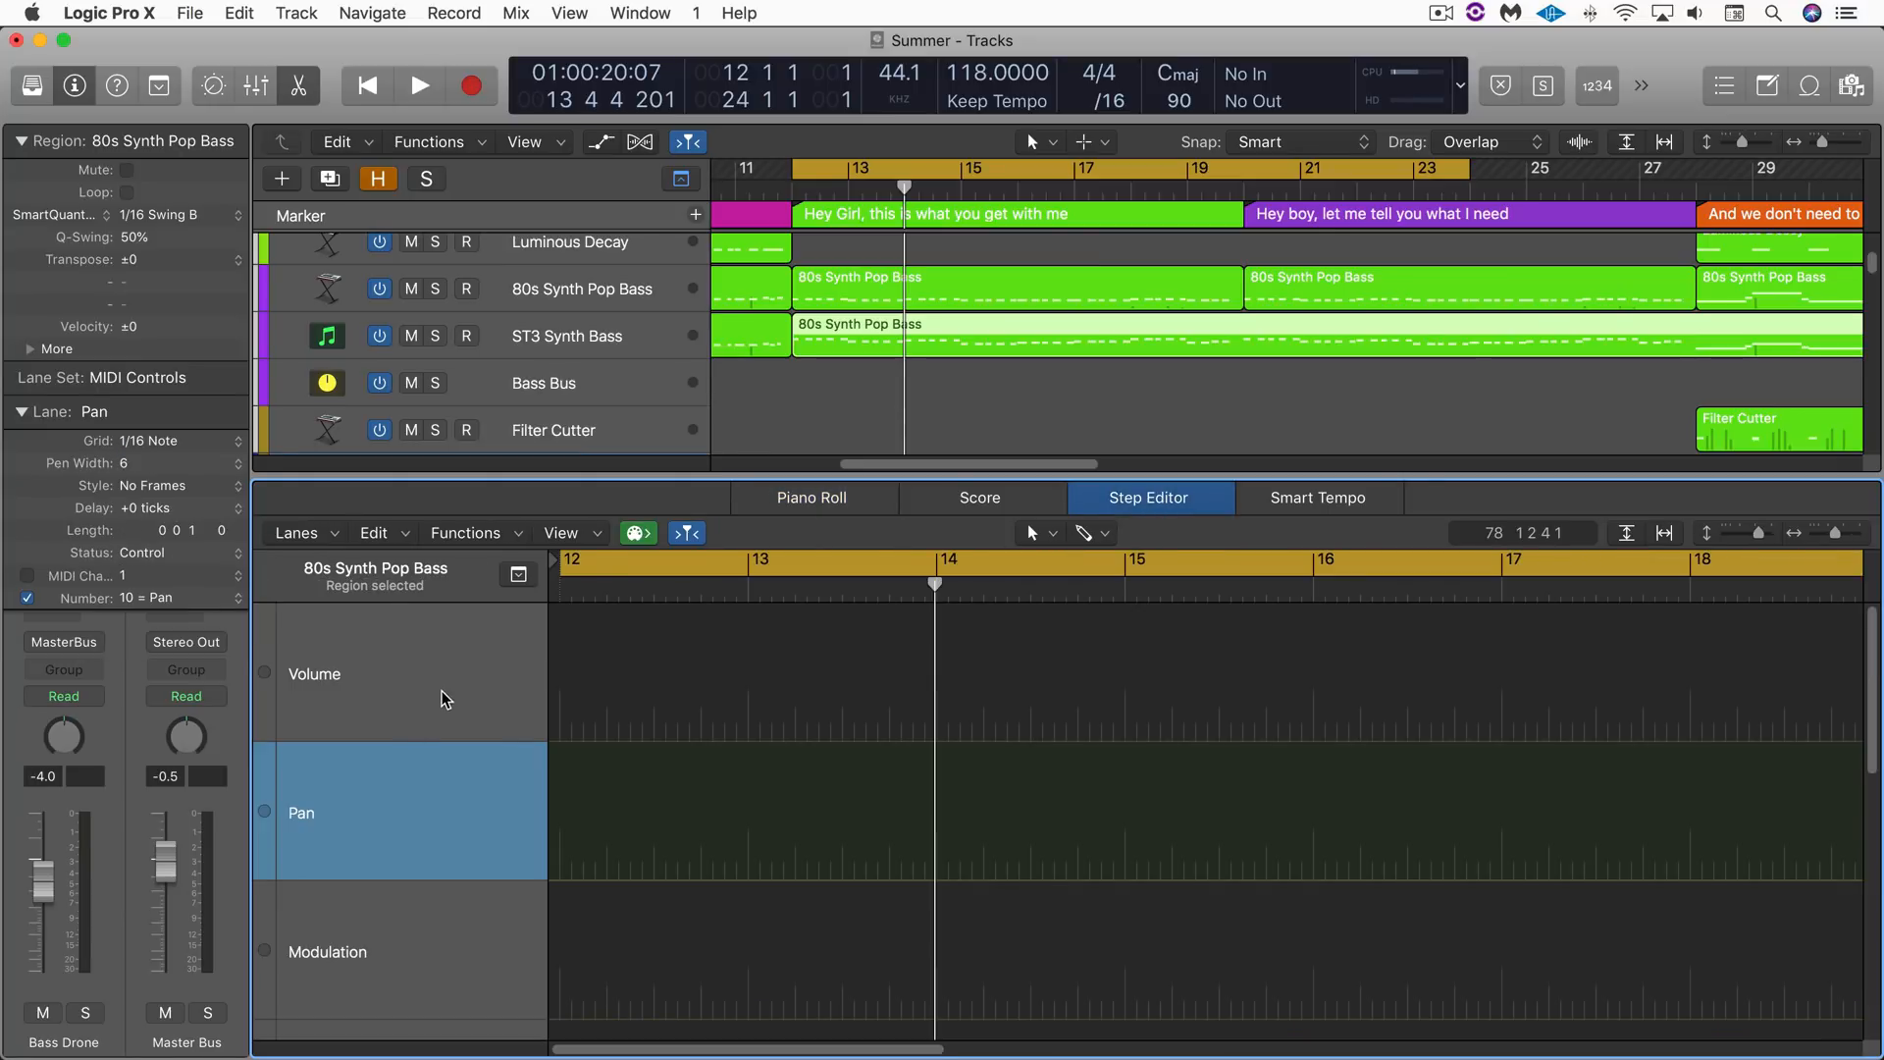
{"action": "mouse_move", "coordinate": [443, 949]}
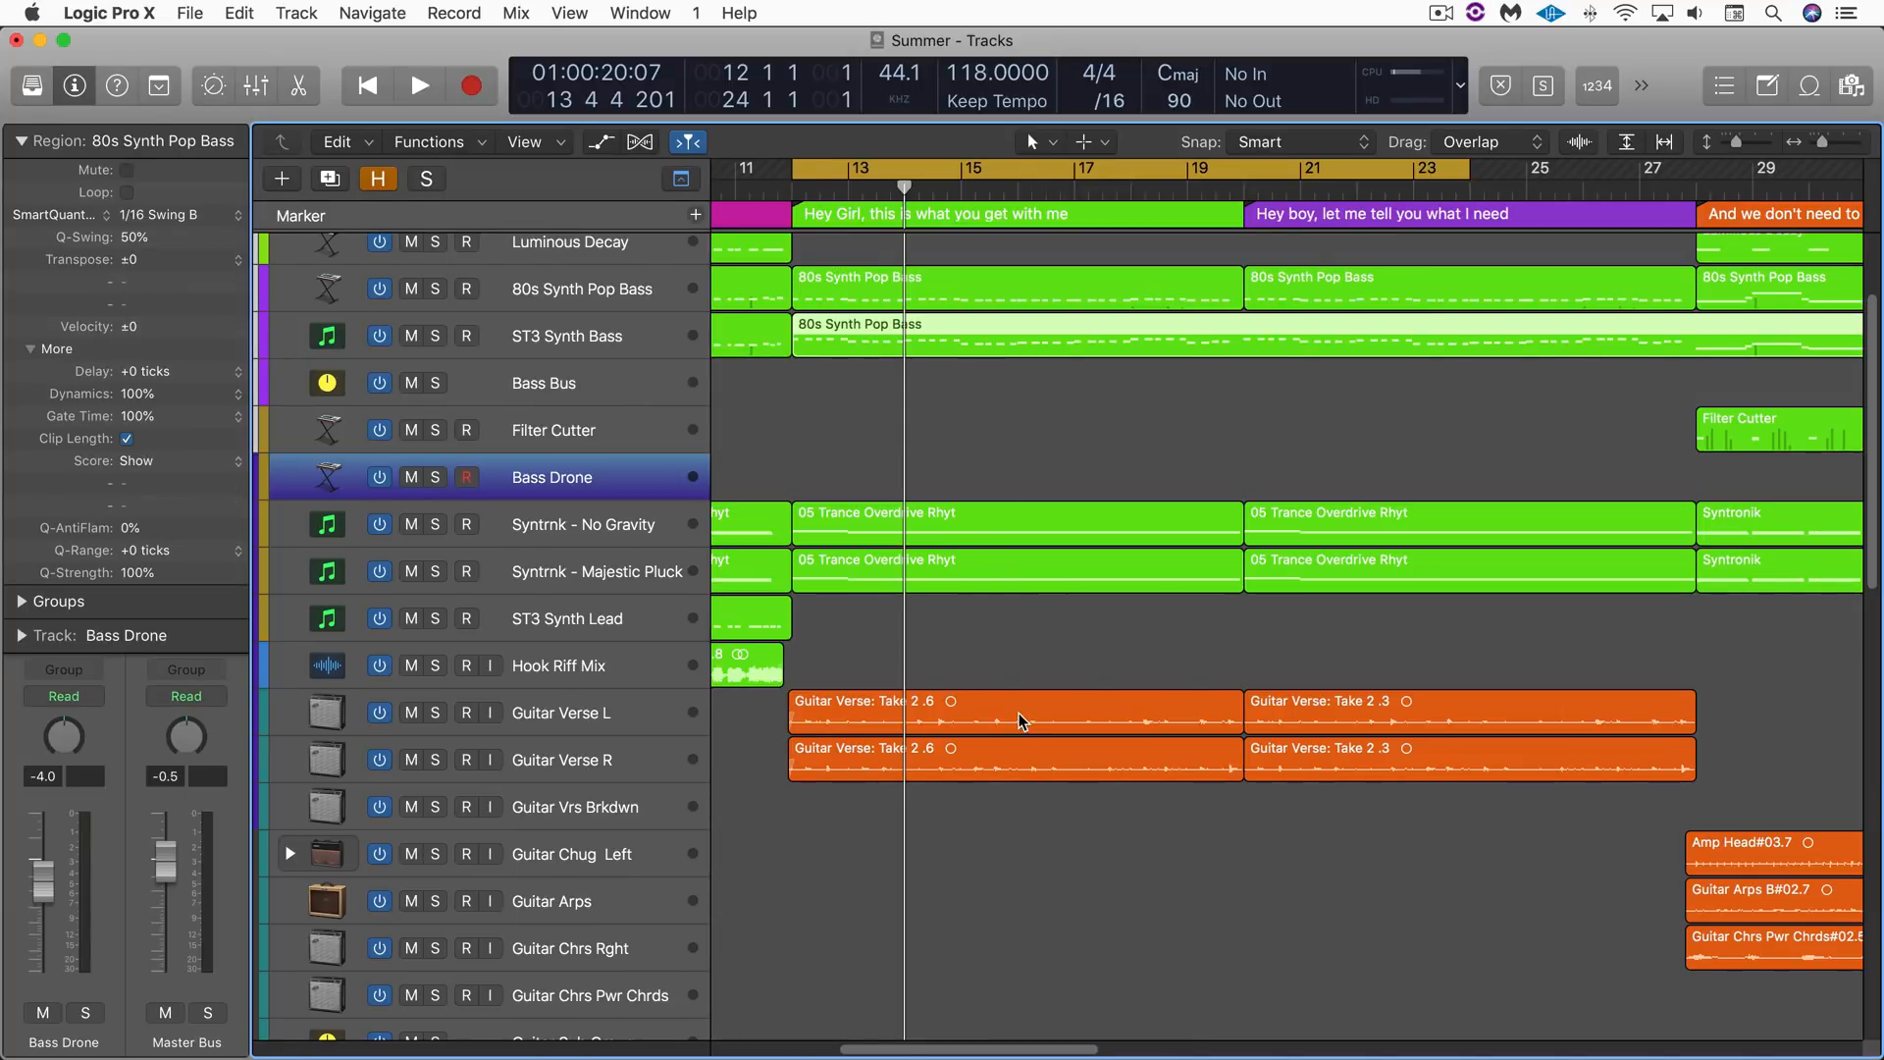
{"action": "double_click", "coordinate": [1013, 710]}
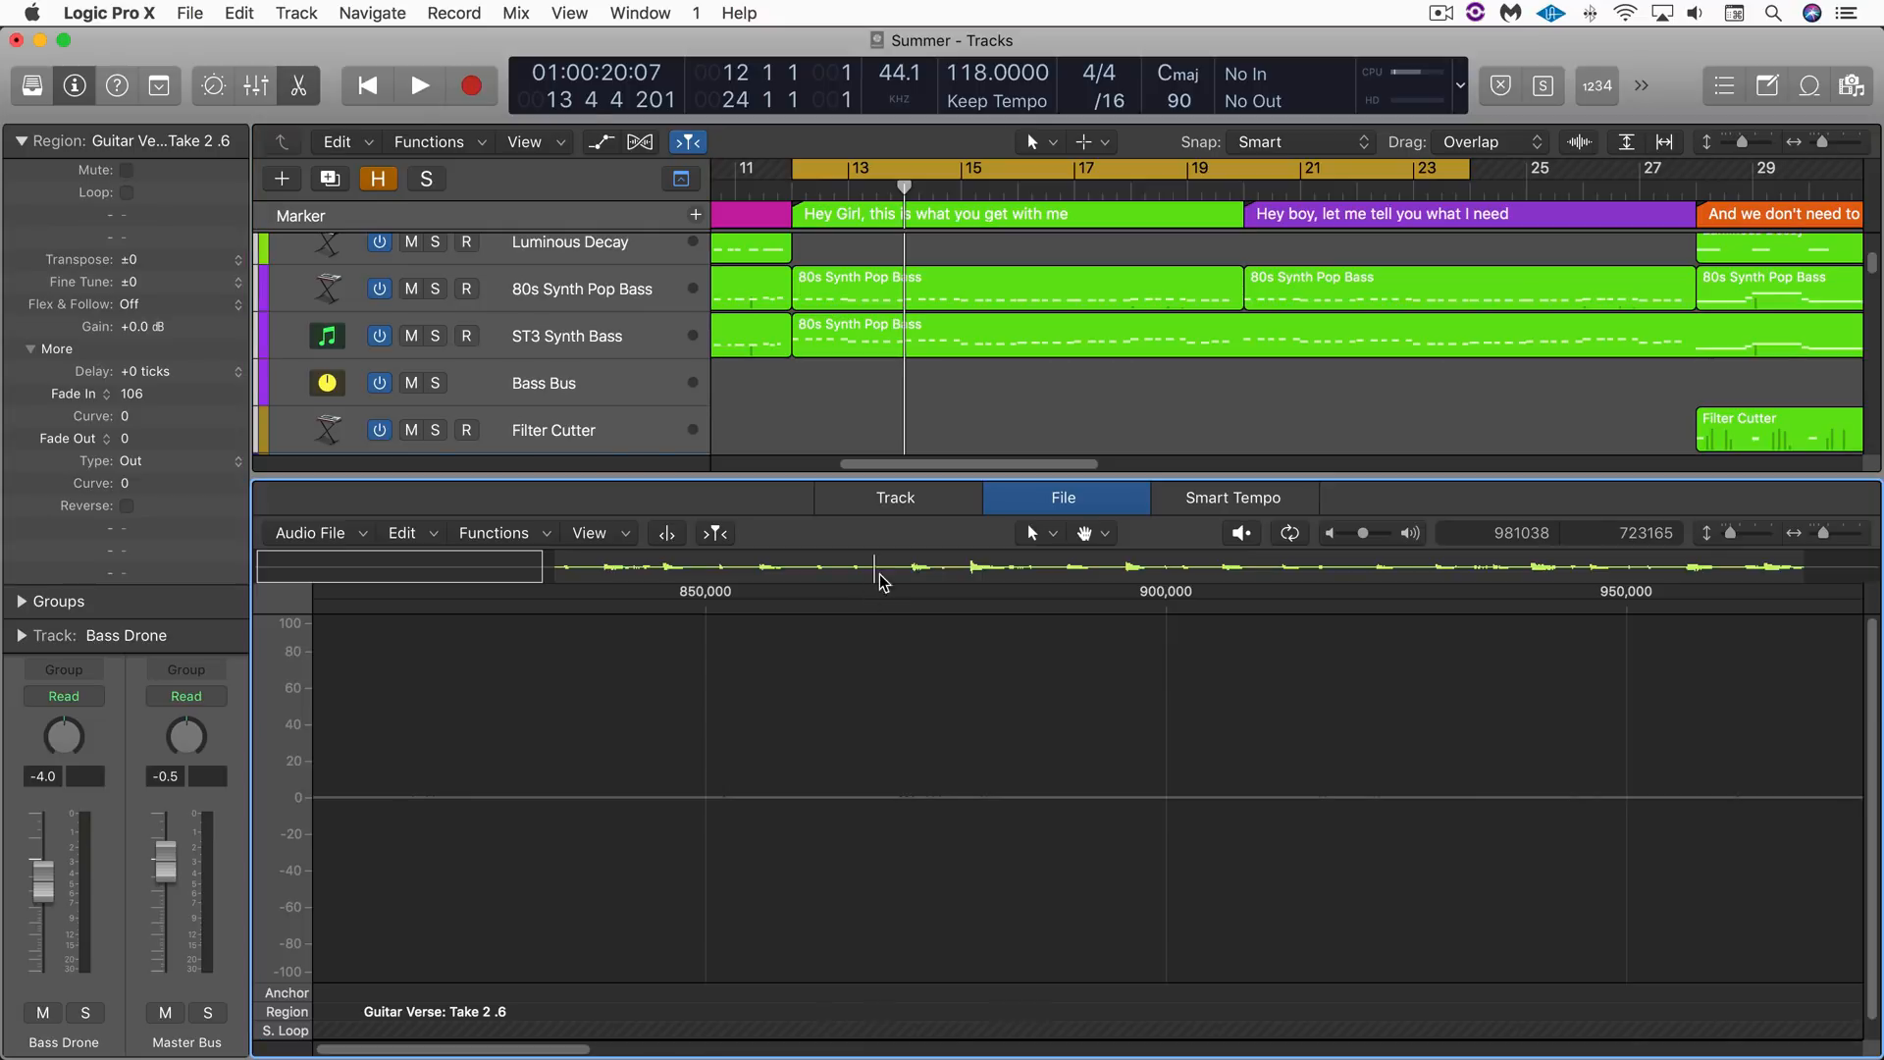